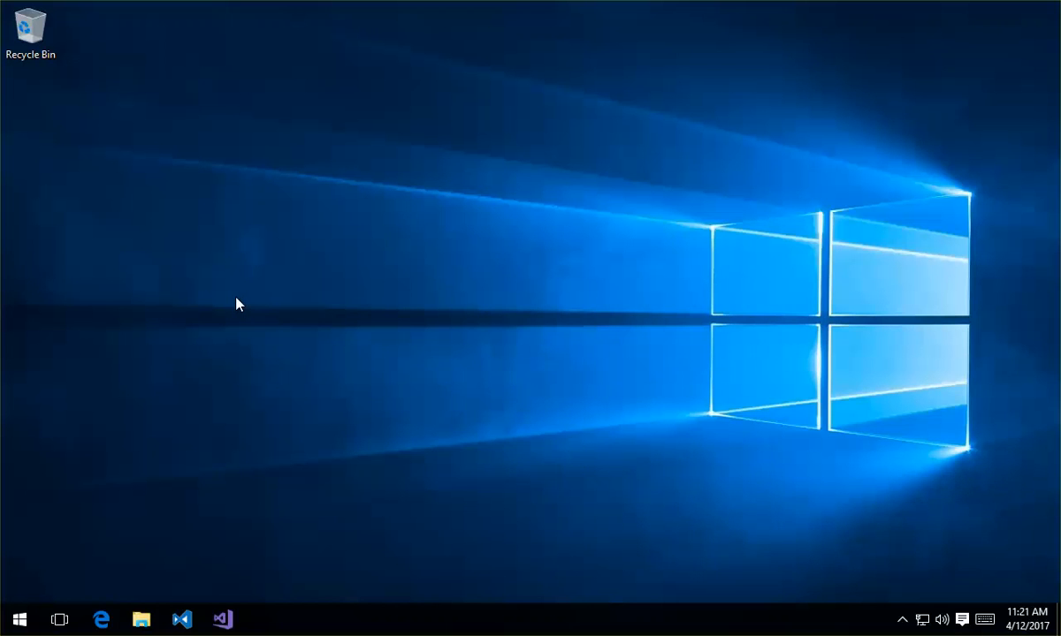
{"action": "mouse_move", "coordinate": [228, 307]}
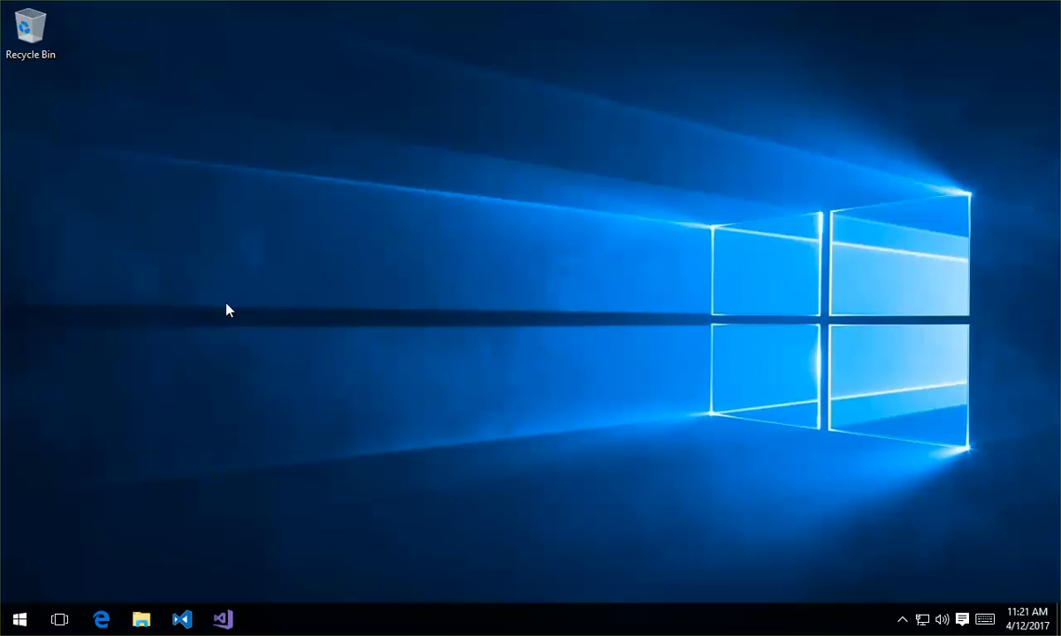
{"action": "mouse_move", "coordinate": [219, 309]}
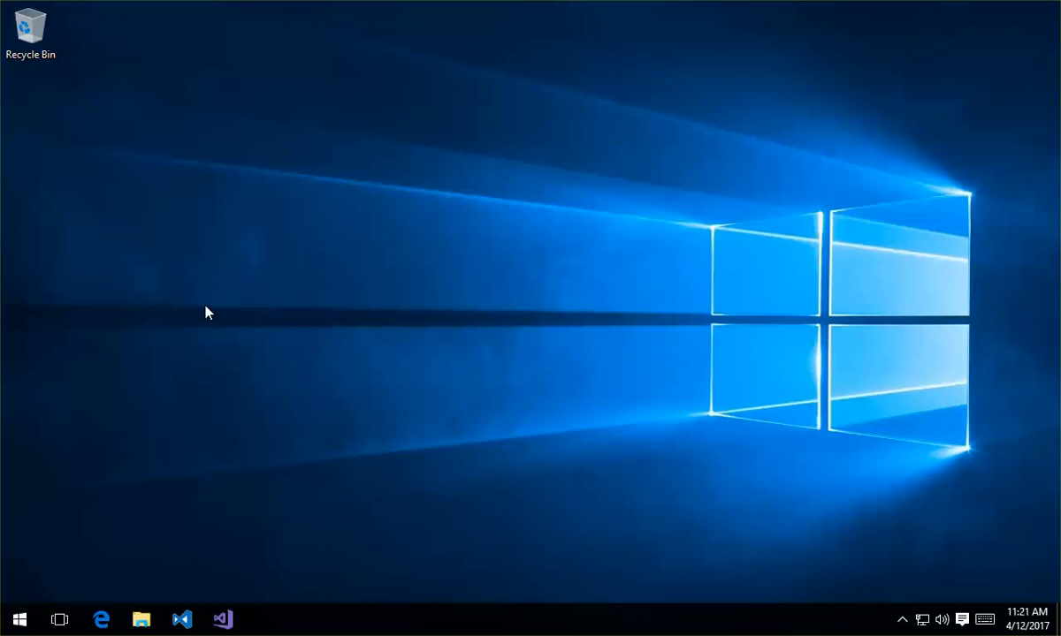
{"action": "mouse_move", "coordinate": [202, 311]}
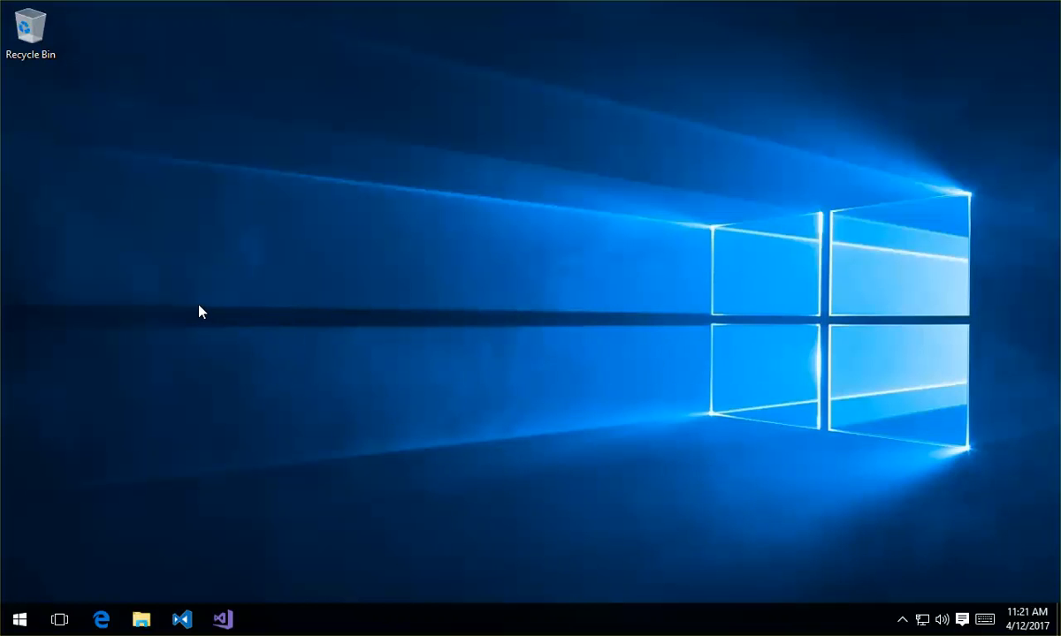
{"action": "mouse_move", "coordinate": [197, 311]}
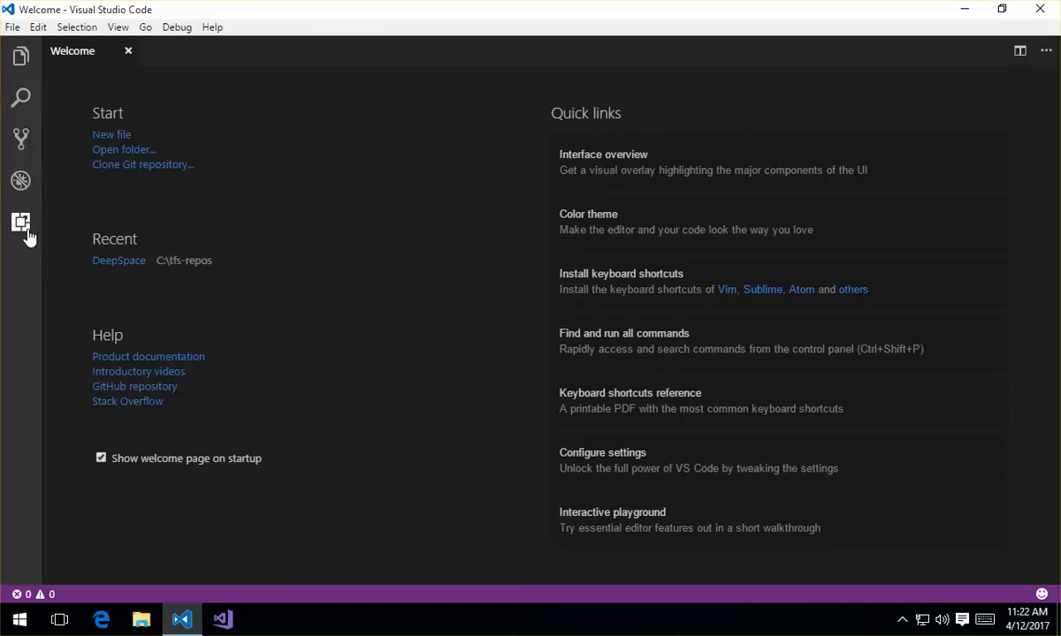
Show the installed extensions list with the Visual Studio Team Services extension beside the Welcome page.
{"action": "left_click", "coordinate": [22, 223]}
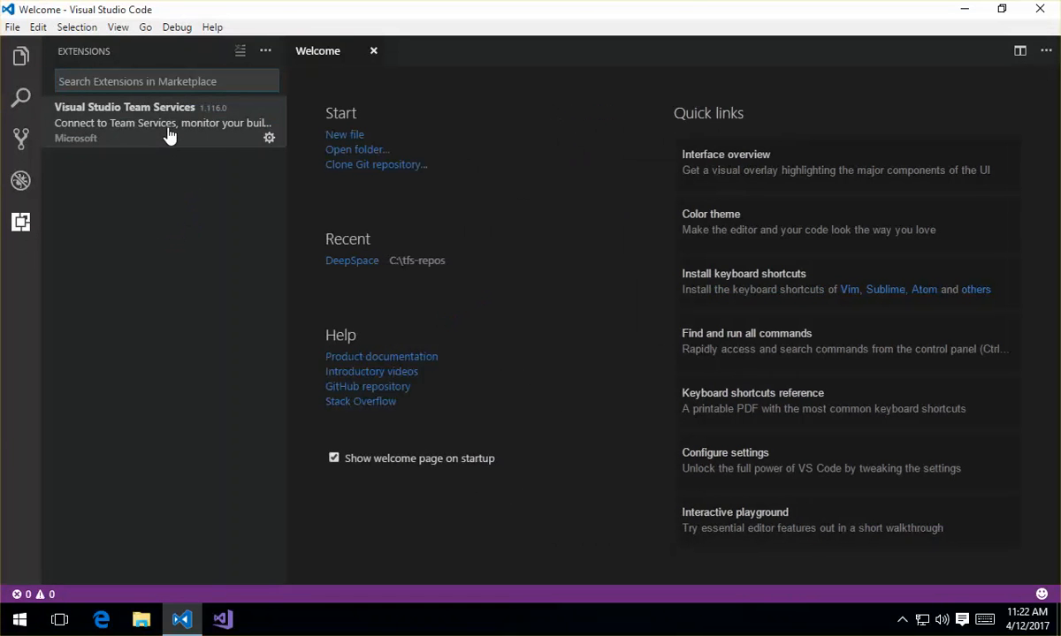
{"action": "left_click", "coordinate": [13, 26]}
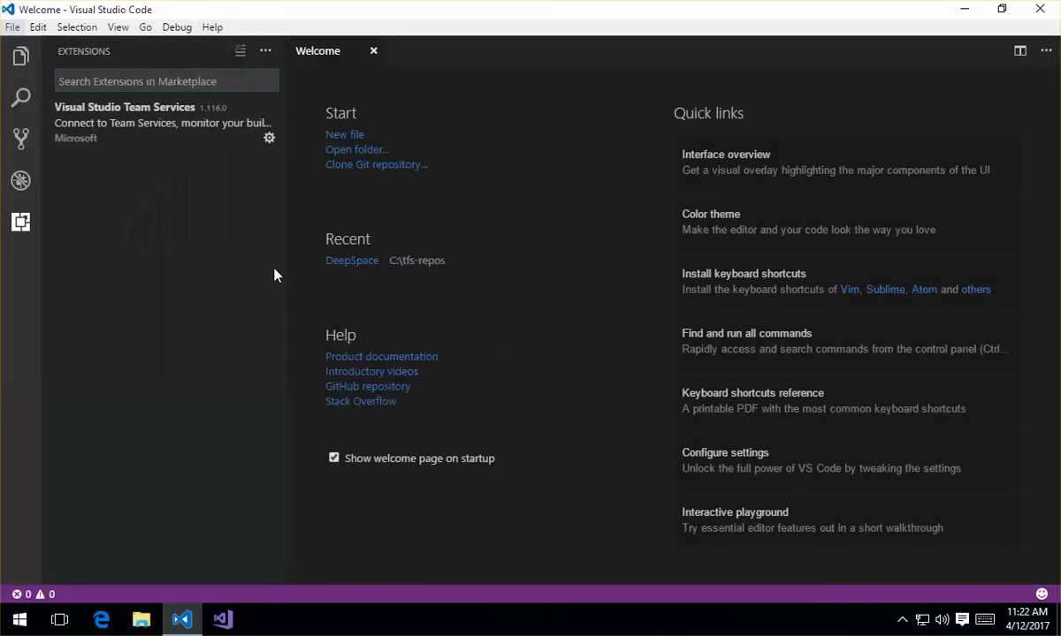
Review settings.json, scrolling across the full tfvc.location TF.exe path under Team Explorer.
{"action": "left_click", "coordinate": [724, 460]}
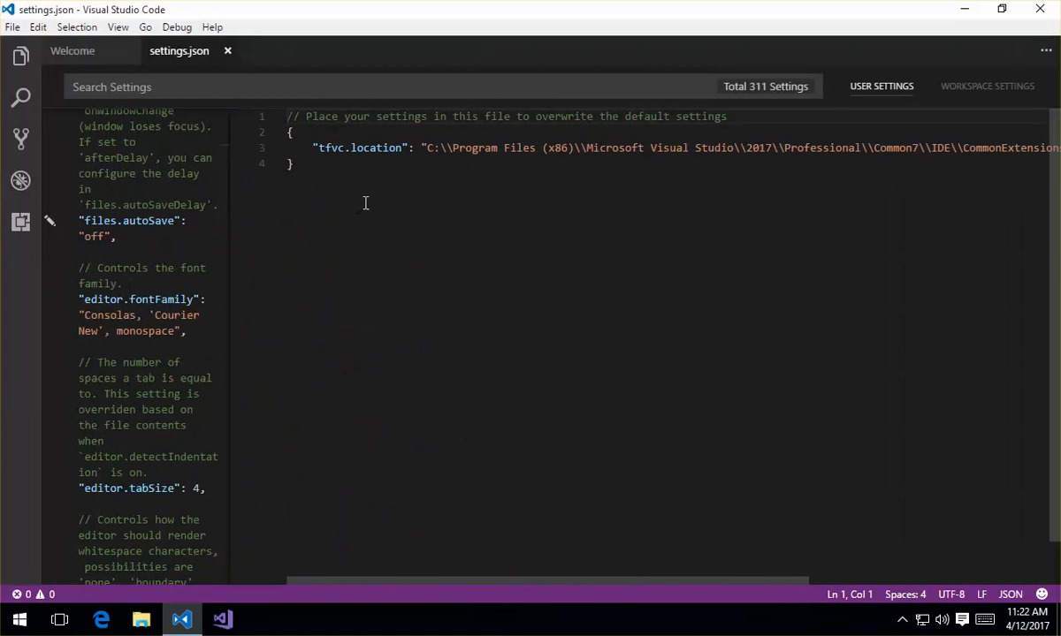
{"action": "mouse_move", "coordinate": [362, 148]}
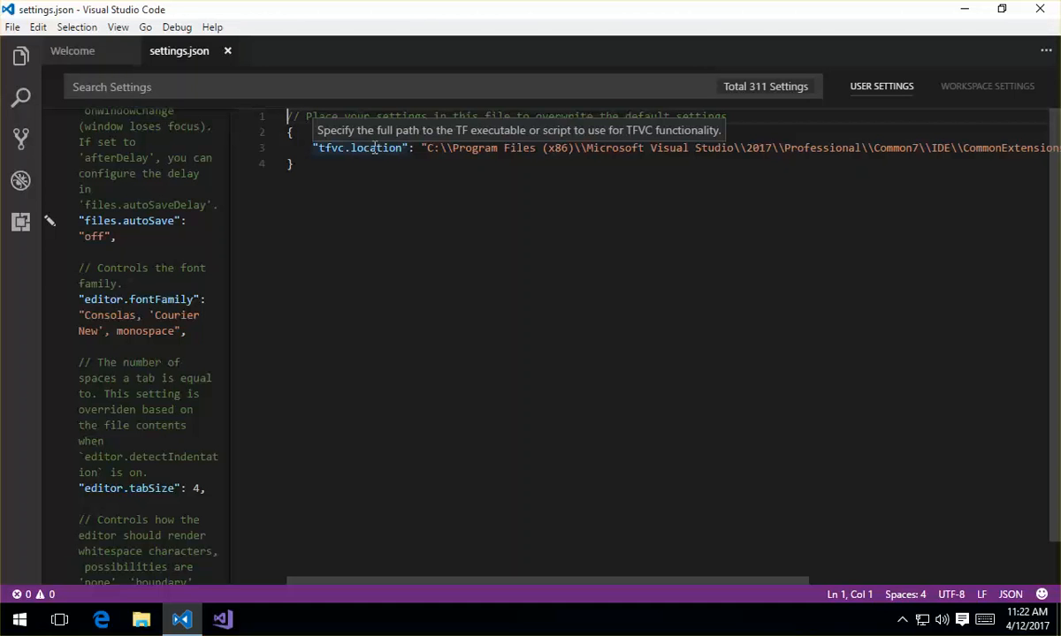
{"action": "scroll", "scroll_direction": "right", "scroll_amount": 3}
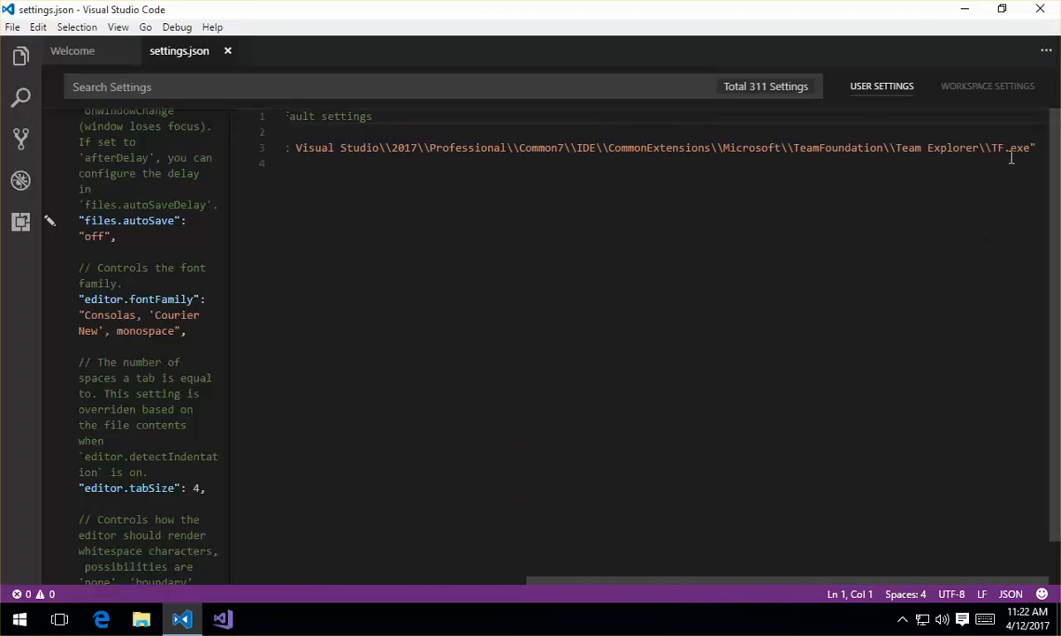
{"action": "mouse_move", "coordinate": [1008, 148]}
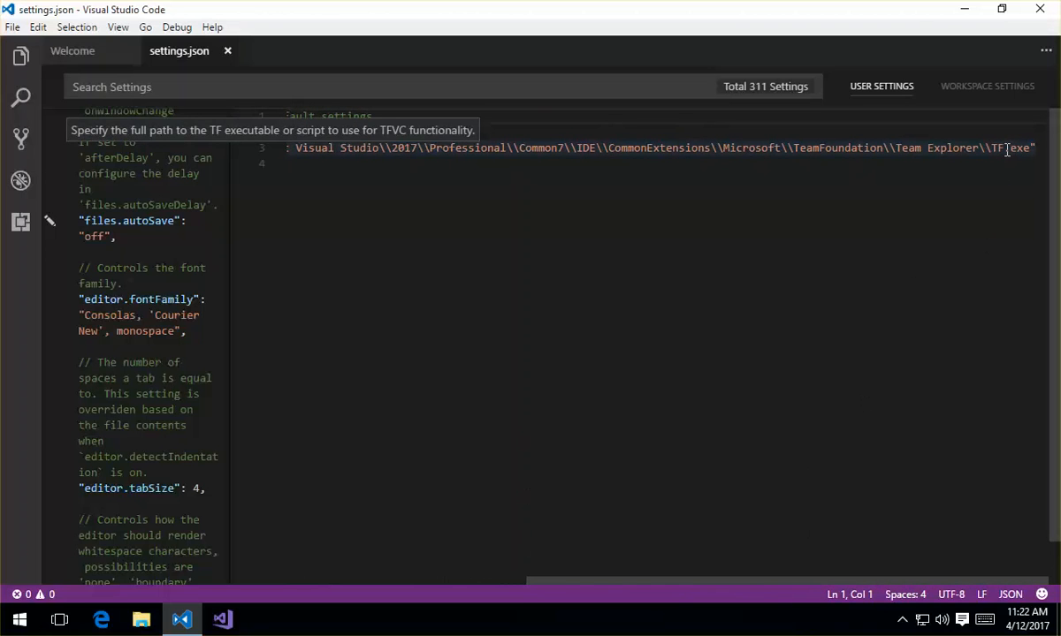
{"action": "mouse_move", "coordinate": [716, 148]}
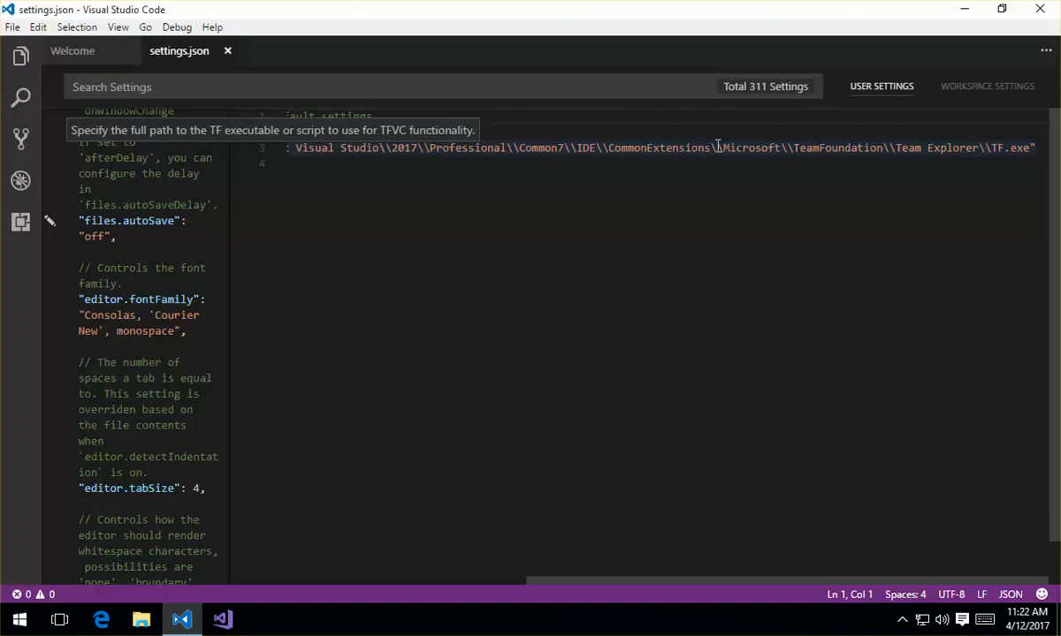
{"action": "mouse_move", "coordinate": [990, 149]}
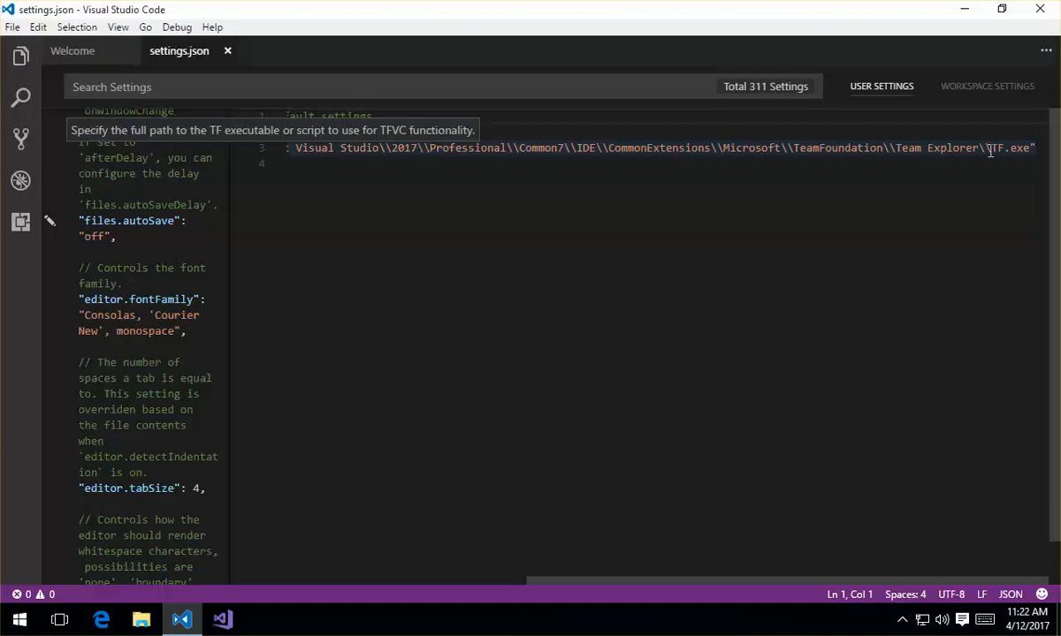
{"action": "mouse_move", "coordinate": [703, 195]}
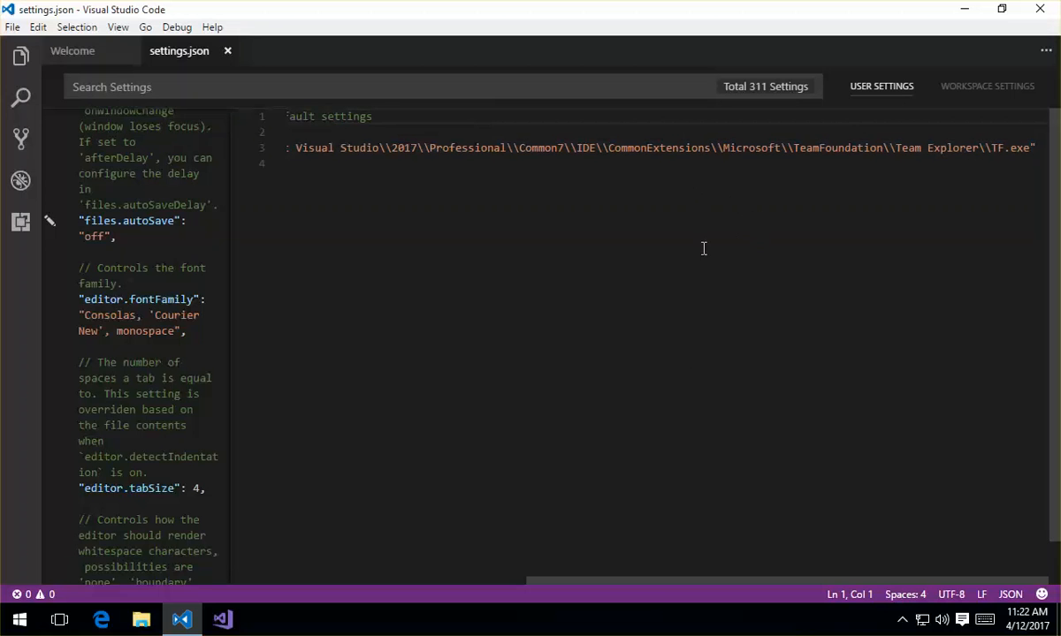
{"action": "mouse_move", "coordinate": [662, 583]}
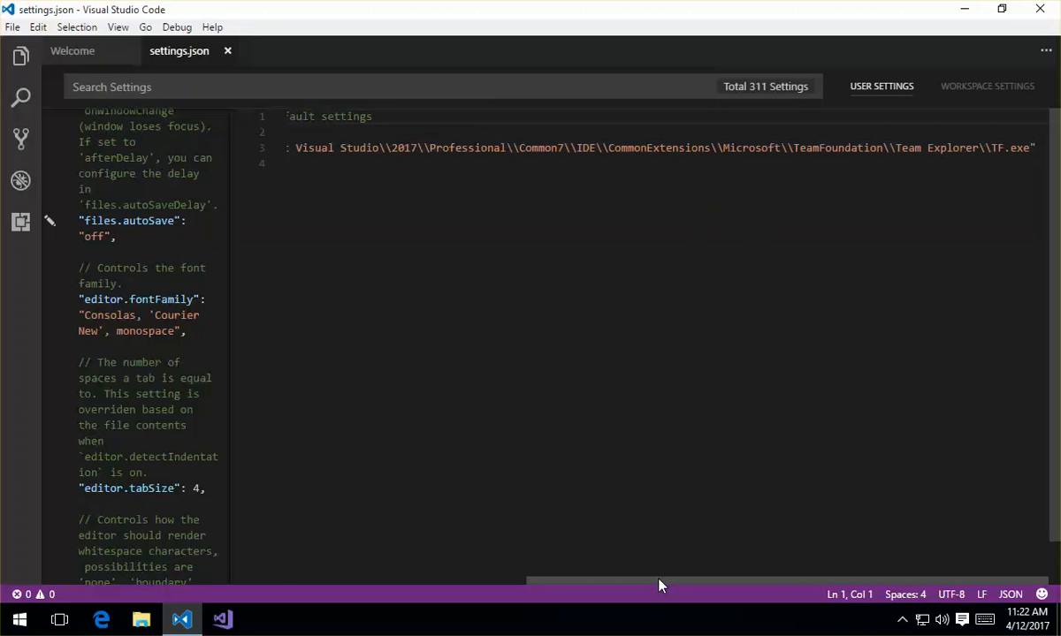
{"action": "scroll", "scroll_direction": "left", "scroll_amount": 3}
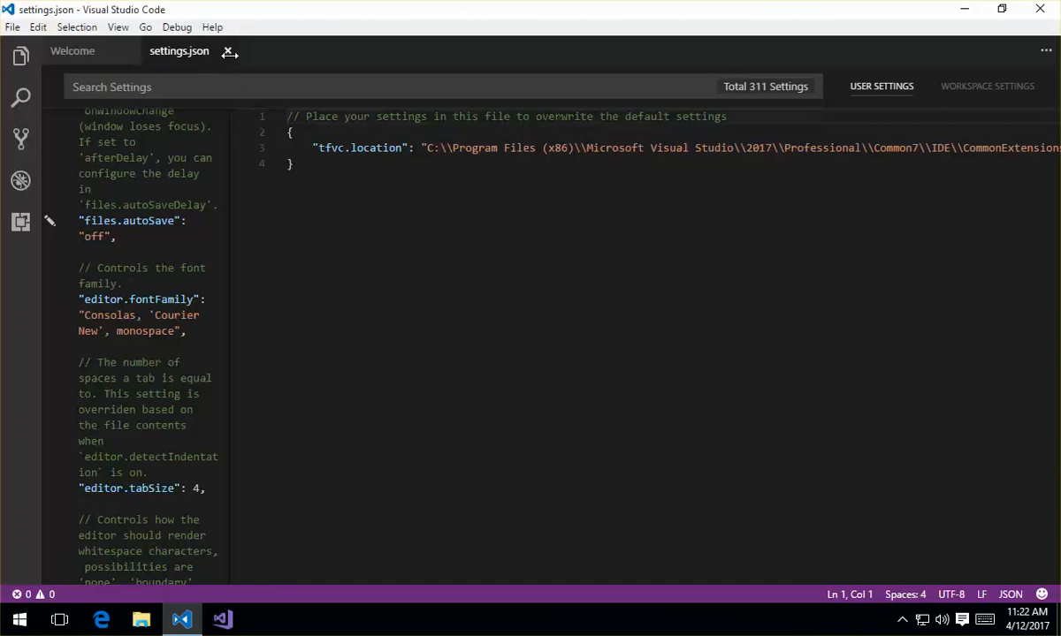
Load the DeepSpace project from Recent and dismiss the Team Foundation Server not-connected error.
{"action": "left_click", "coordinate": [13, 27]}
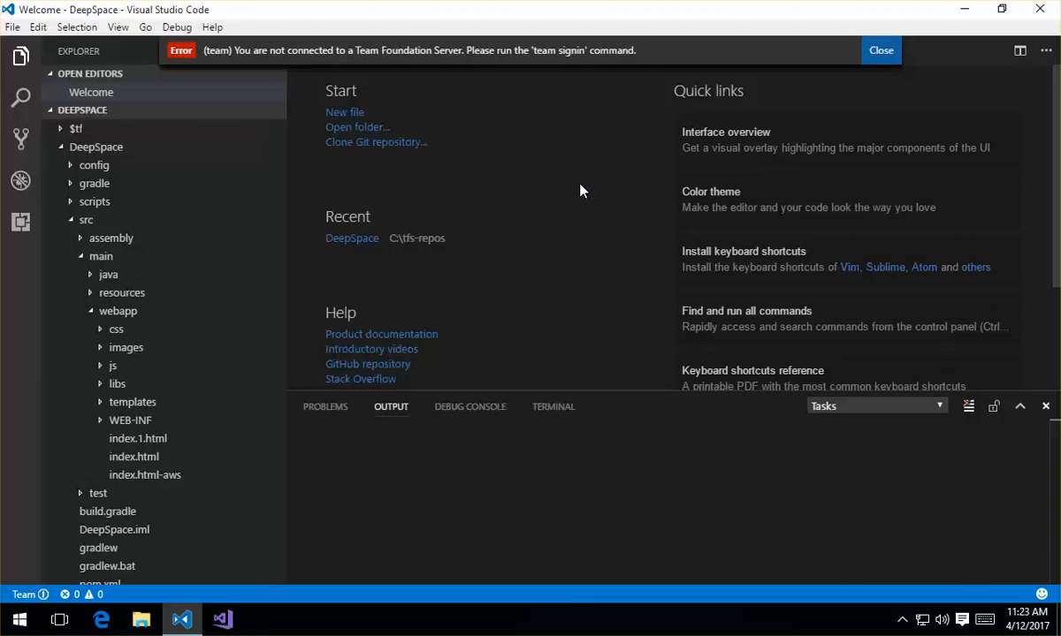
{"action": "mouse_move", "coordinate": [587, 186]}
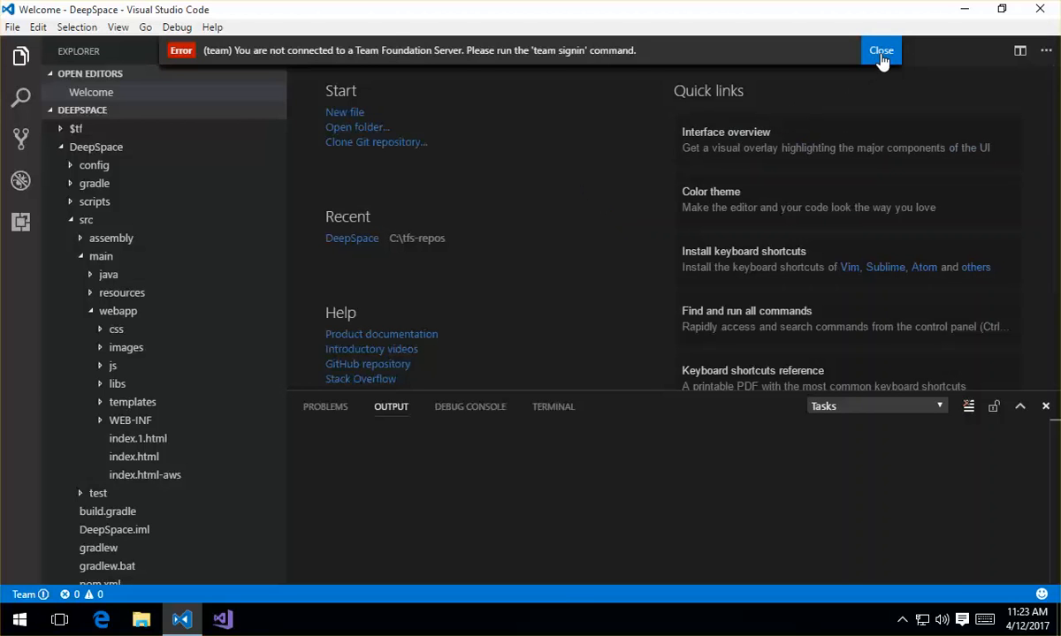
{"action": "left_click", "coordinate": [880, 49]}
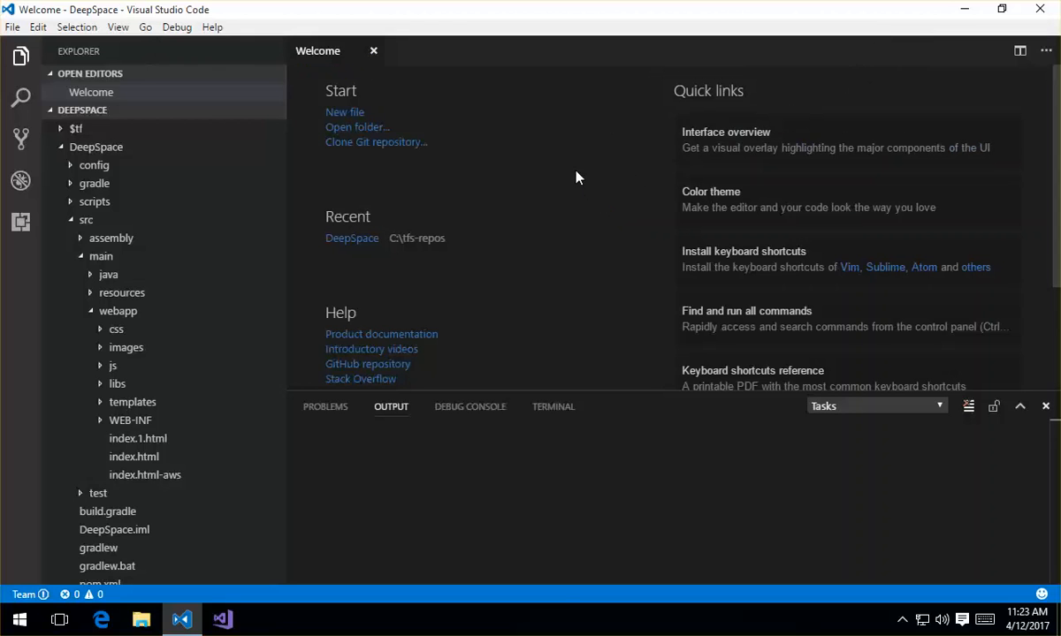
{"action": "mouse_move", "coordinate": [104, 529]}
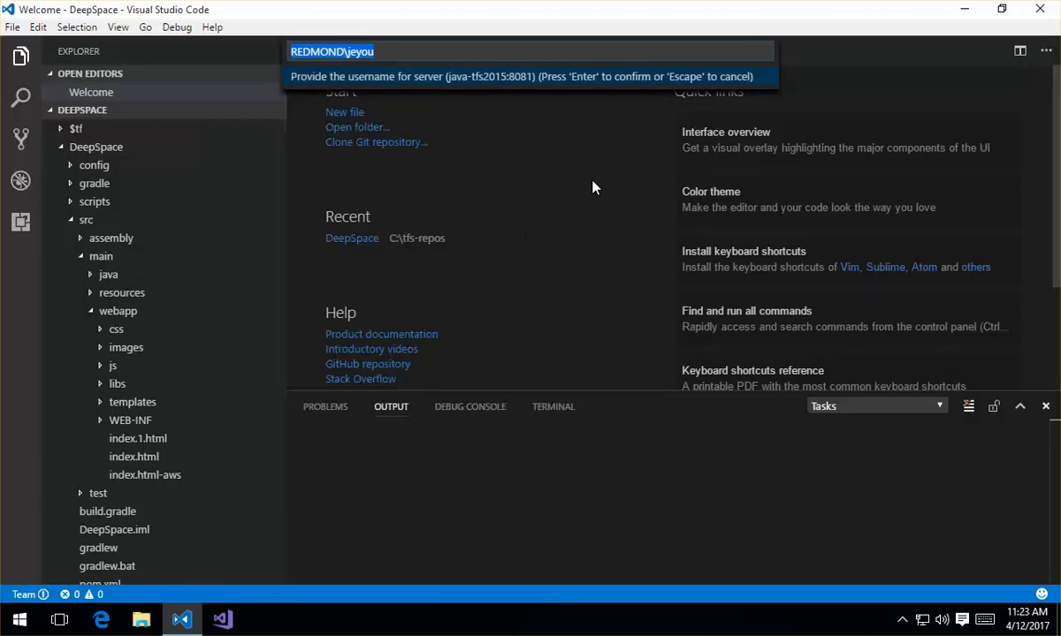
Accept the server username to sign in, connecting the workspace to DeepSpace with four pending changes.
{"action": "key", "text": "Return"}
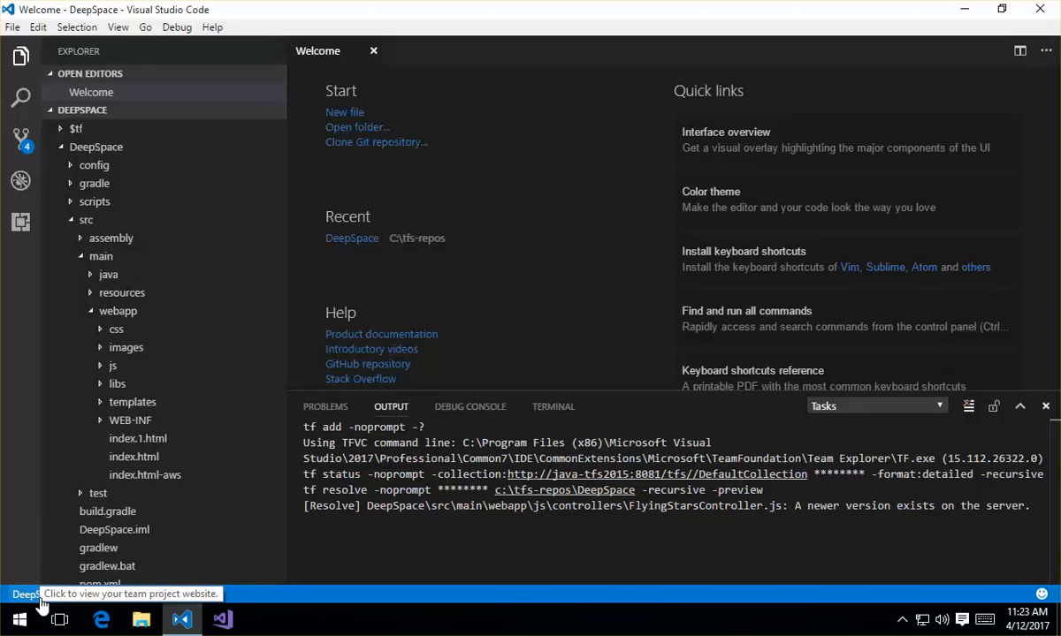
{"action": "mouse_move", "coordinate": [46, 548]}
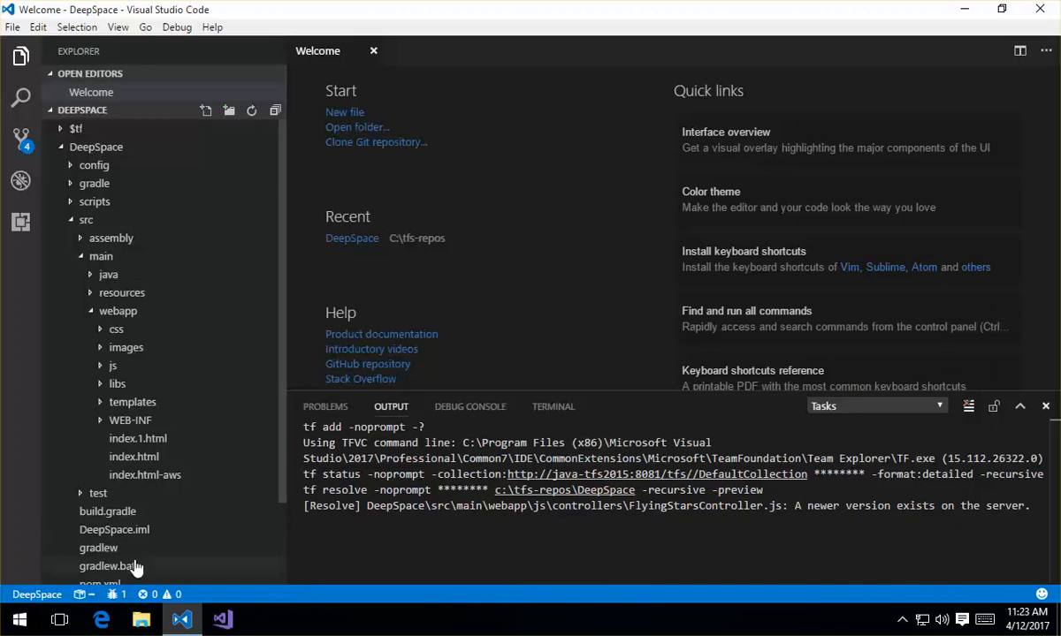
{"action": "mouse_move", "coordinate": [117, 594]}
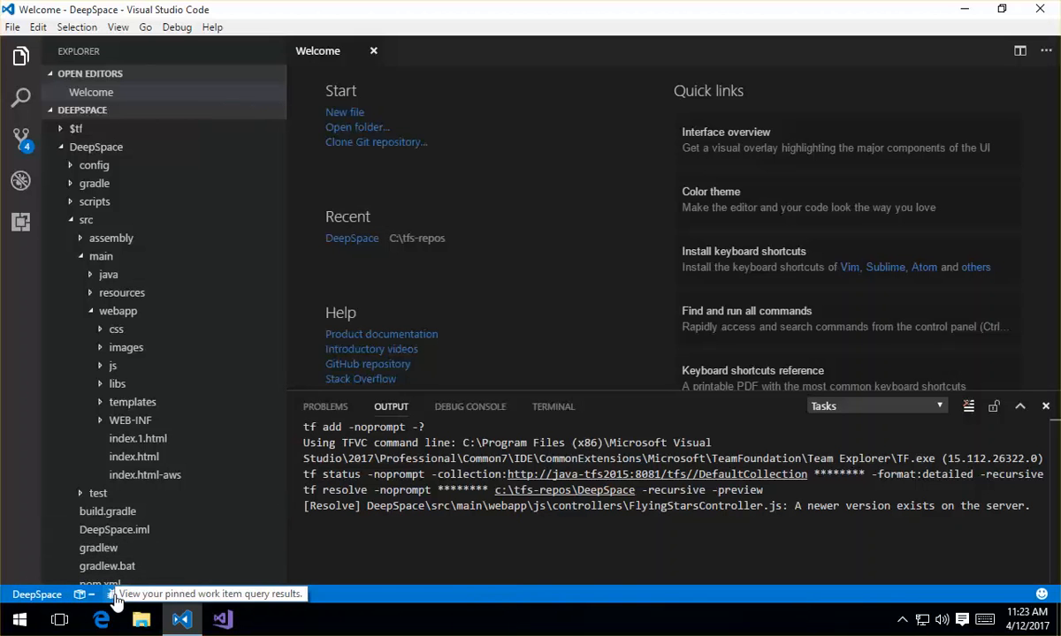
{"action": "left_click", "coordinate": [99, 594]}
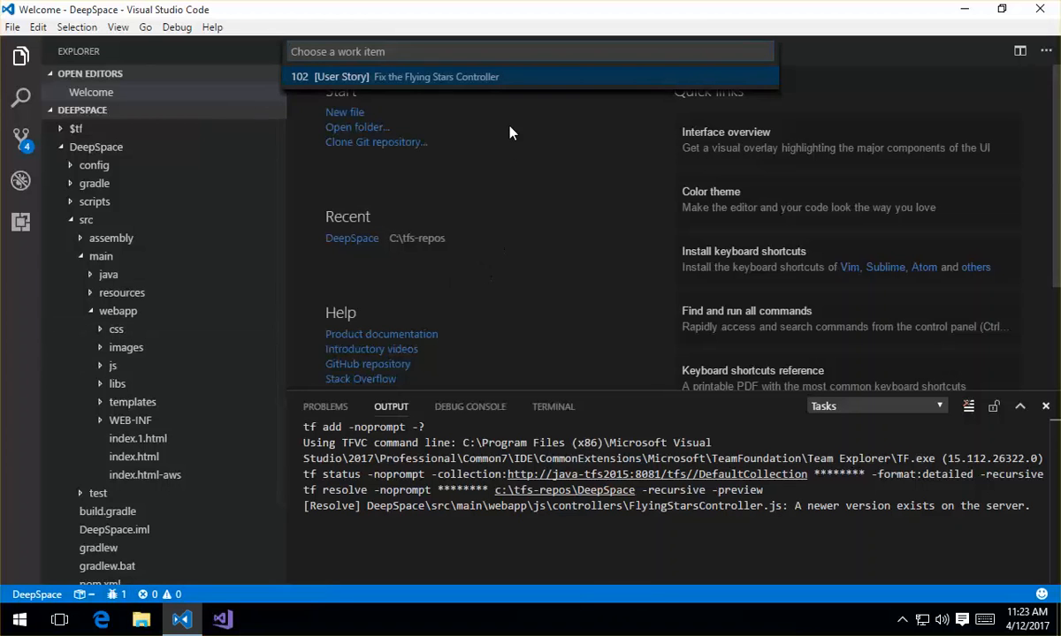
{"action": "mouse_move", "coordinate": [556, 161]}
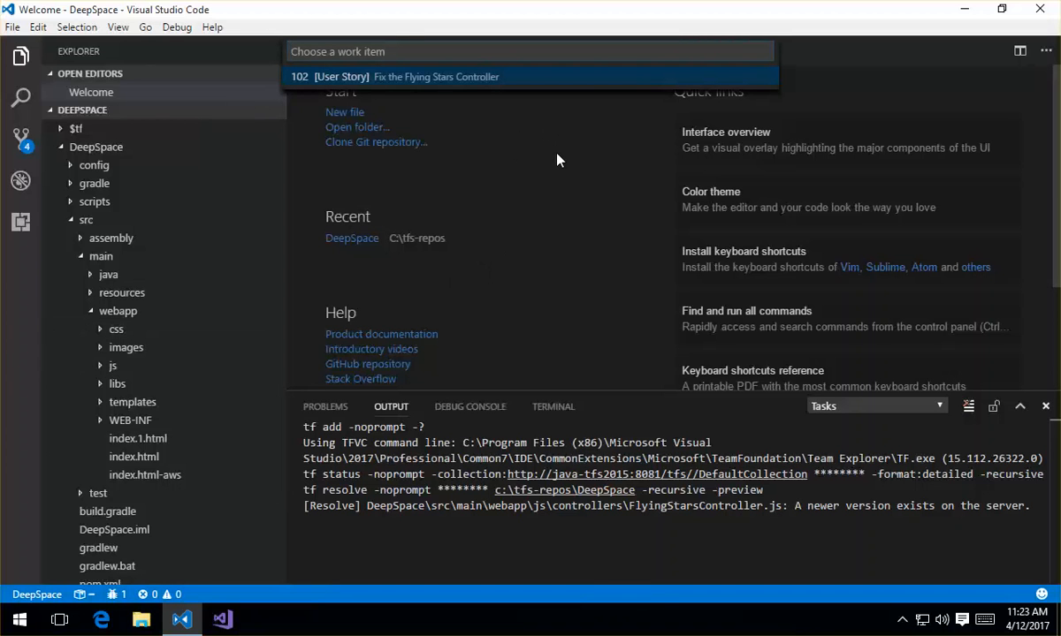
{"action": "mouse_move", "coordinate": [555, 164]}
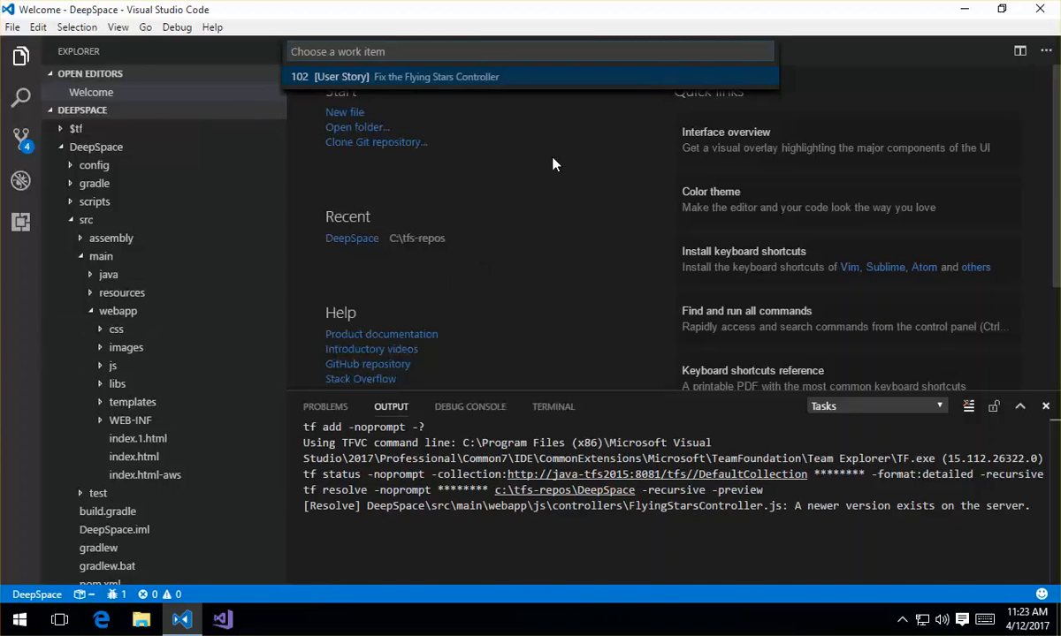
{"action": "key", "text": "Escape"}
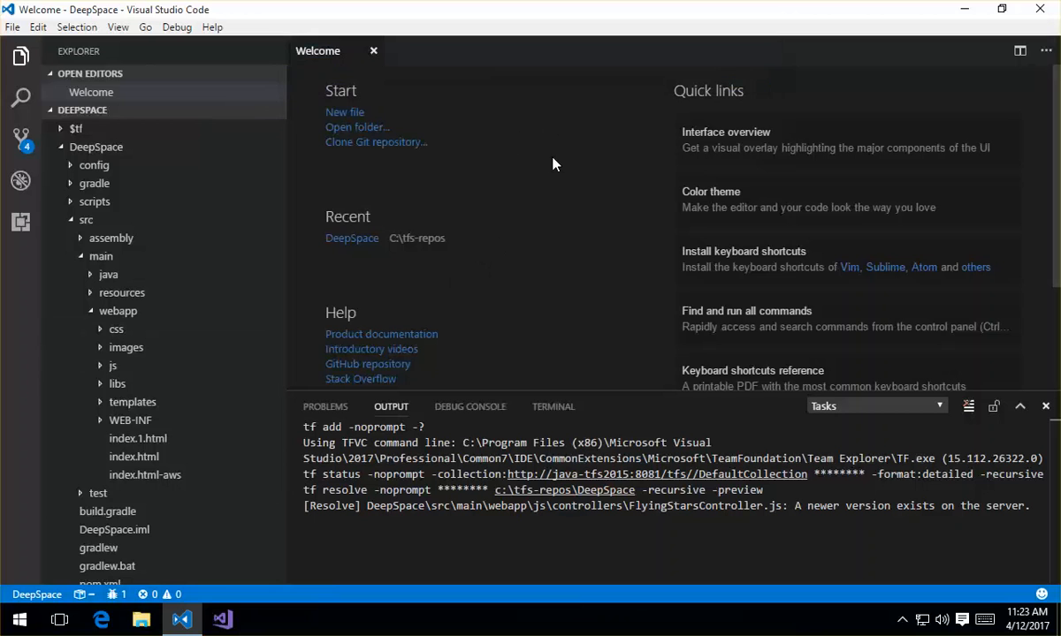
{"action": "mouse_move", "coordinate": [421, 182]}
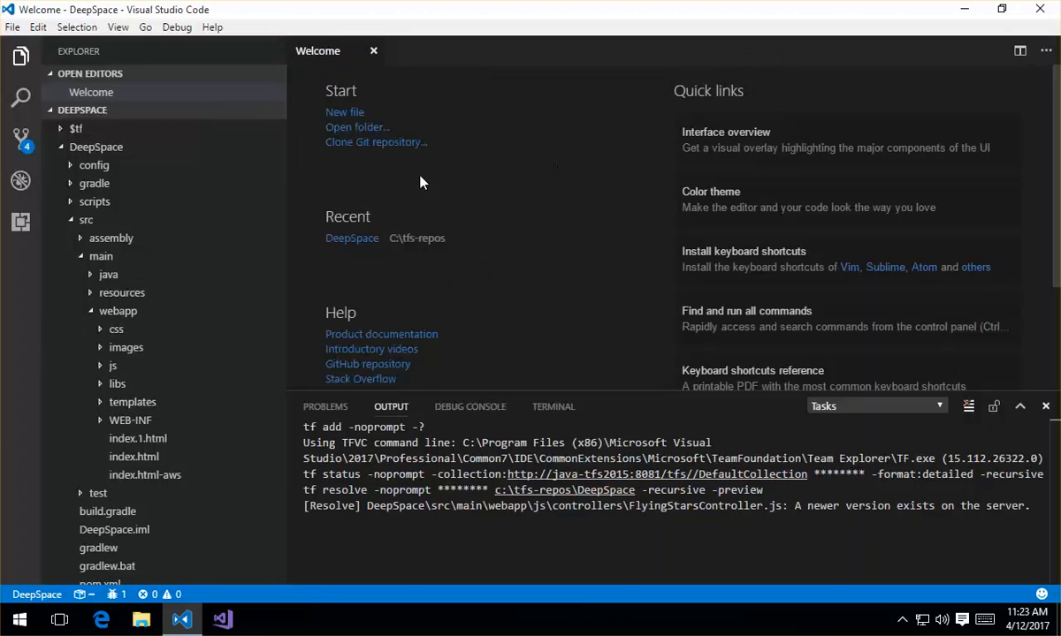
{"action": "left_click", "coordinate": [21, 138]}
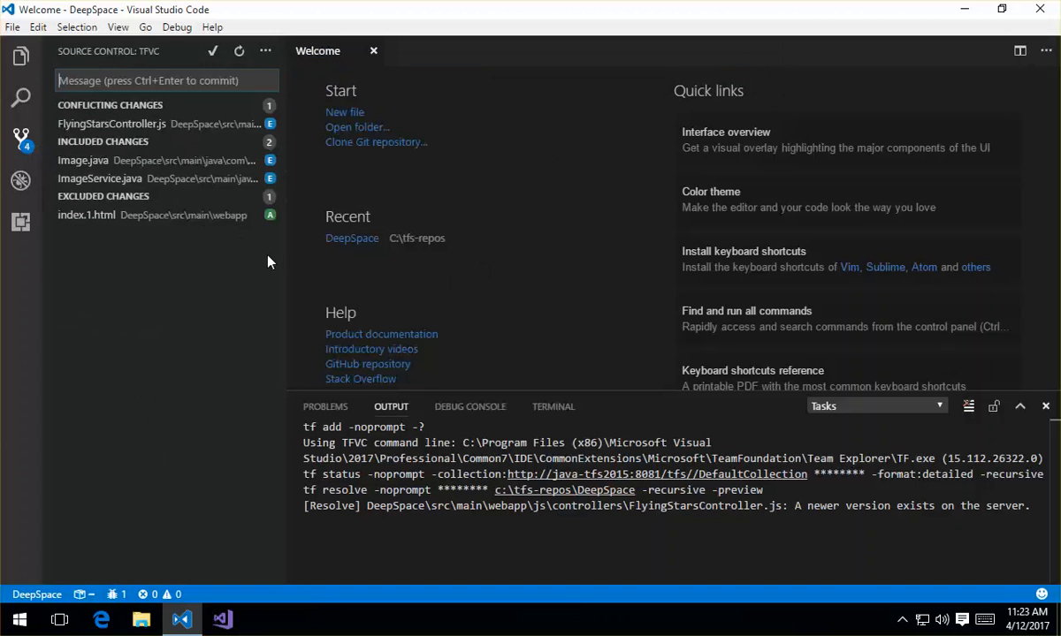
{"action": "left_click_drag", "start_coordinate": [284, 262], "coordinate": [334, 262]}
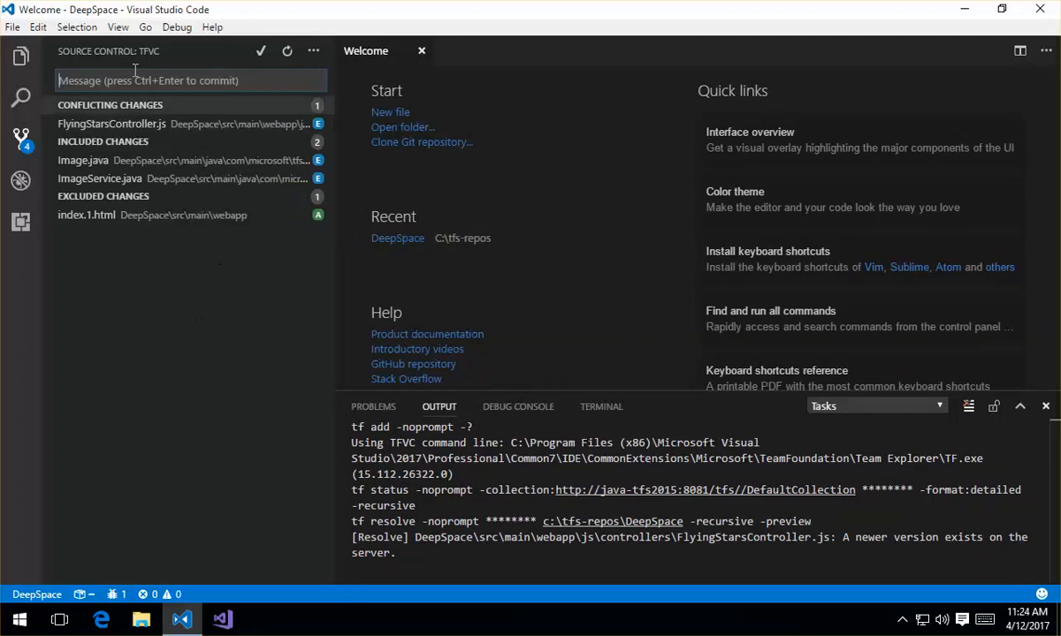
{"action": "mouse_move", "coordinate": [148, 55]}
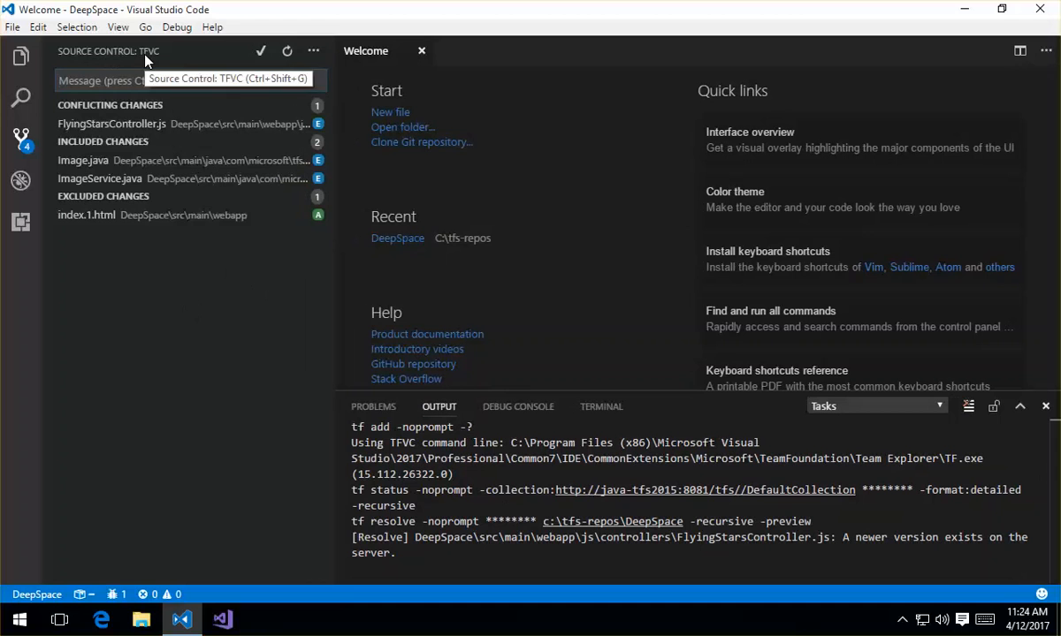
{"action": "mouse_move", "coordinate": [191, 81]}
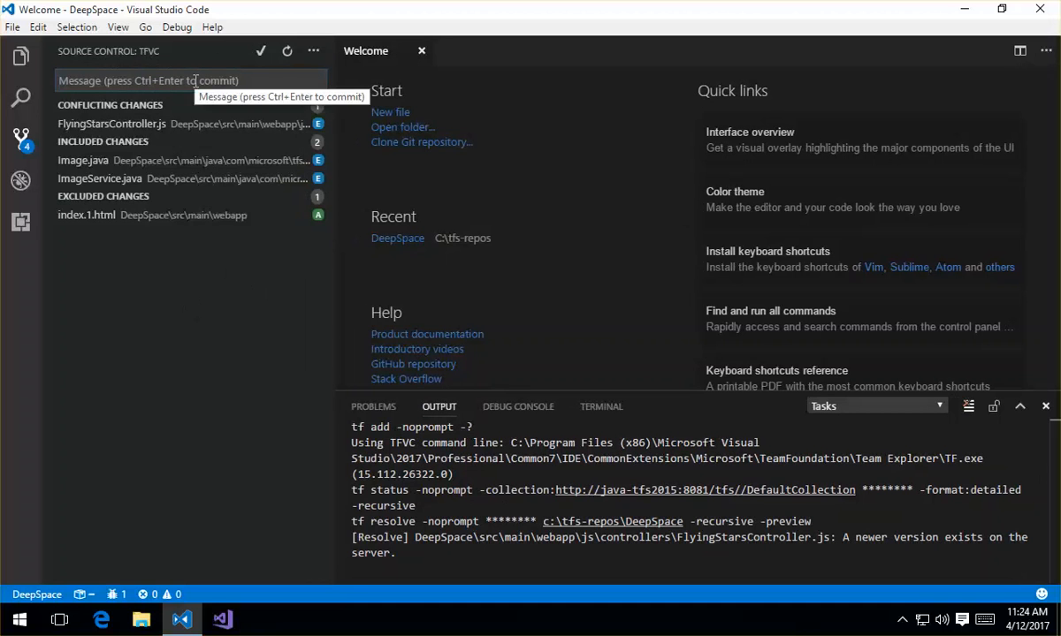
{"action": "mouse_move", "coordinate": [186, 301]}
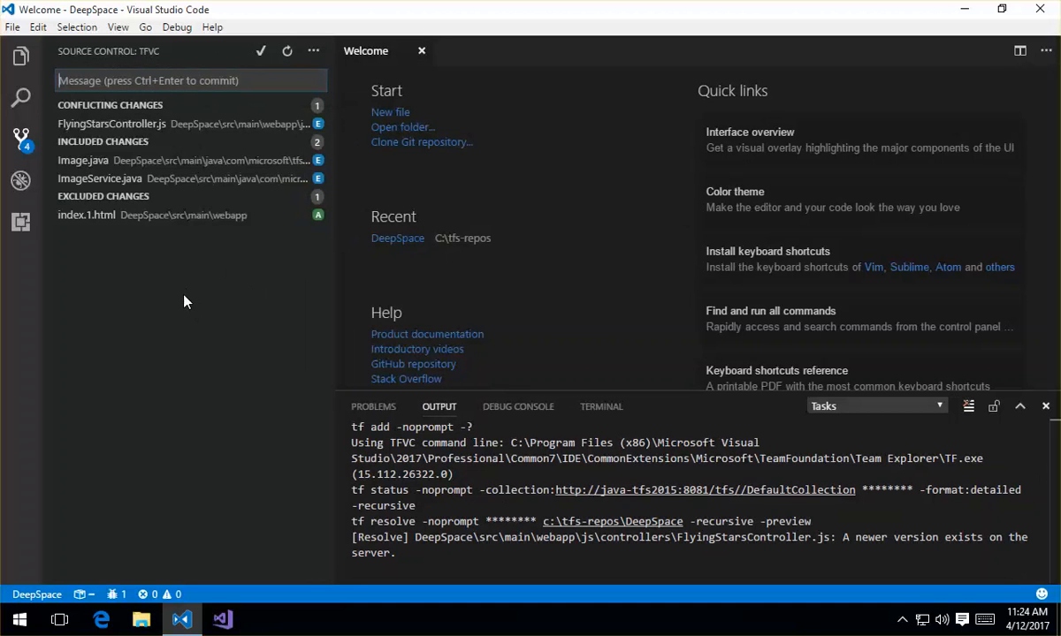
{"action": "mouse_move", "coordinate": [198, 302]}
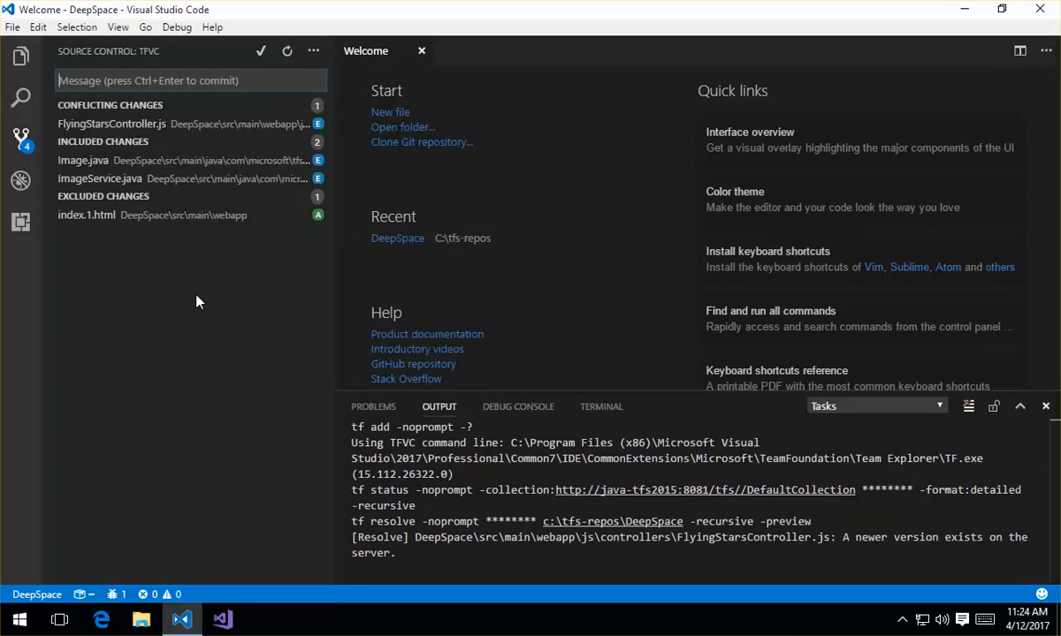
{"action": "mouse_move", "coordinate": [145, 152]}
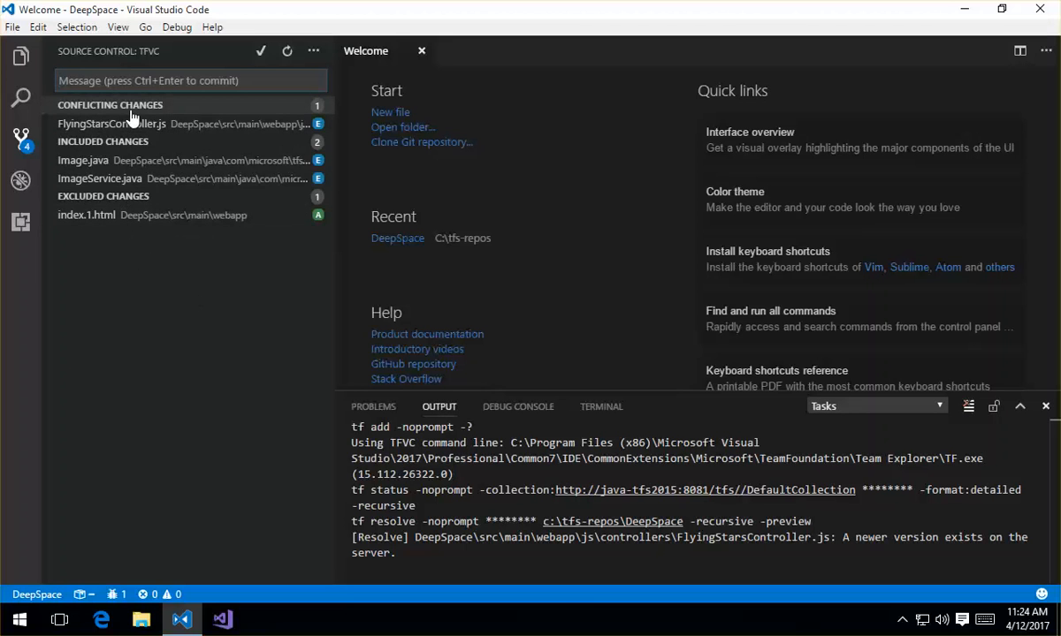
{"action": "mouse_move", "coordinate": [110, 124]}
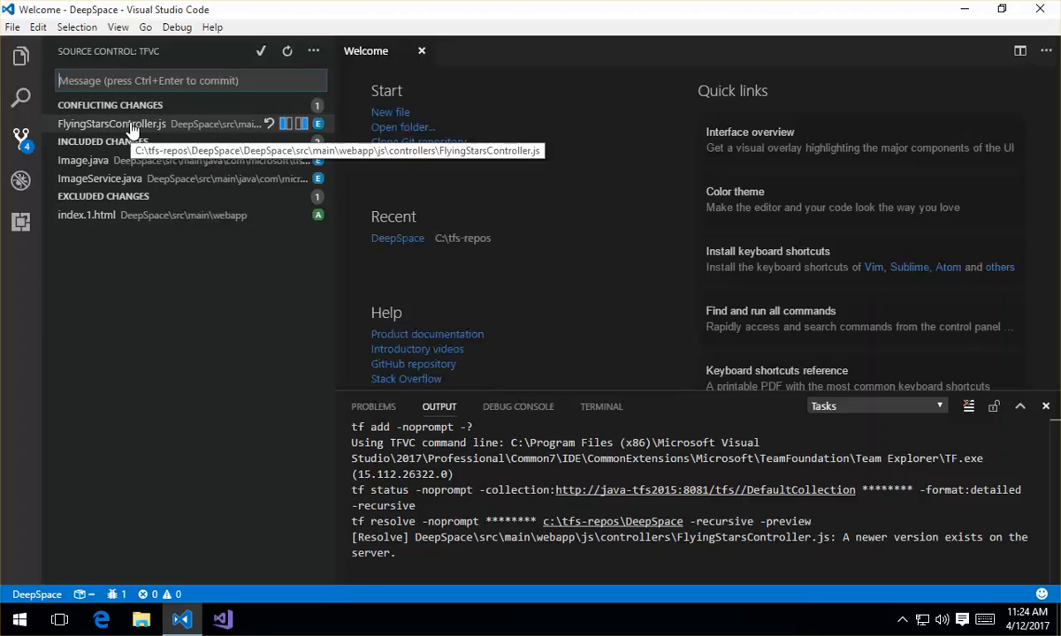
{"action": "mouse_move", "coordinate": [194, 133]}
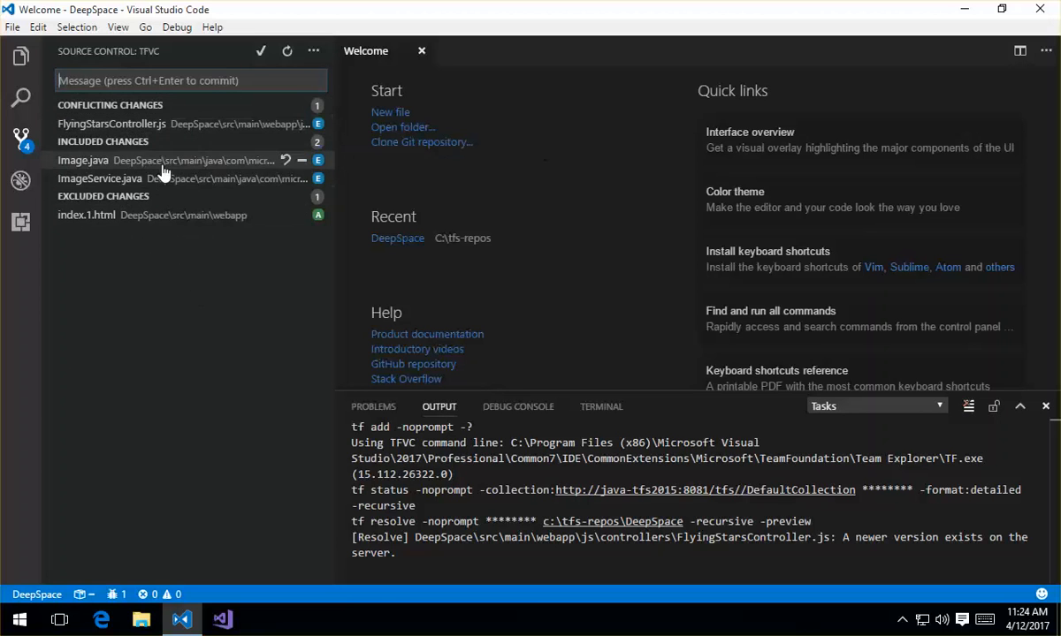
{"action": "mouse_move", "coordinate": [162, 185]}
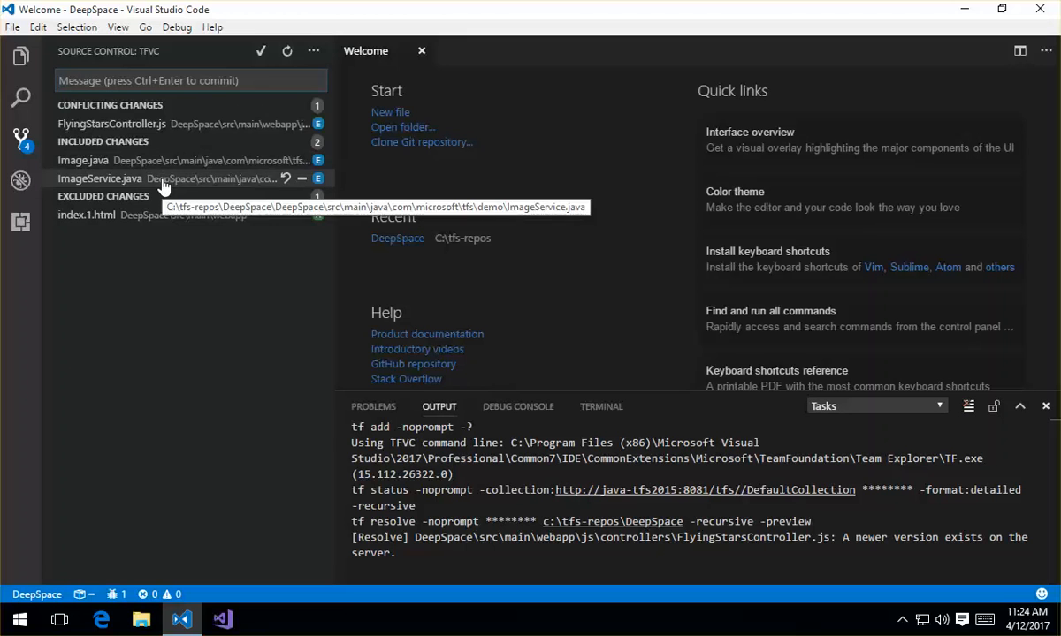
{"action": "mouse_move", "coordinate": [150, 219]}
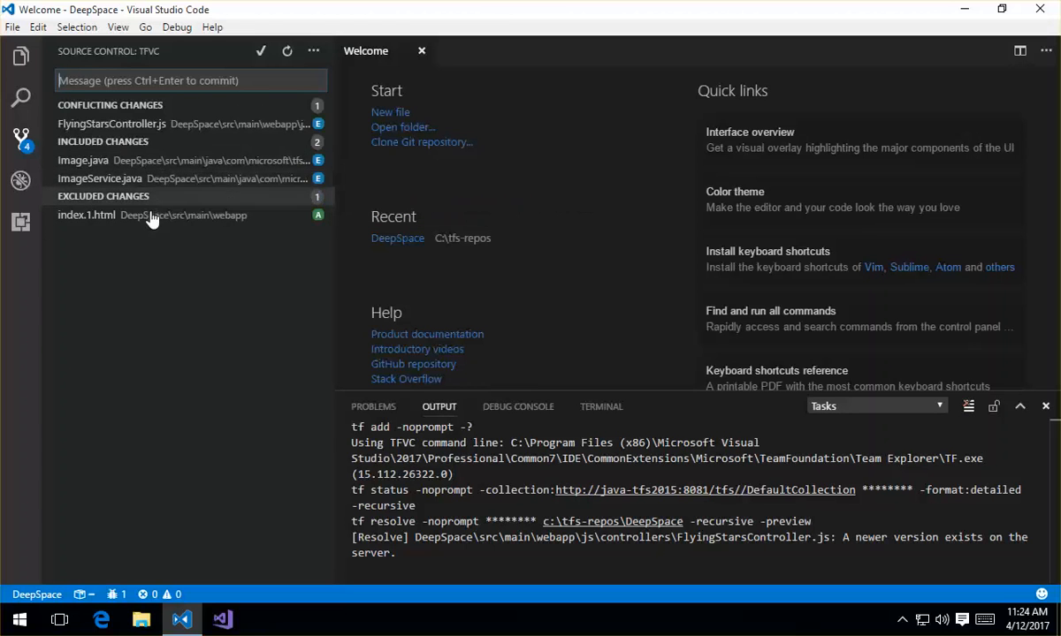
{"action": "mouse_move", "coordinate": [106, 219]}
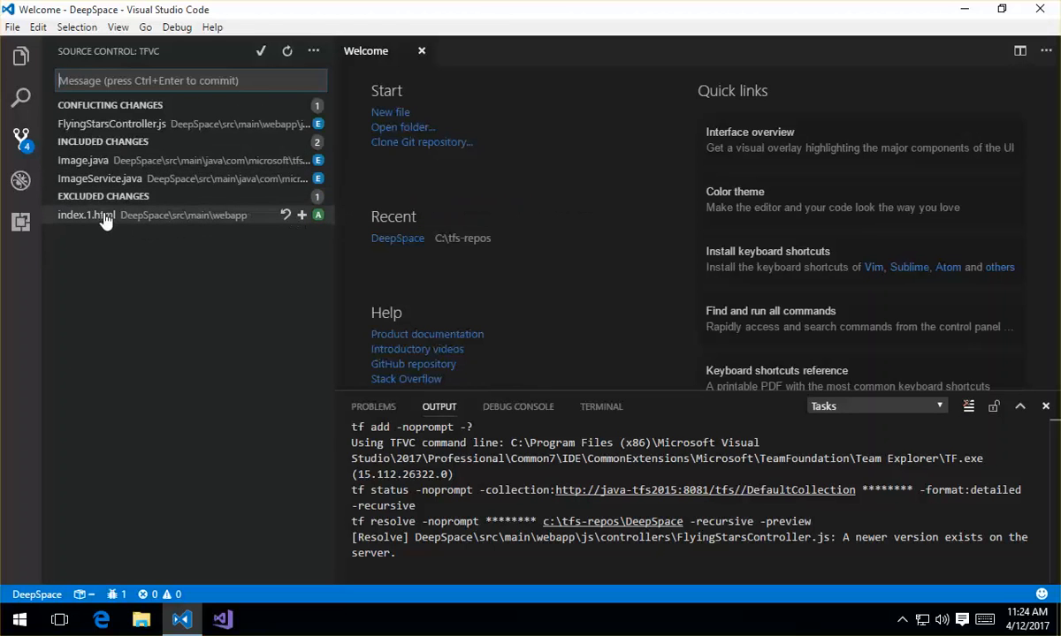
{"action": "mouse_move", "coordinate": [124, 221]}
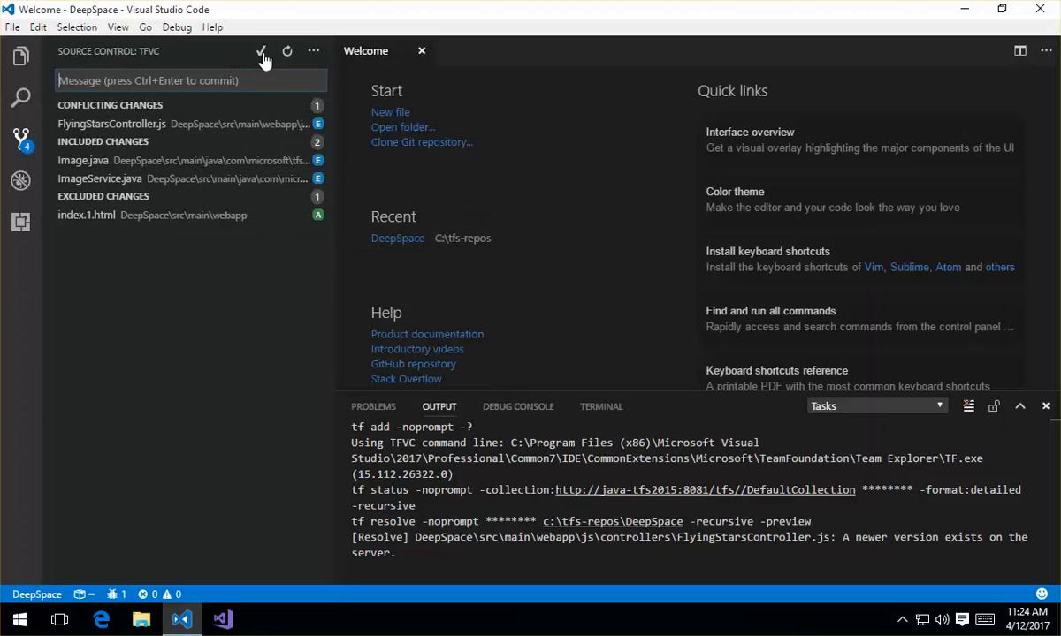
{"action": "mouse_move", "coordinate": [261, 49]}
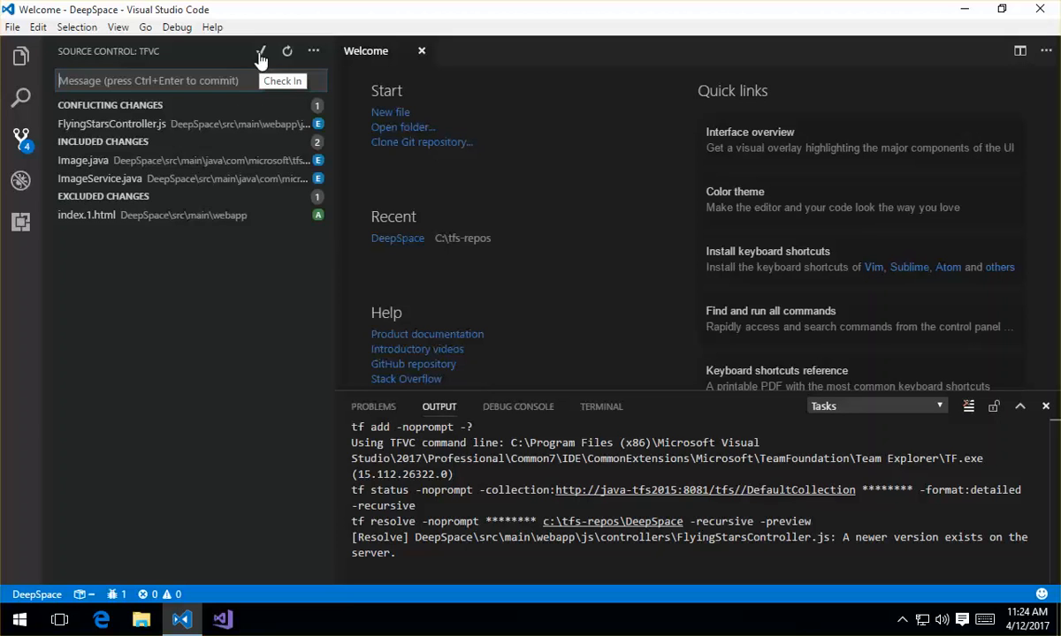
{"action": "mouse_move", "coordinate": [287, 50]}
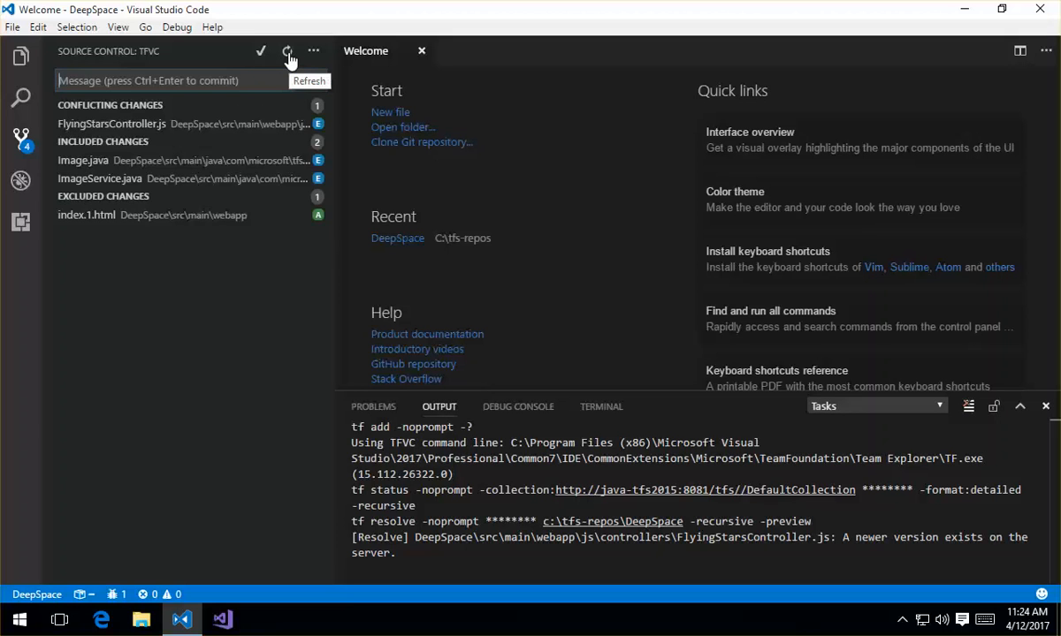
{"action": "mouse_move", "coordinate": [313, 49]}
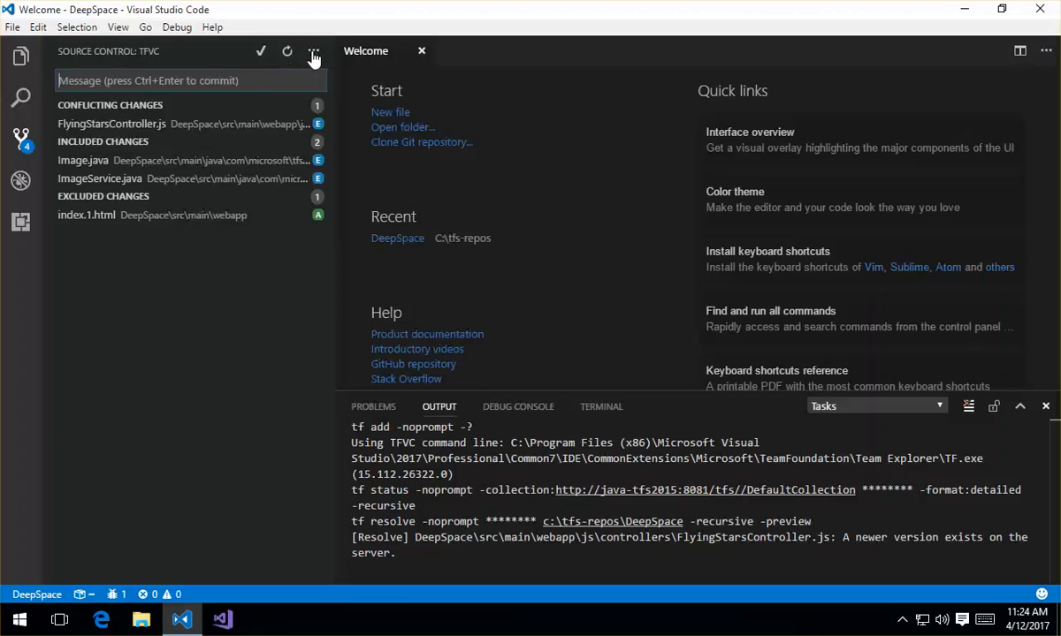
Browse the More Actions menu of the Source Control: TFVC panel.
{"action": "left_click", "coordinate": [313, 50]}
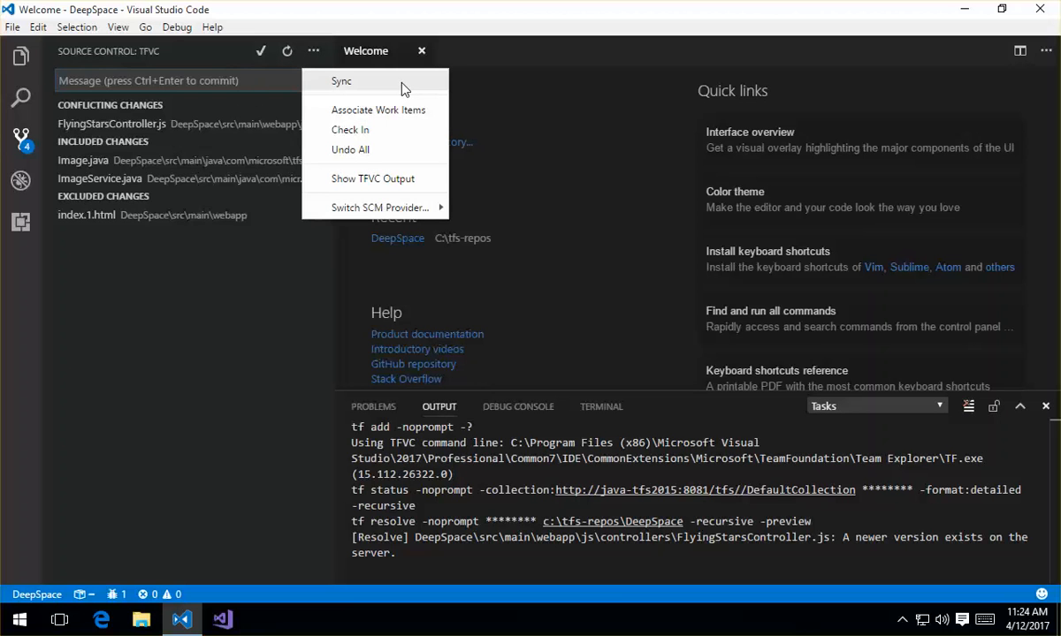
{"action": "mouse_move", "coordinate": [410, 110]}
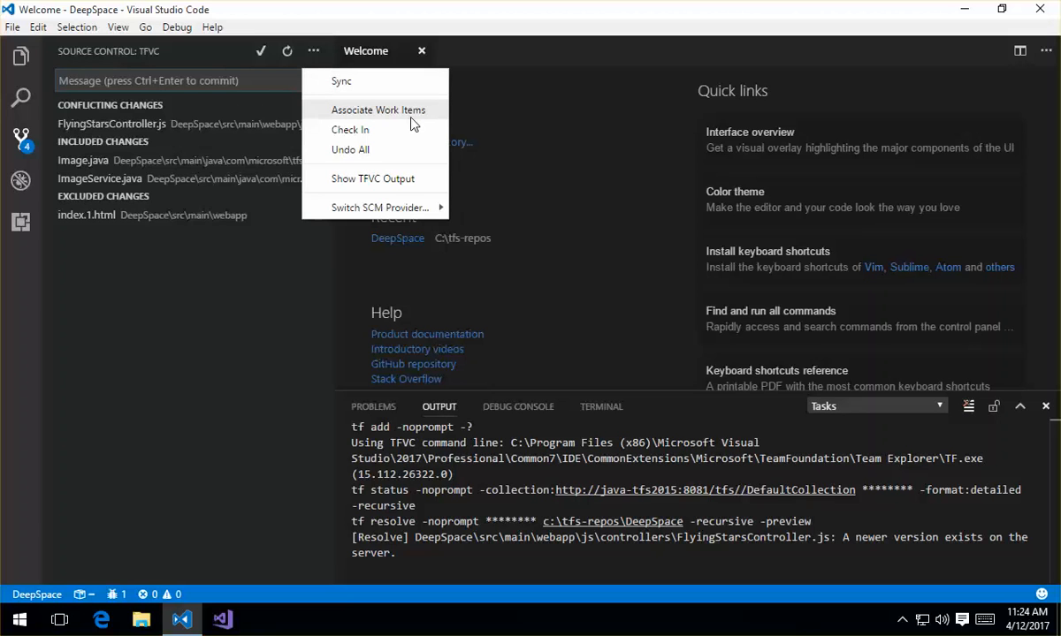
{"action": "mouse_move", "coordinate": [408, 126]}
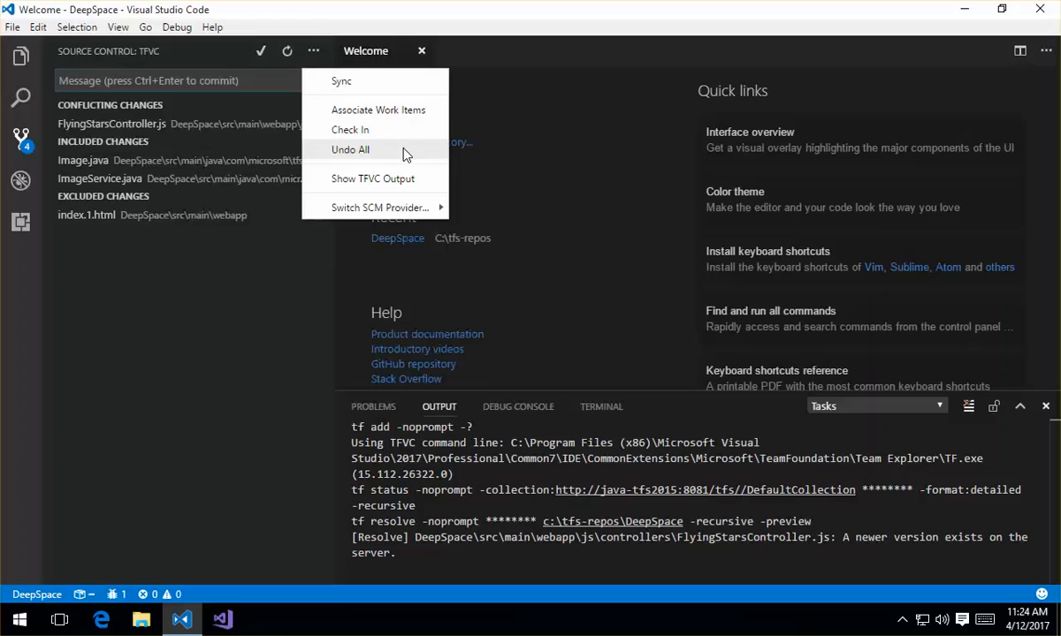
{"action": "mouse_move", "coordinate": [372, 179]}
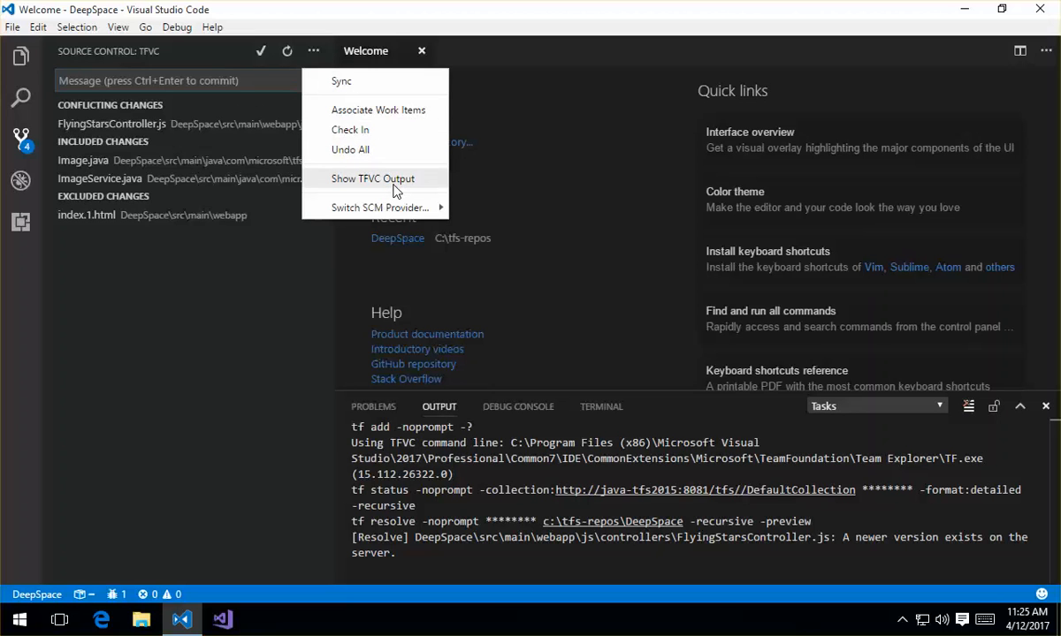
{"action": "mouse_move", "coordinate": [380, 207]}
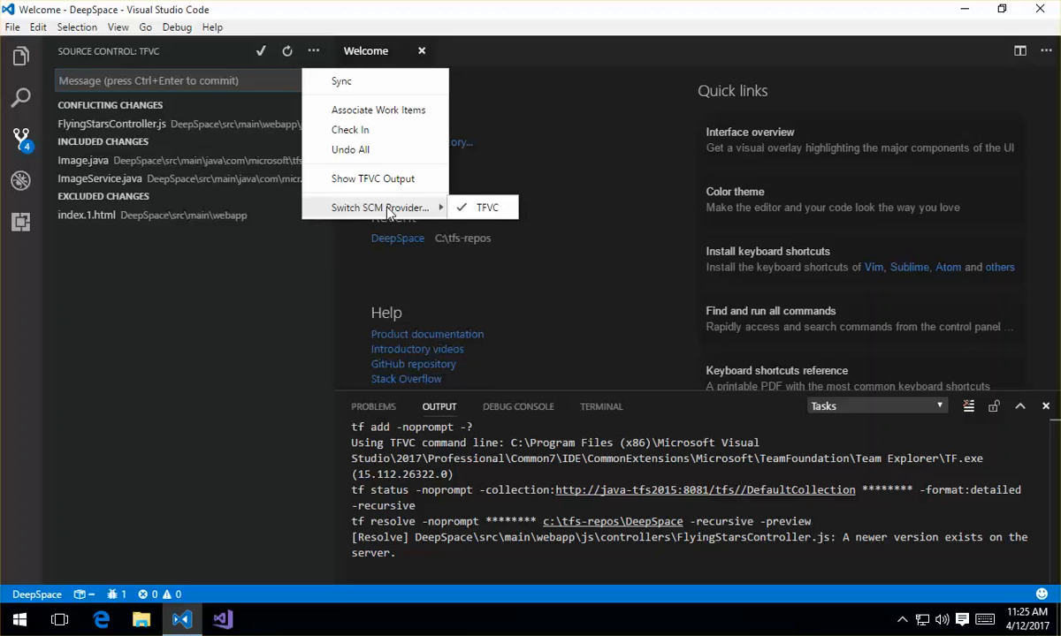
{"action": "mouse_move", "coordinate": [488, 212]}
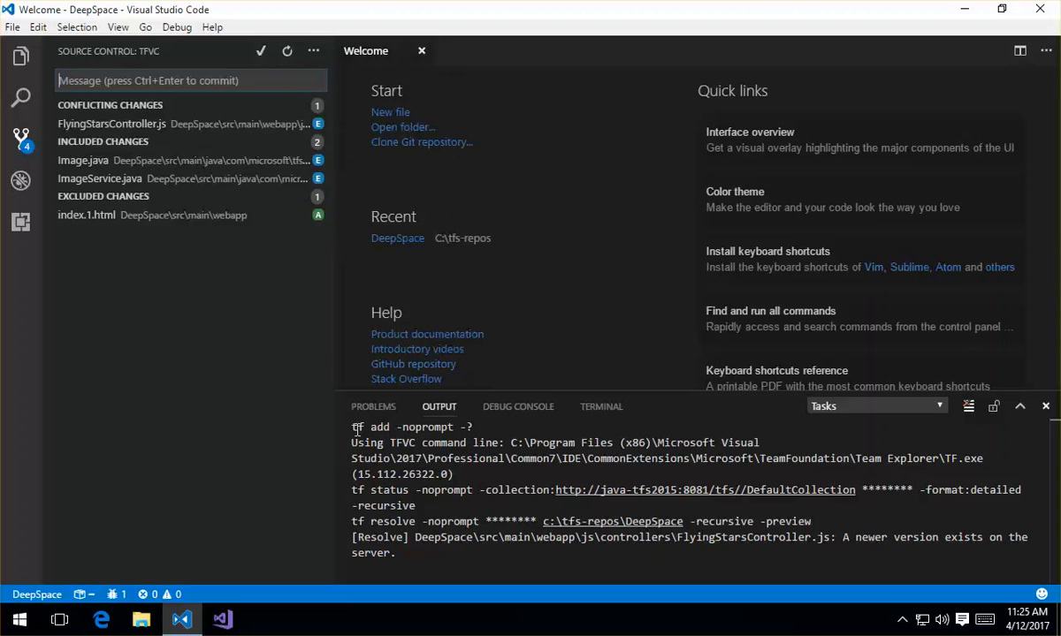
Compare the two versions of the conflicting FlyingStarsController.js side by side.
{"action": "left_click_drag", "start_coordinate": [352, 426], "coordinate": [457, 473]}
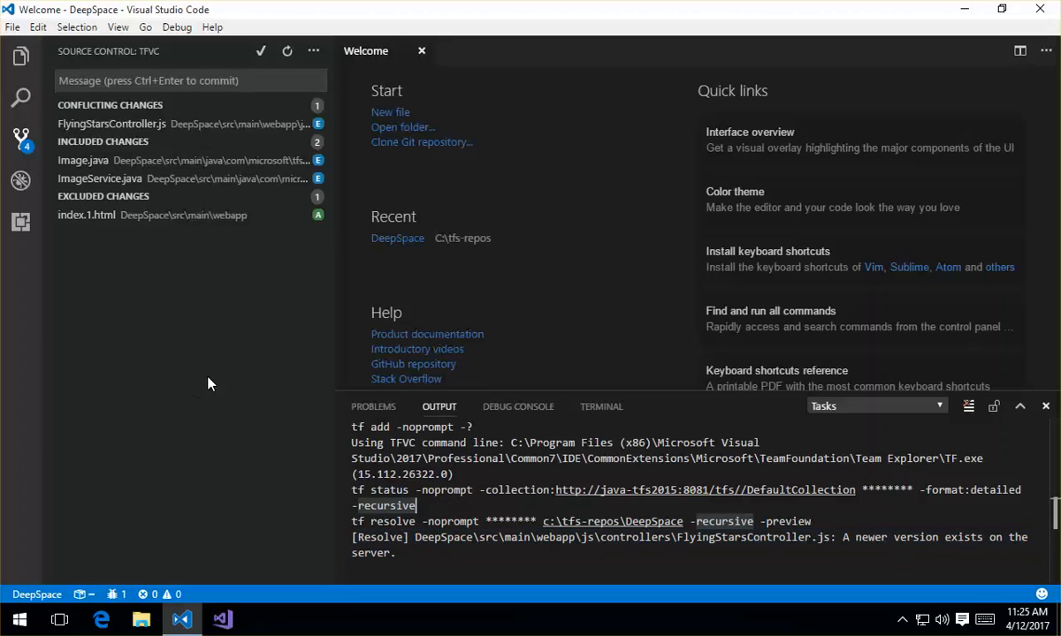
{"action": "left_click", "coordinate": [110, 124]}
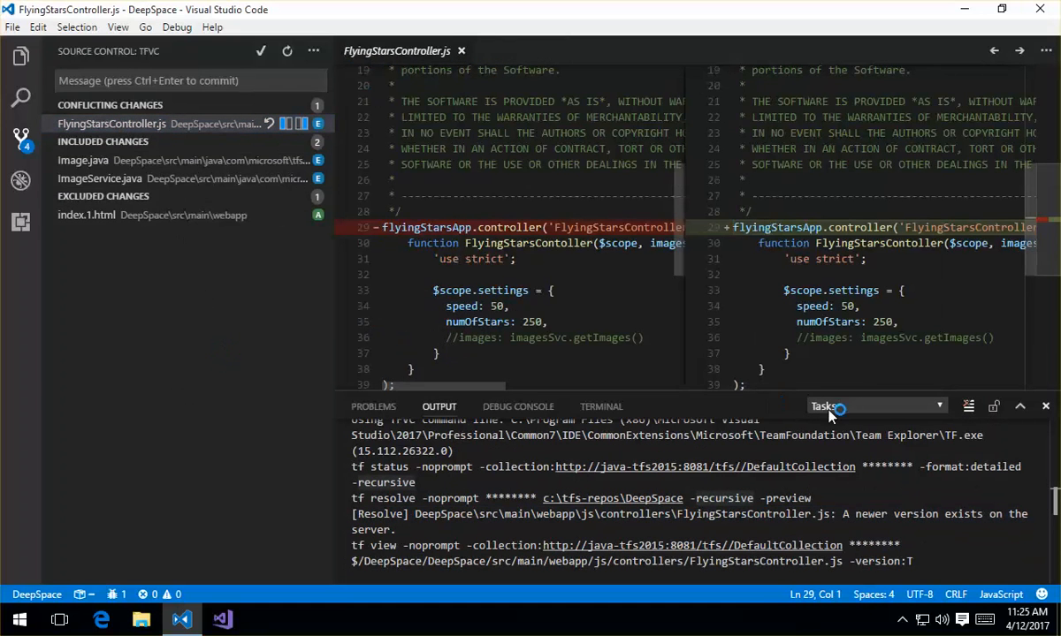
Hide the Output panel, view Image.java's changes, then compare ImageService.java side by side.
{"action": "left_click", "coordinate": [1047, 404]}
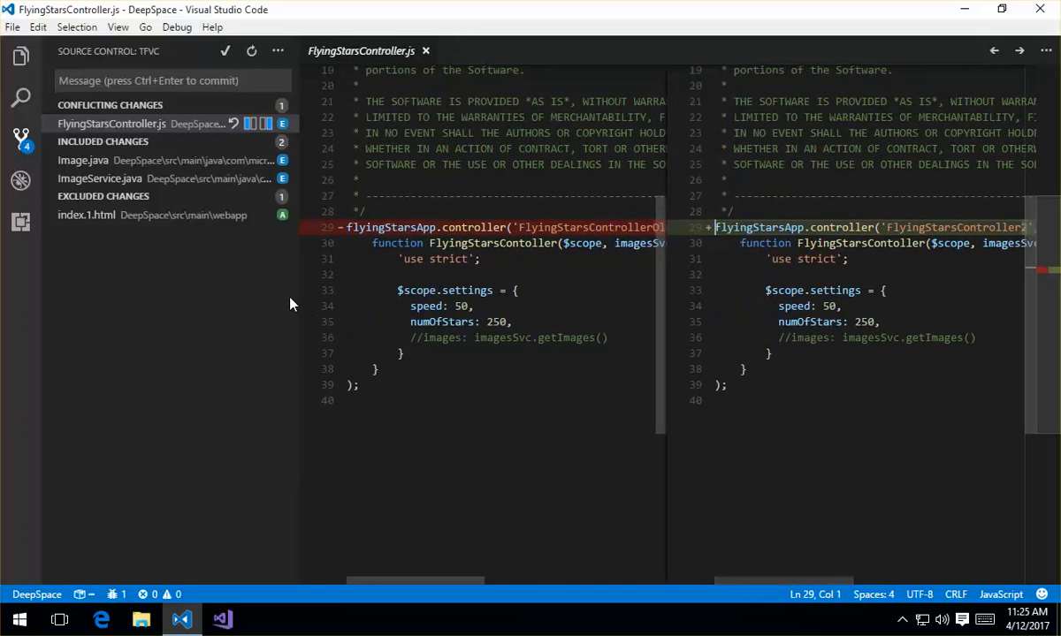
{"action": "left_click", "coordinate": [81, 159]}
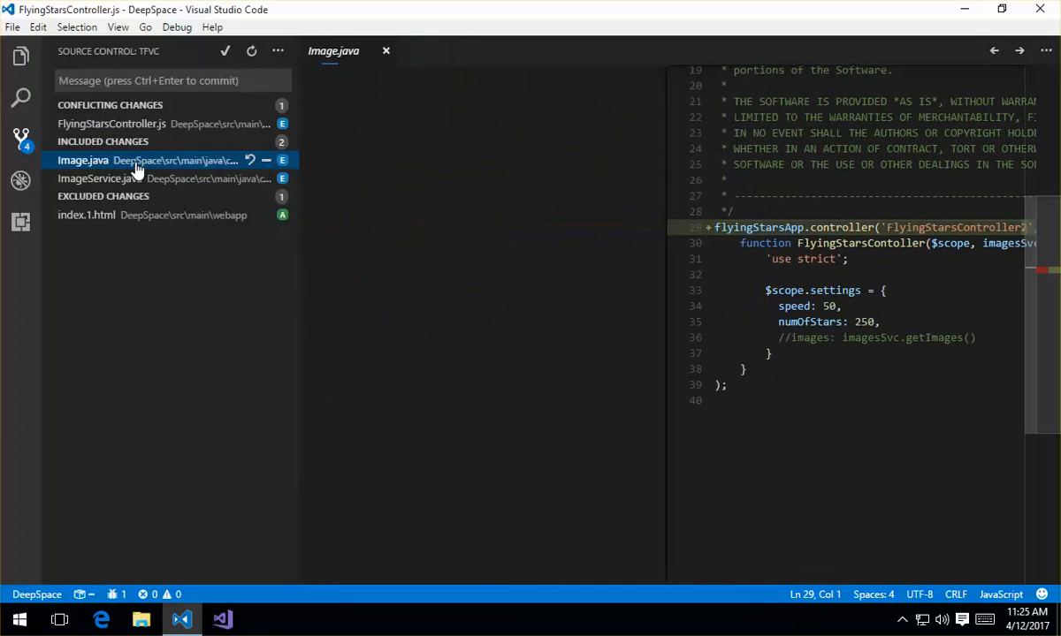
{"action": "left_click", "coordinate": [81, 159]}
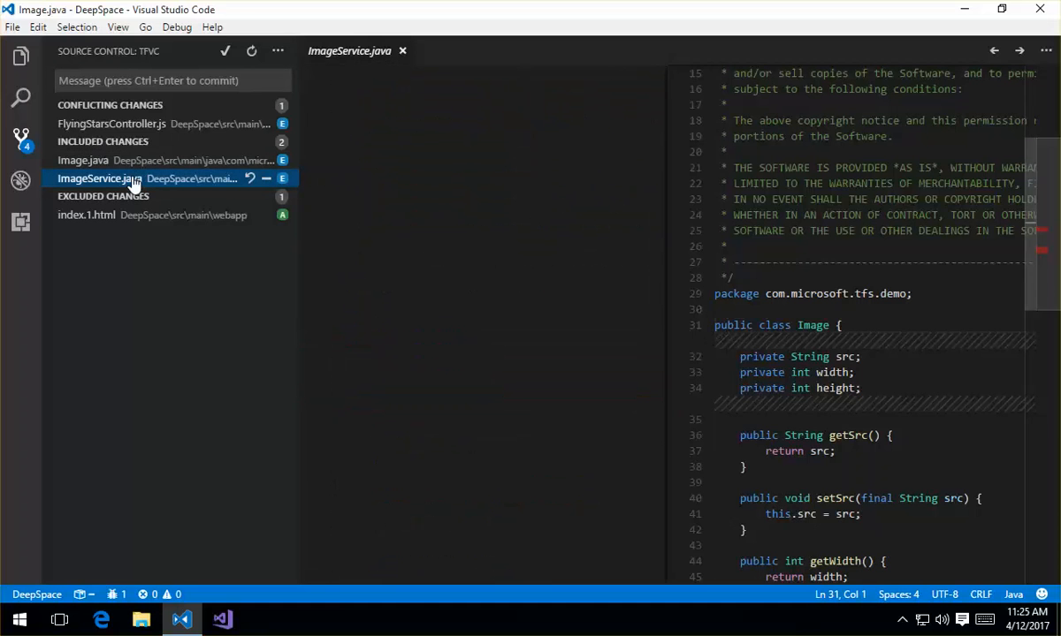
{"action": "left_click", "coordinate": [97, 178]}
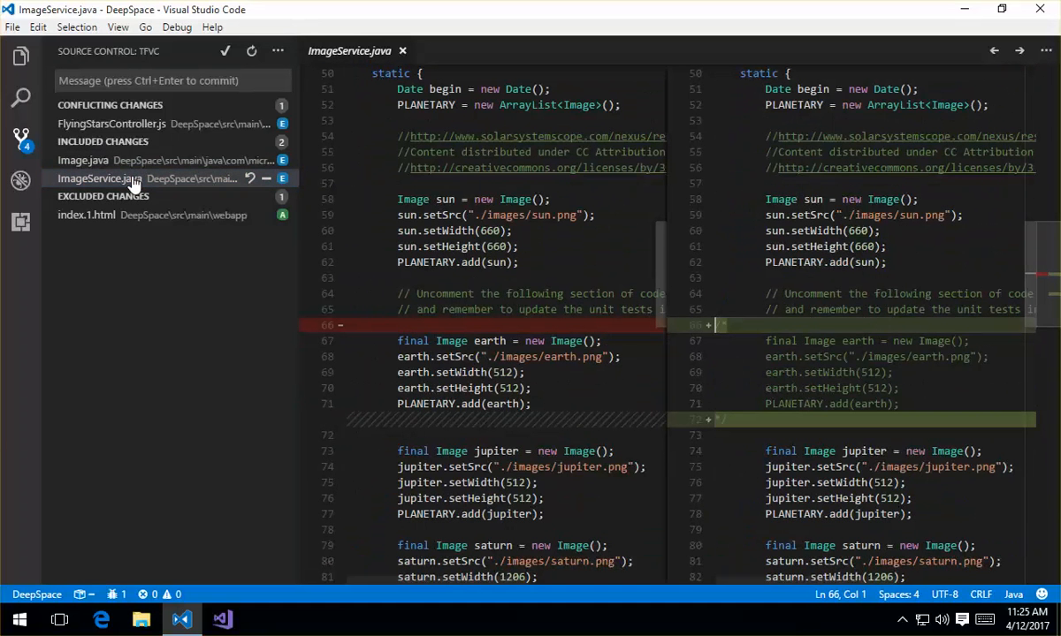
{"action": "mouse_move", "coordinate": [181, 281]}
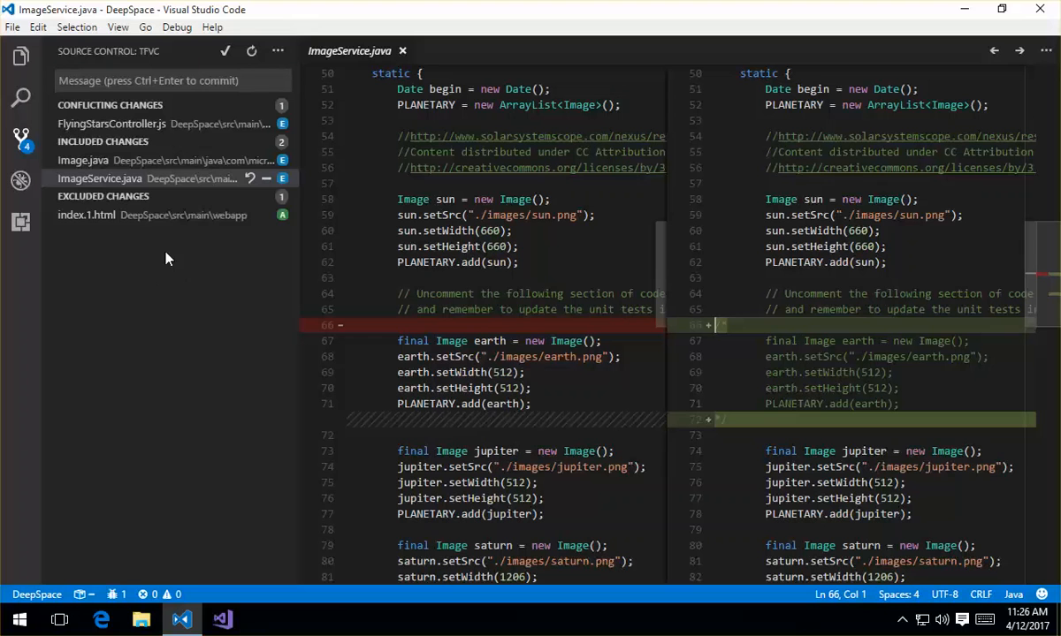
{"action": "mouse_move", "coordinate": [251, 185]}
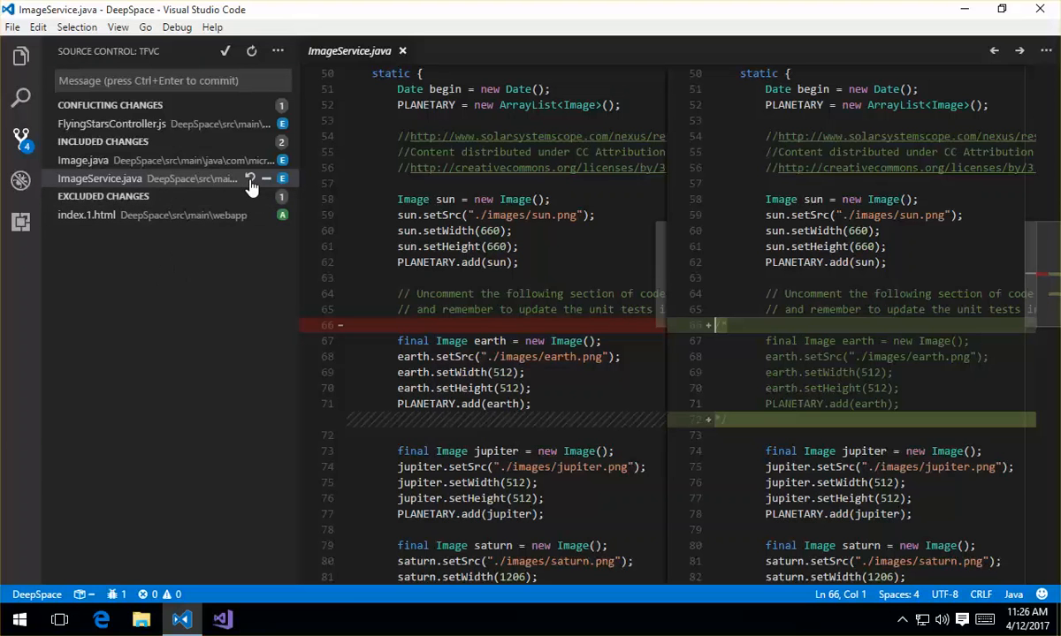
{"action": "mouse_move", "coordinate": [251, 179]}
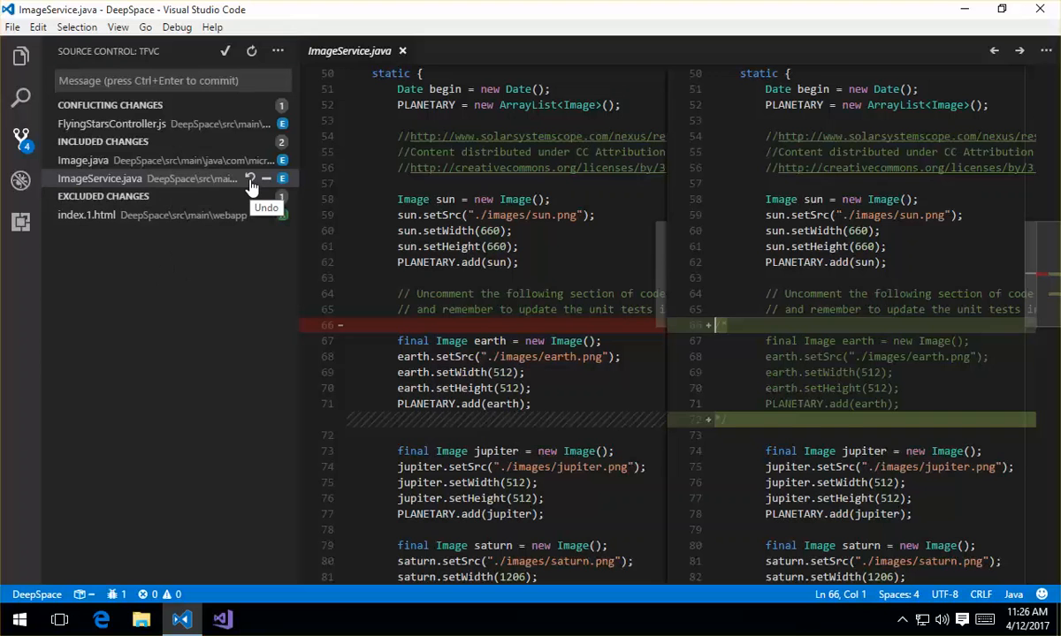
{"action": "mouse_move", "coordinate": [267, 178]}
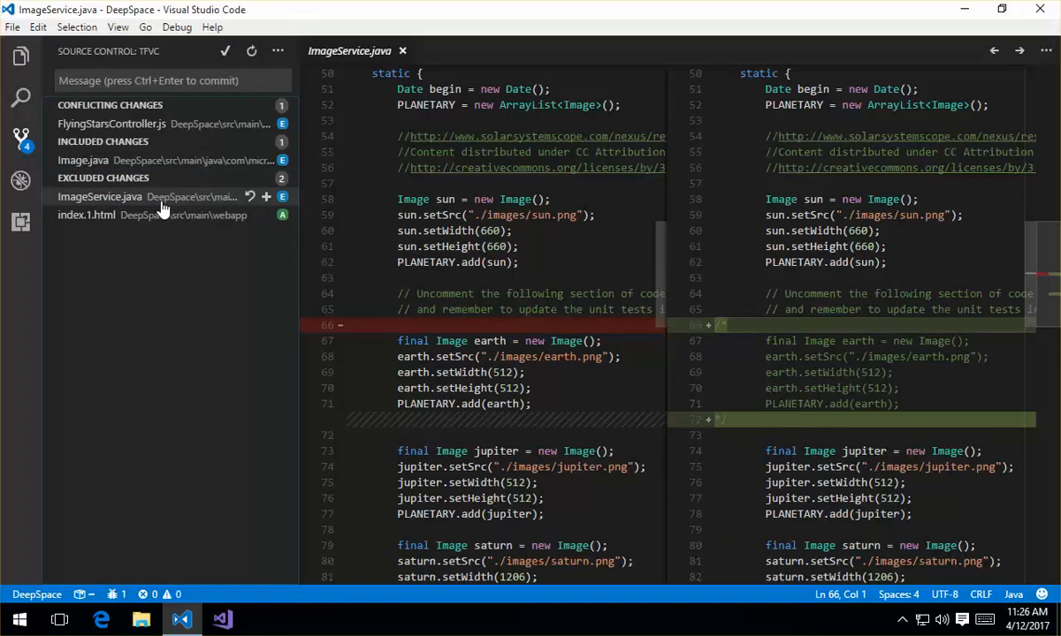
{"action": "mouse_move", "coordinate": [244, 208]}
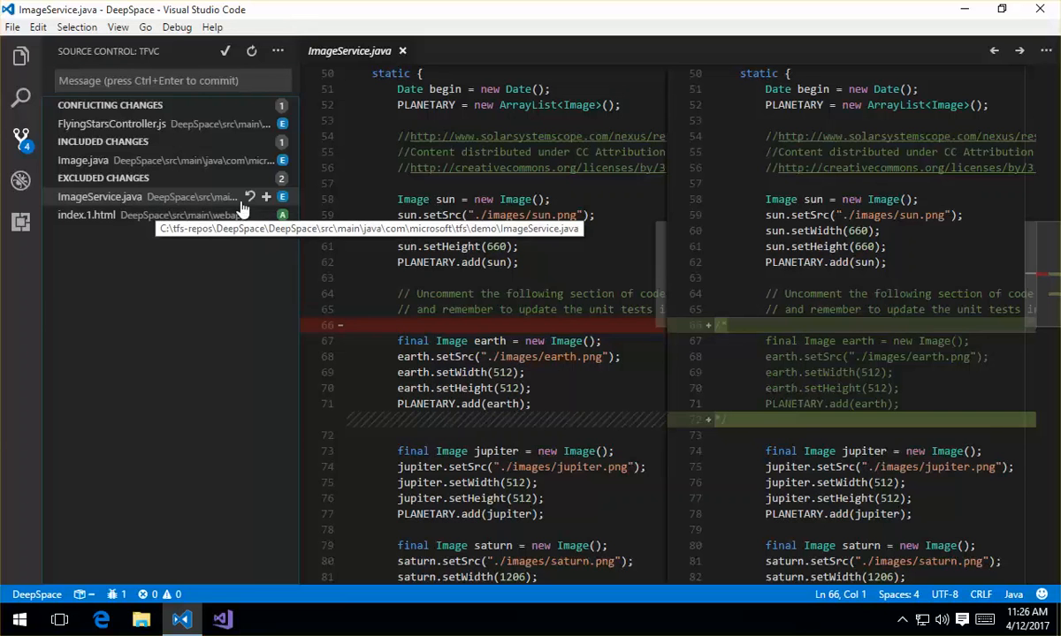
{"action": "mouse_move", "coordinate": [230, 280]}
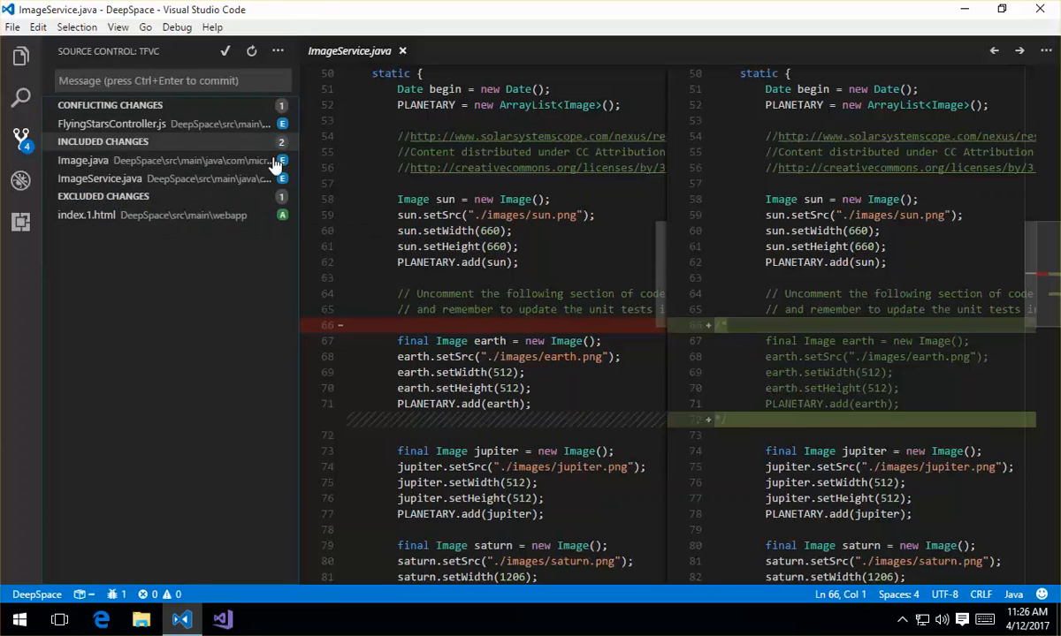
{"action": "mouse_move", "coordinate": [145, 172]}
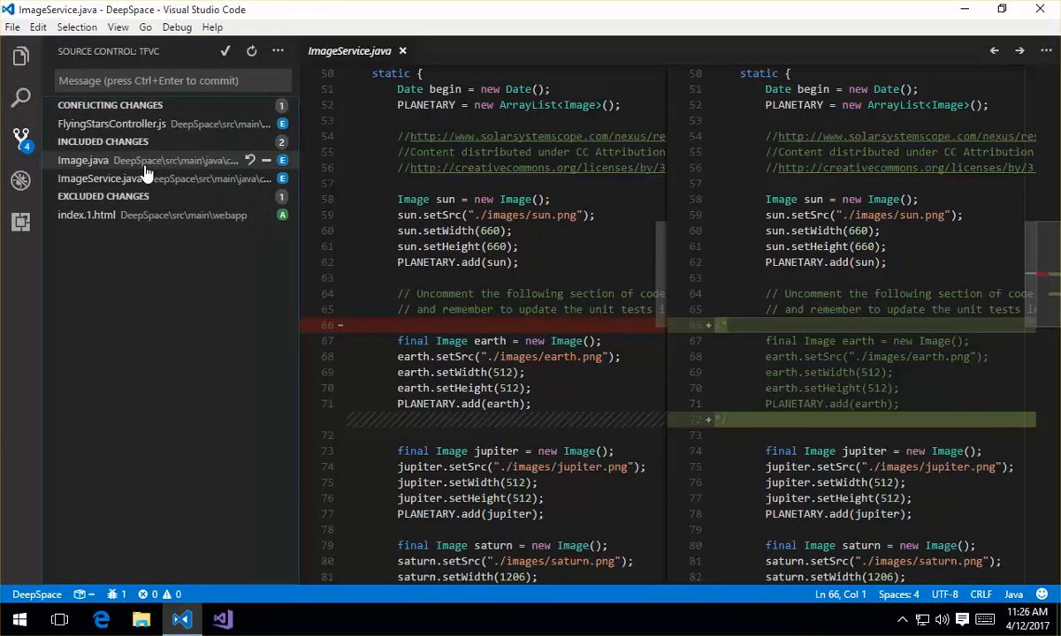
View Image.java's diff from its context menu, then view ImageService.java as a plain file.
{"action": "right_click", "coordinate": [81, 159]}
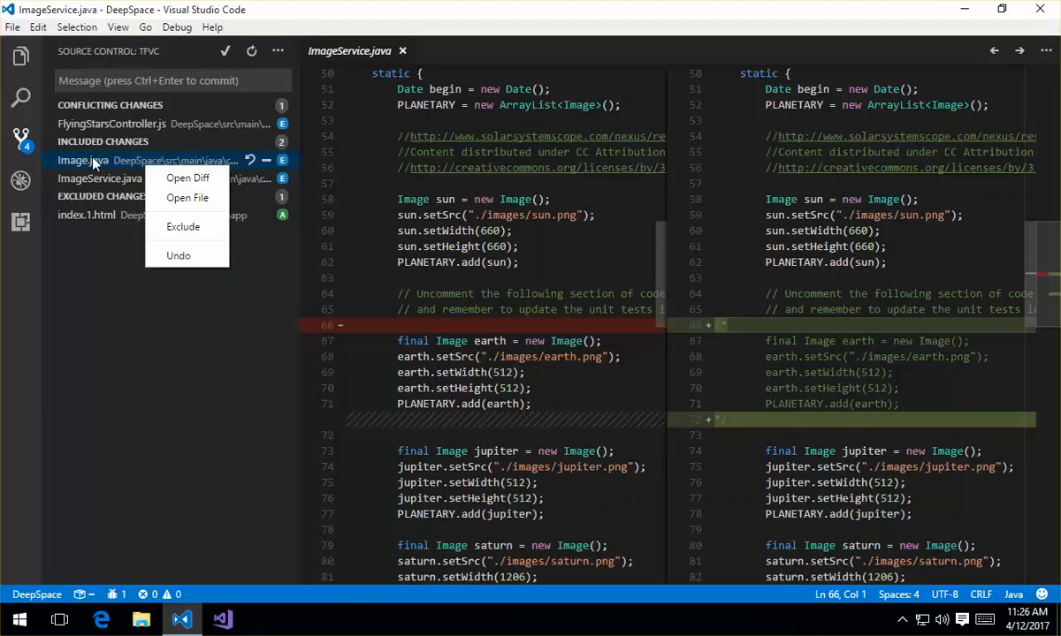
{"action": "mouse_move", "coordinate": [188, 176]}
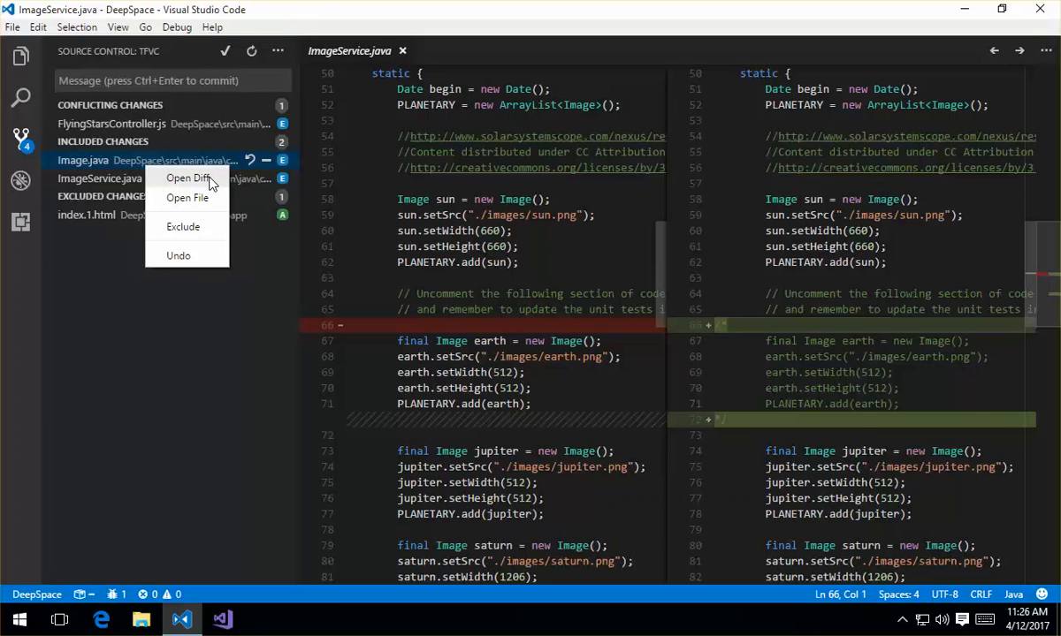
{"action": "left_click", "coordinate": [187, 176]}
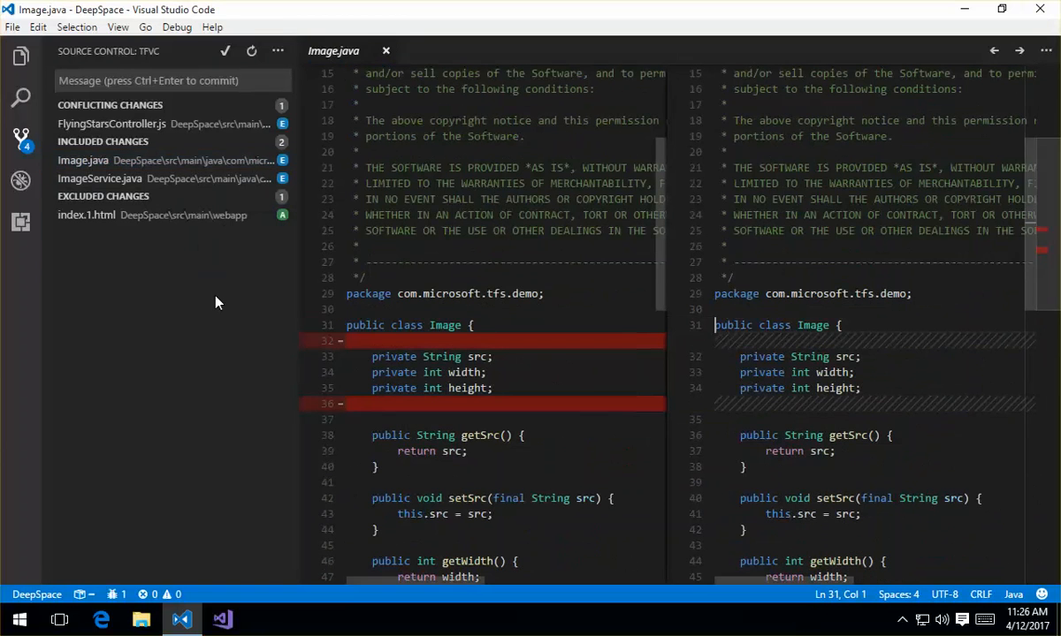
{"action": "mouse_move", "coordinate": [163, 186]}
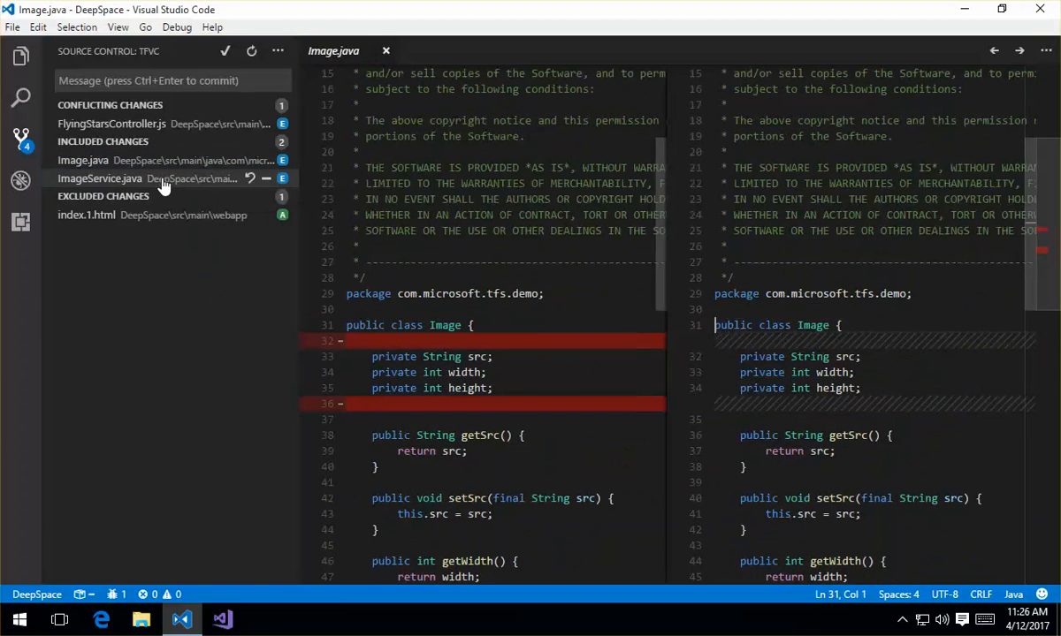
{"action": "left_click", "coordinate": [99, 179]}
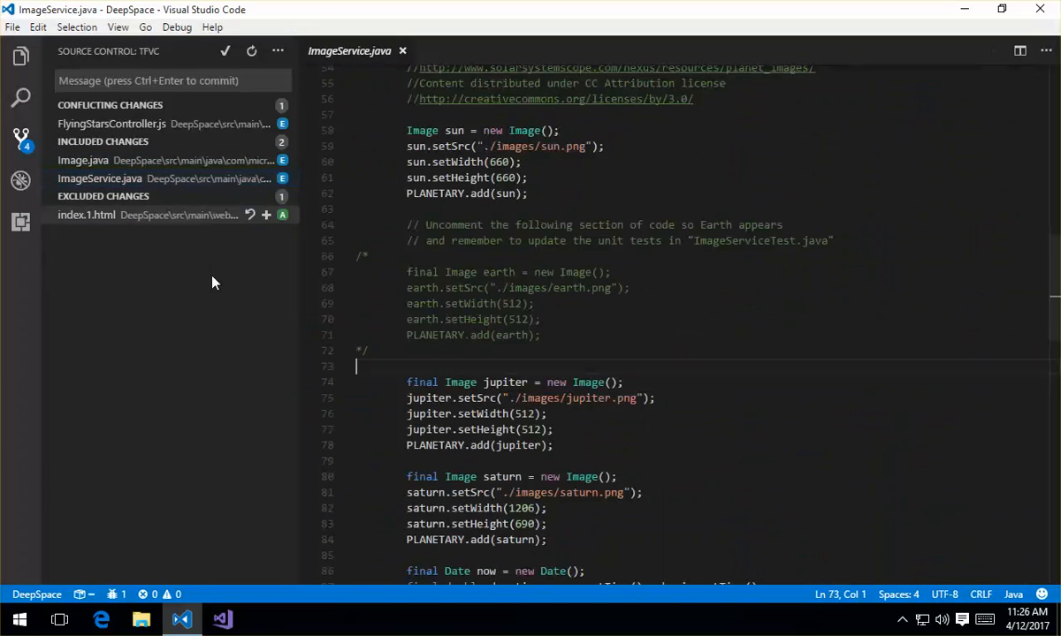
{"action": "mouse_move", "coordinate": [169, 186]}
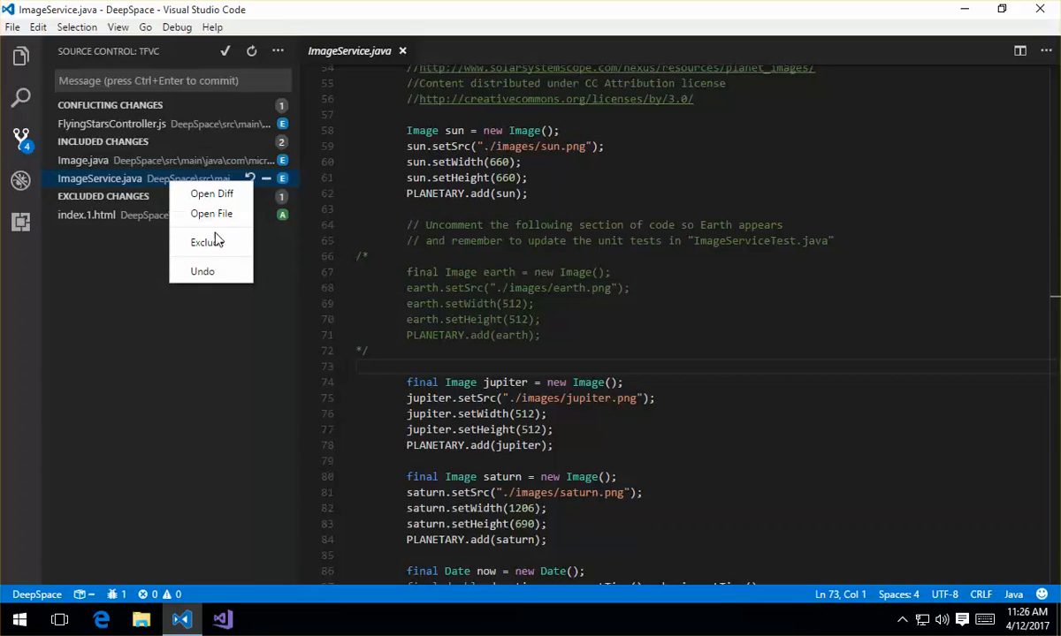
{"action": "mouse_move", "coordinate": [207, 242]}
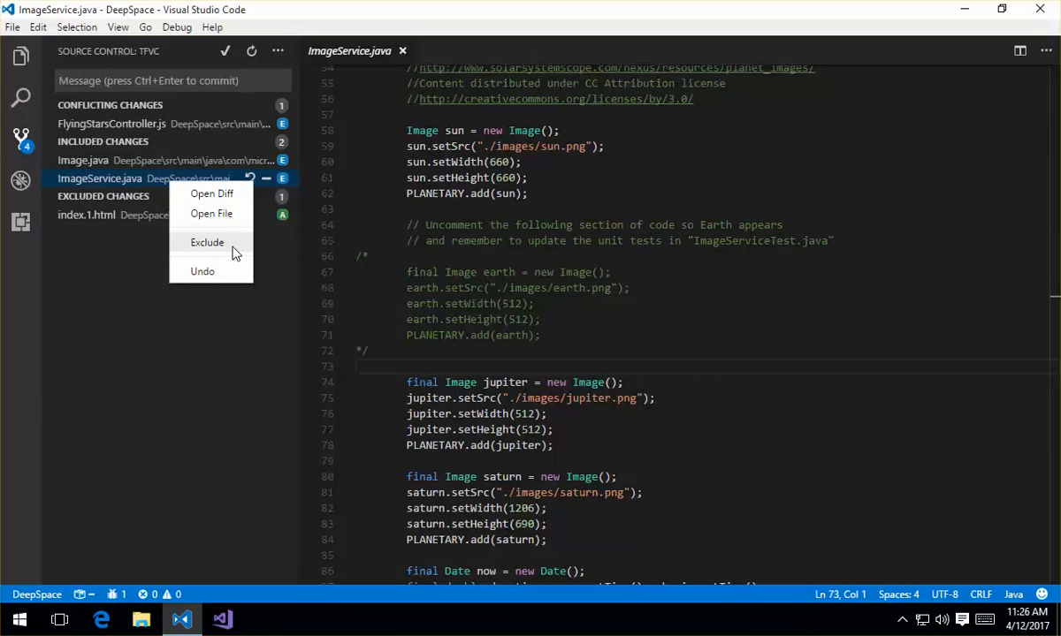
{"action": "mouse_move", "coordinate": [202, 273]}
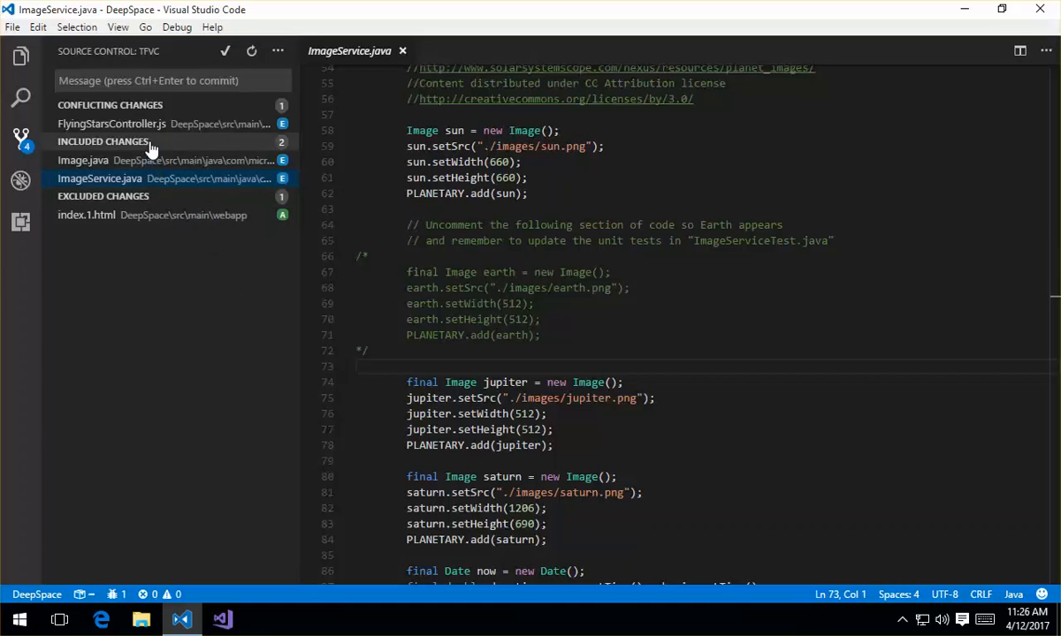
Compare the FlyingStarsController.js conflict and resolve it with Take Yours, keeping the local version.
{"action": "left_click", "coordinate": [111, 124]}
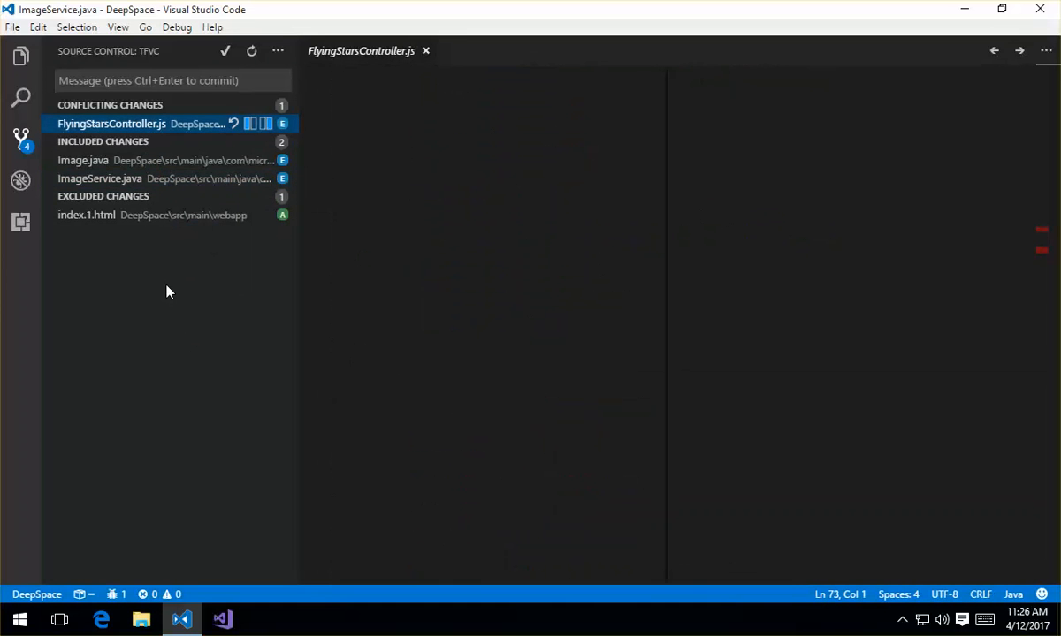
{"action": "left_click", "coordinate": [112, 124]}
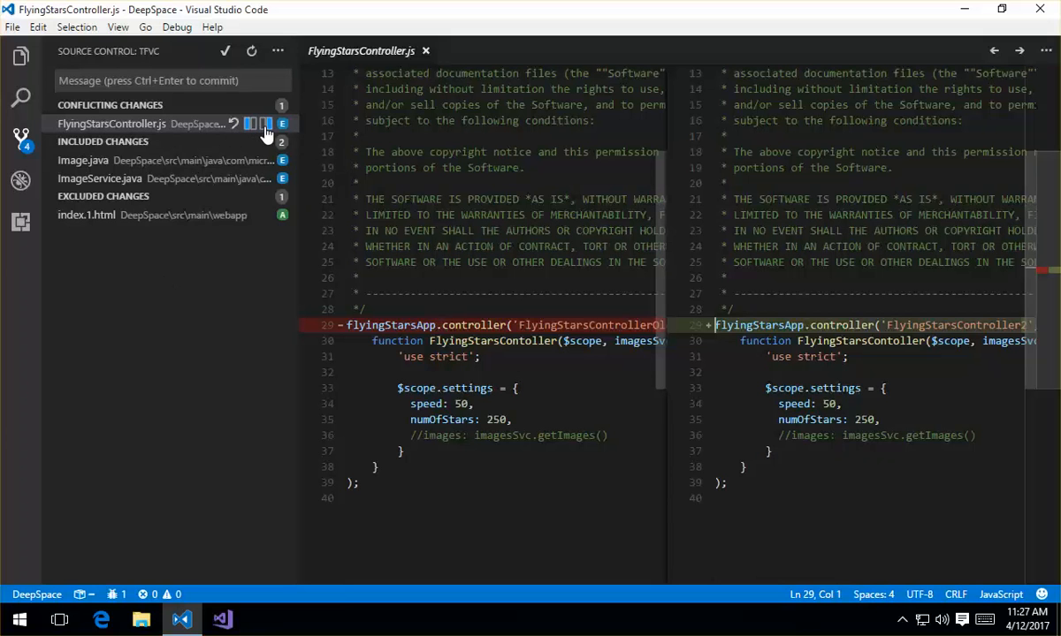
{"action": "mouse_move", "coordinate": [268, 127]}
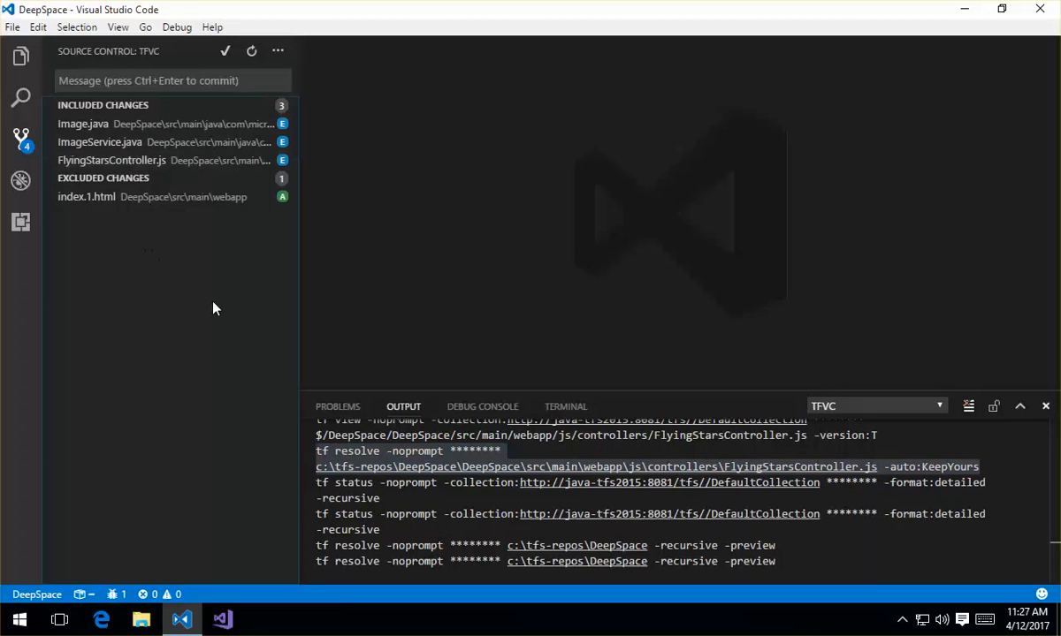
{"action": "mouse_move", "coordinate": [179, 430]}
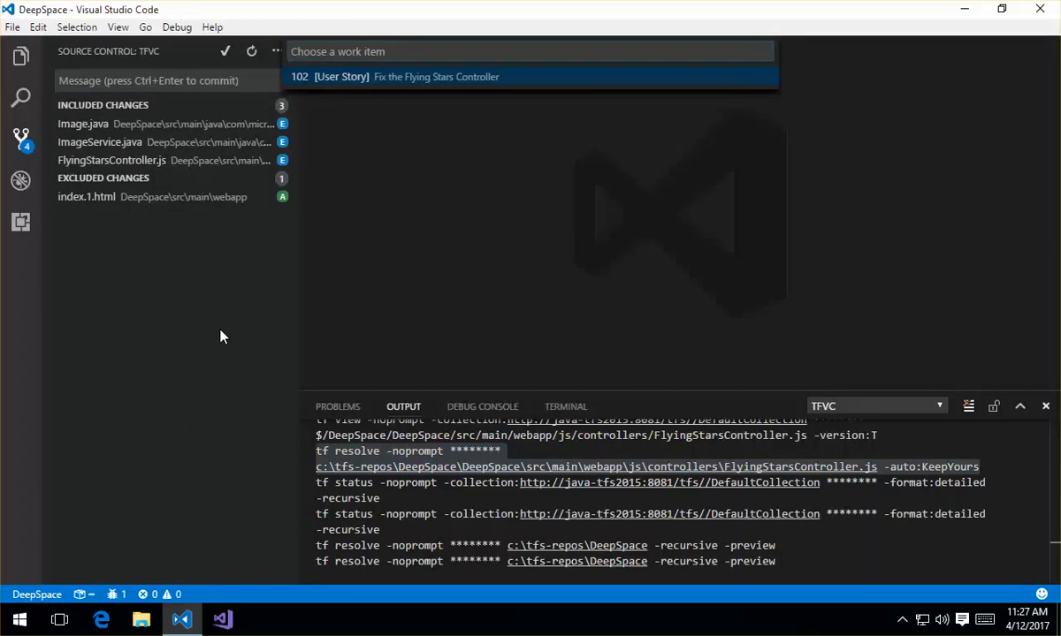
Link work item #102 and enter the check-in message 'Checking in my changes'.
{"action": "left_click", "coordinate": [276, 51]}
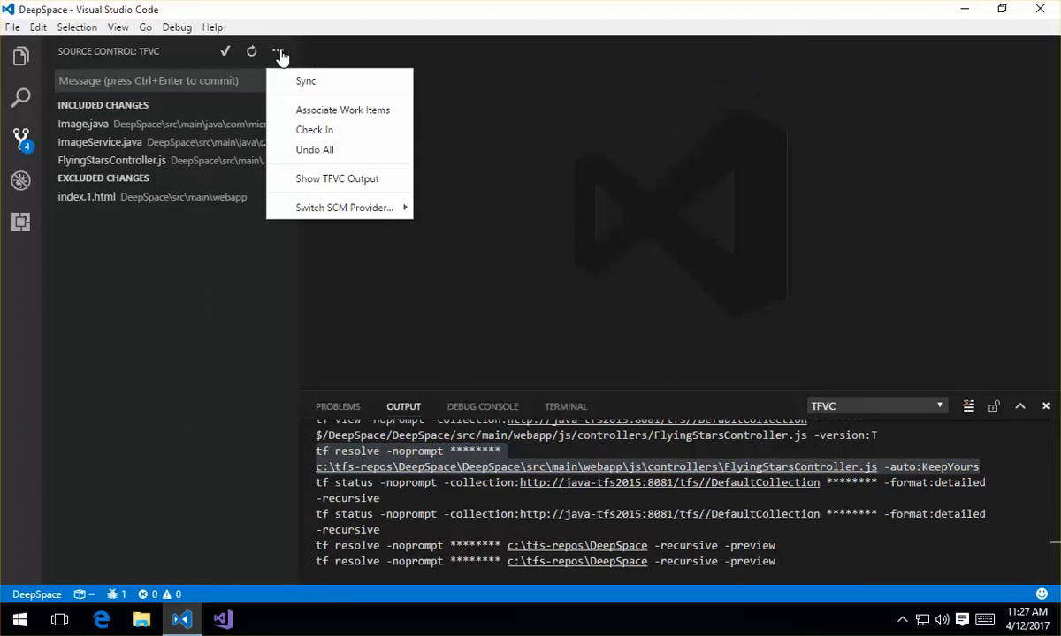
{"action": "left_click", "coordinate": [343, 110]}
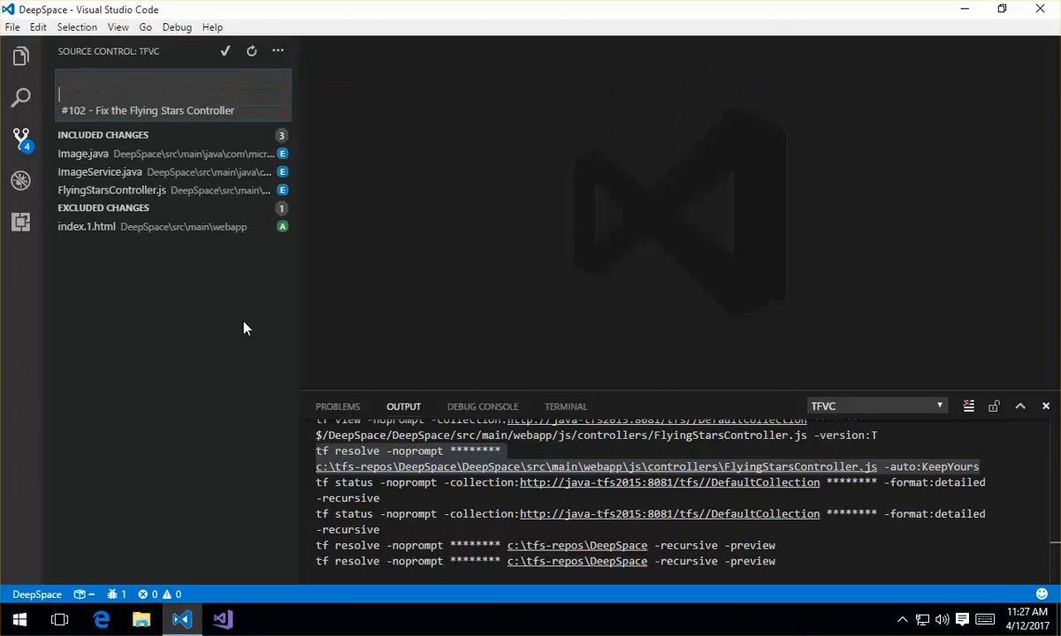
{"action": "type", "text": "Checking in my c"}
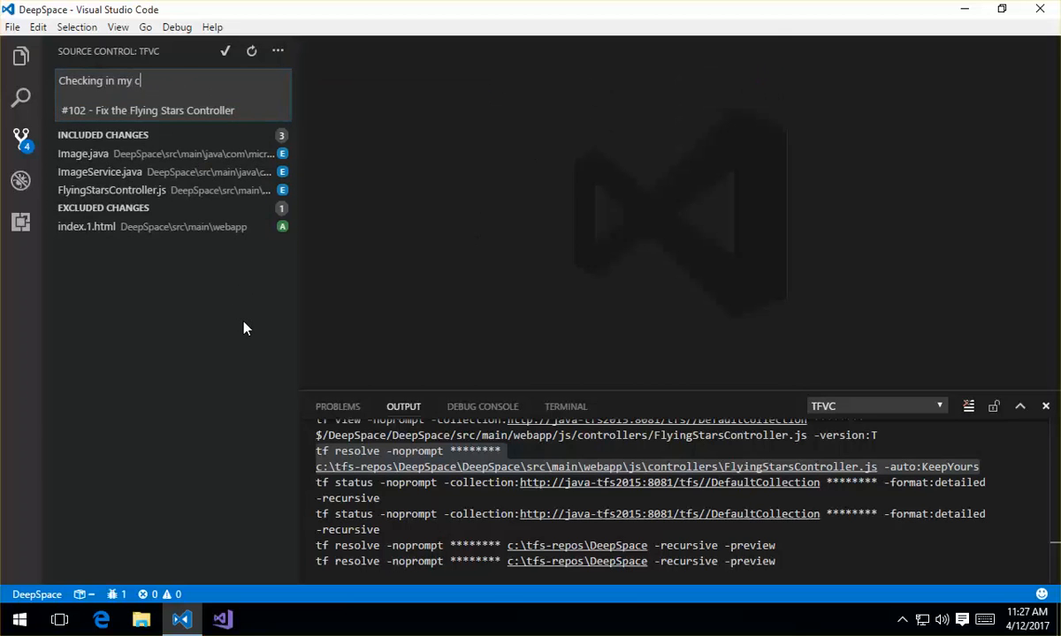
{"action": "type", "text": "hanges"}
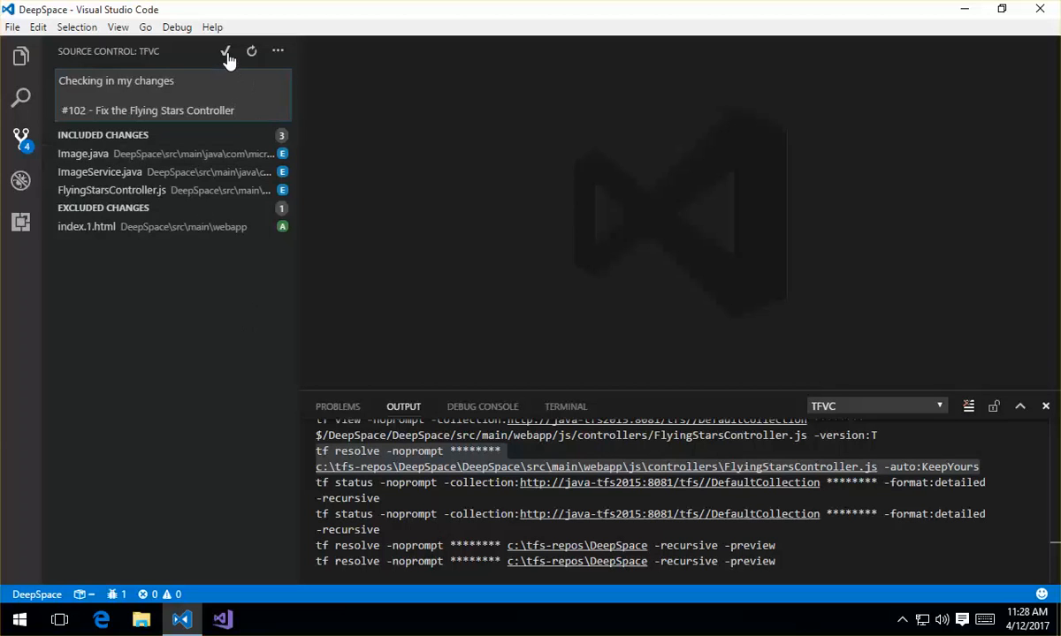
Check in the included changes as changeset 412, leaving only index.1.html excluded.
{"action": "left_click", "coordinate": [227, 50]}
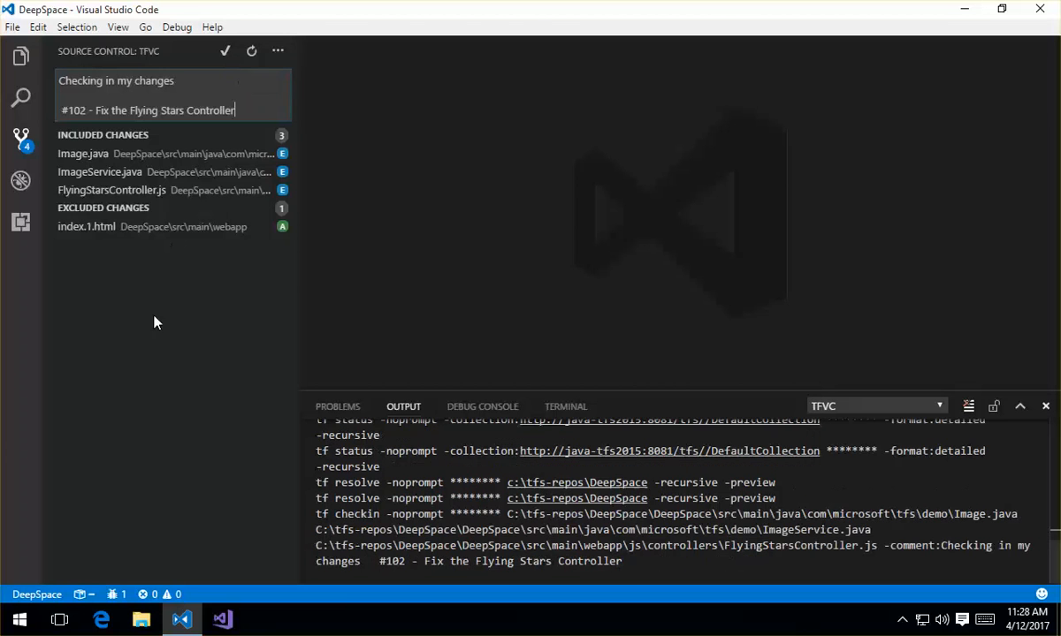
{"action": "left_click", "coordinate": [225, 49]}
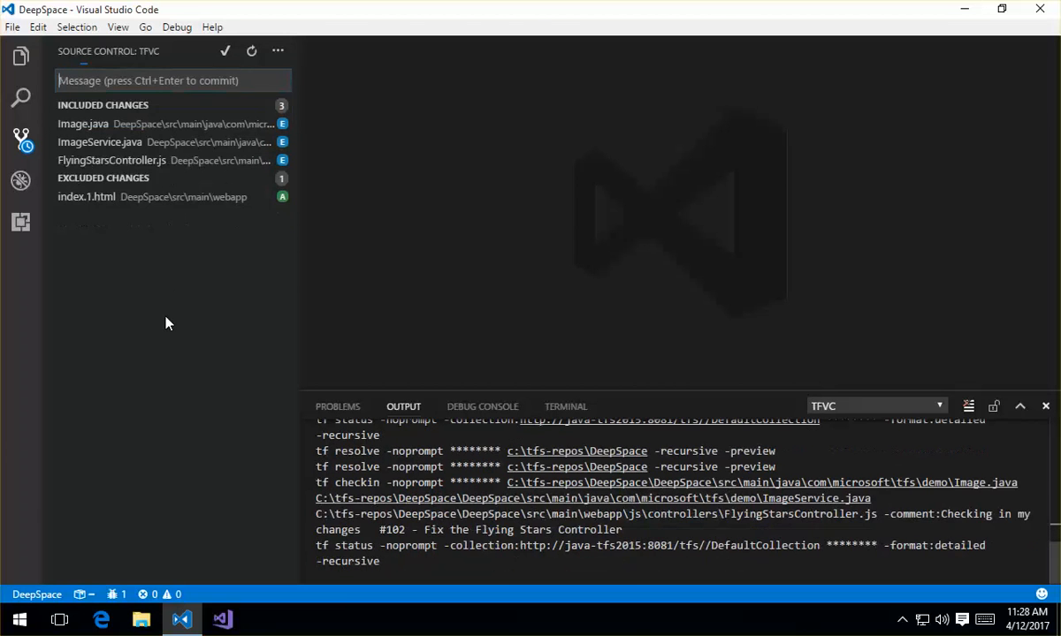
{"action": "left_click", "coordinate": [224, 50]}
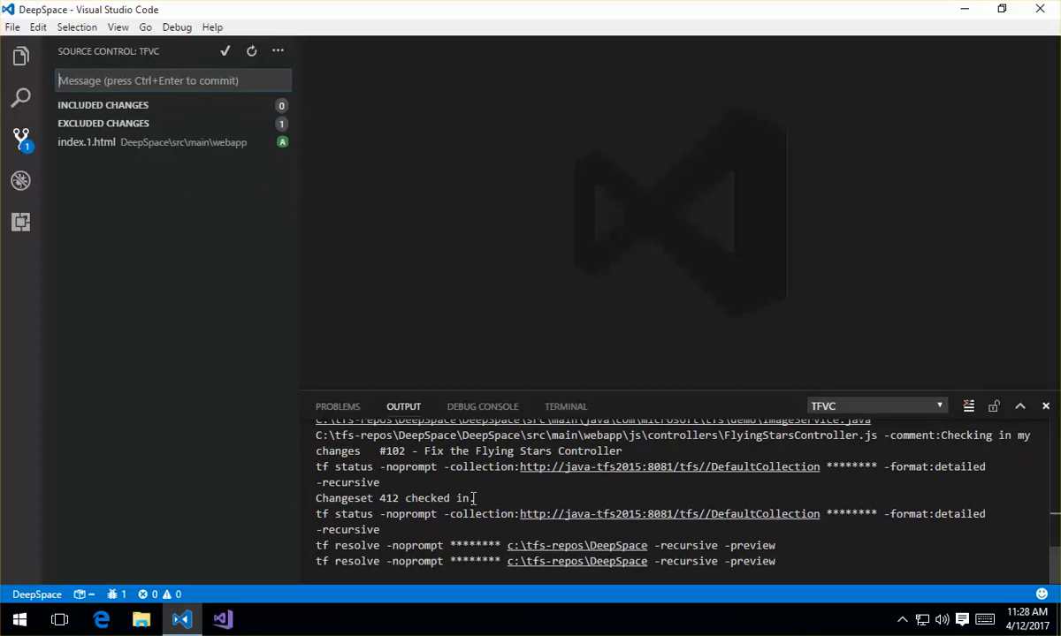
{"action": "mouse_move", "coordinate": [206, 281]}
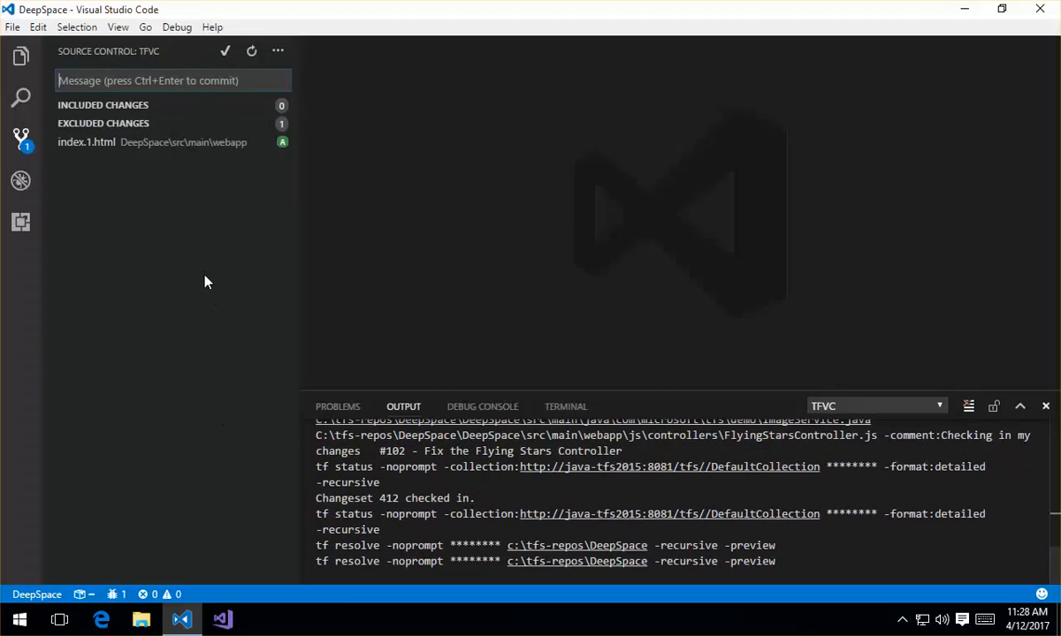
{"action": "mouse_move", "coordinate": [120, 141]}
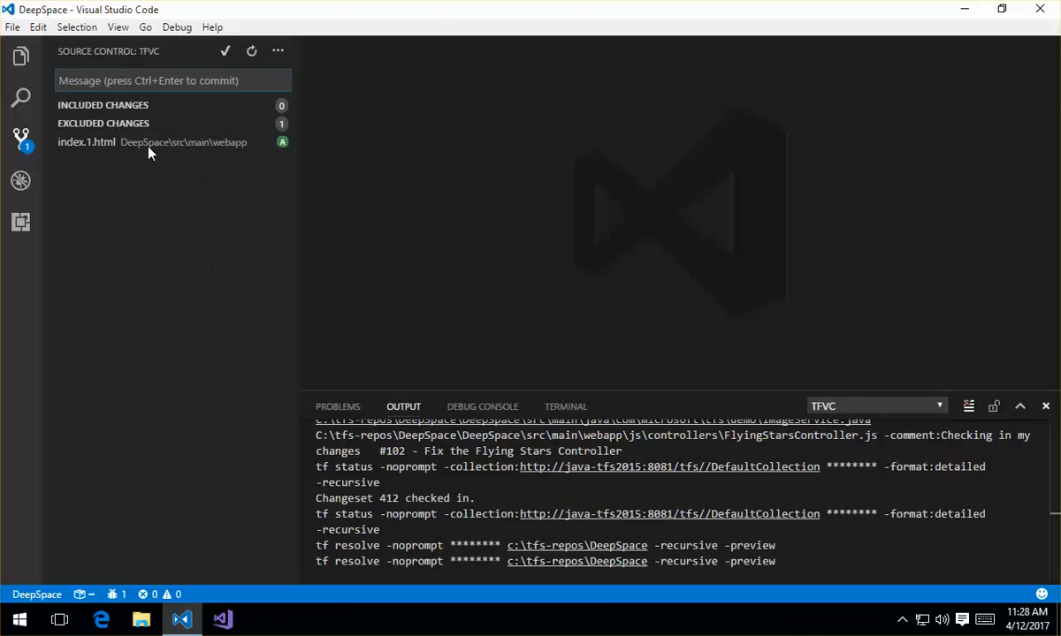
{"action": "mouse_move", "coordinate": [173, 180]}
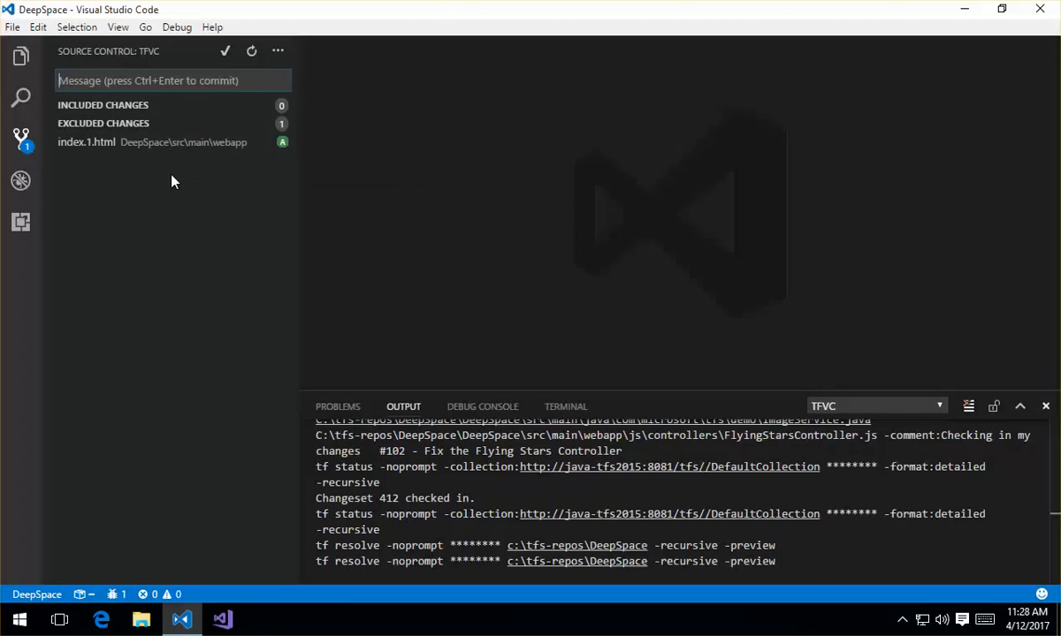
{"action": "mouse_move", "coordinate": [177, 222]}
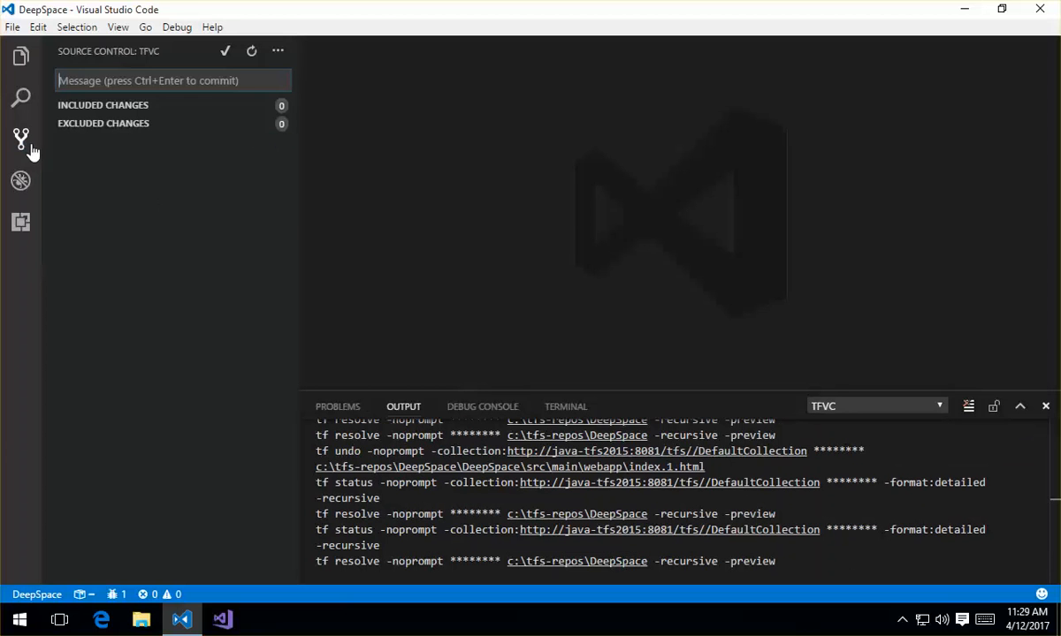
Show the DeepSpace files in Explorer, collapse src, and bring up README.md with its context menu.
{"action": "left_click", "coordinate": [22, 54]}
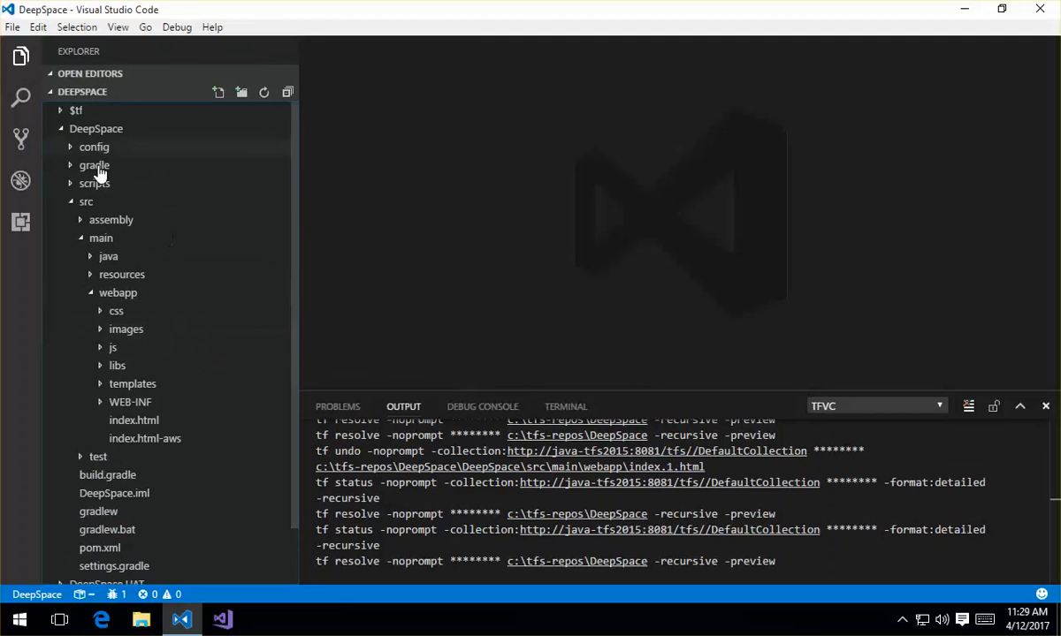
{"action": "left_click", "coordinate": [84, 201]}
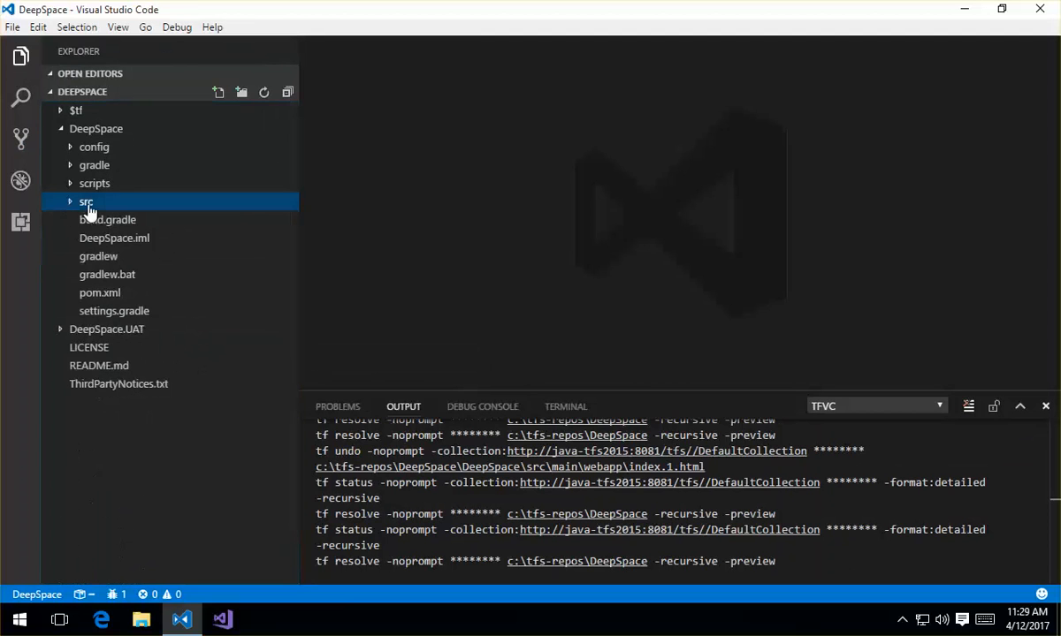
{"action": "mouse_move", "coordinate": [169, 419]}
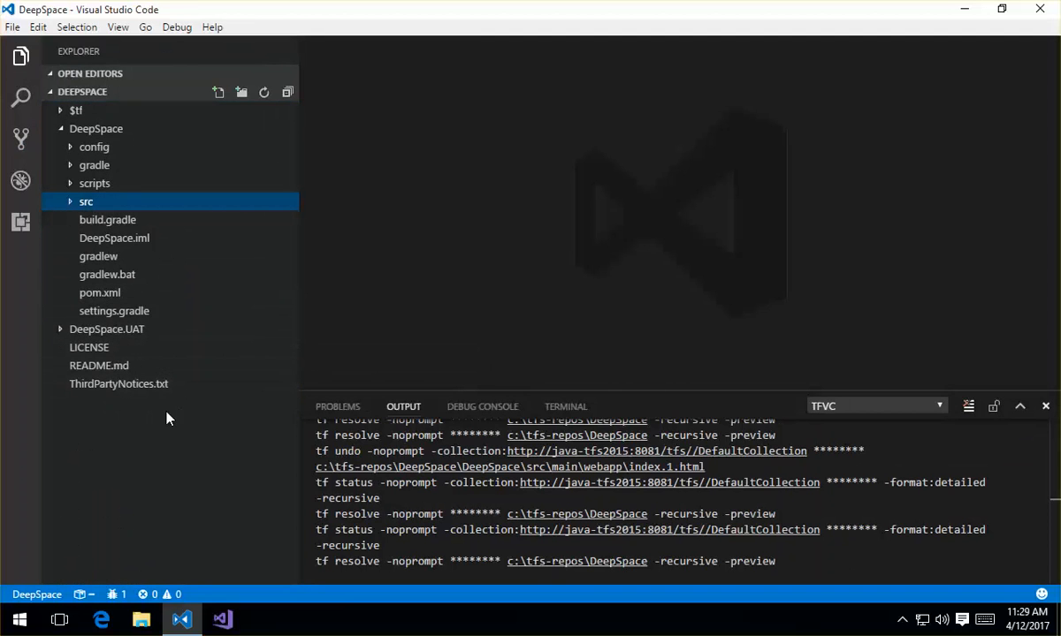
{"action": "left_click", "coordinate": [99, 364]}
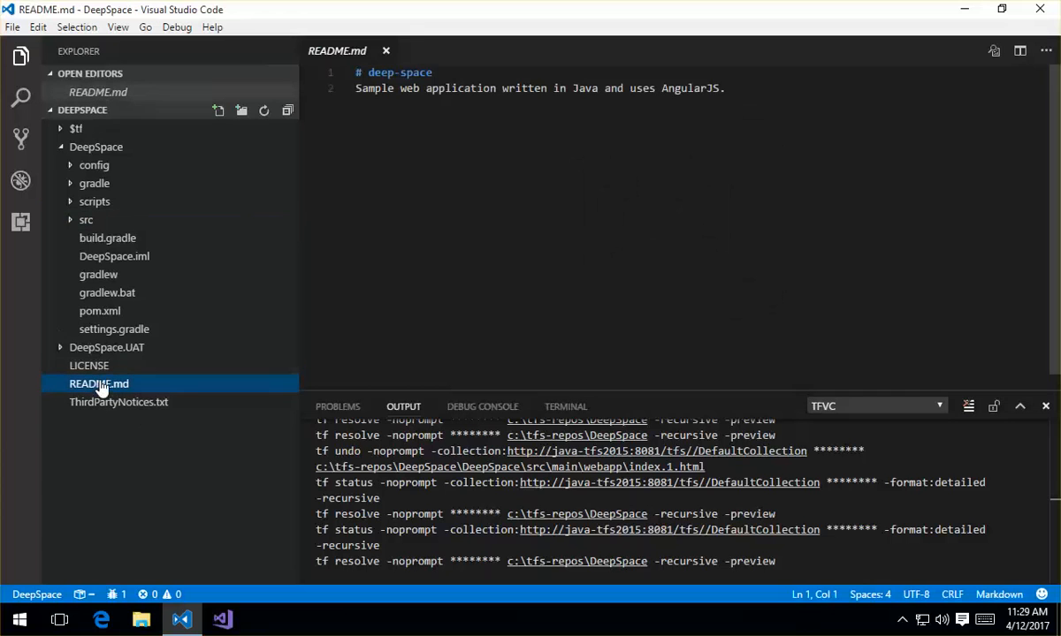
{"action": "right_click", "coordinate": [99, 383]}
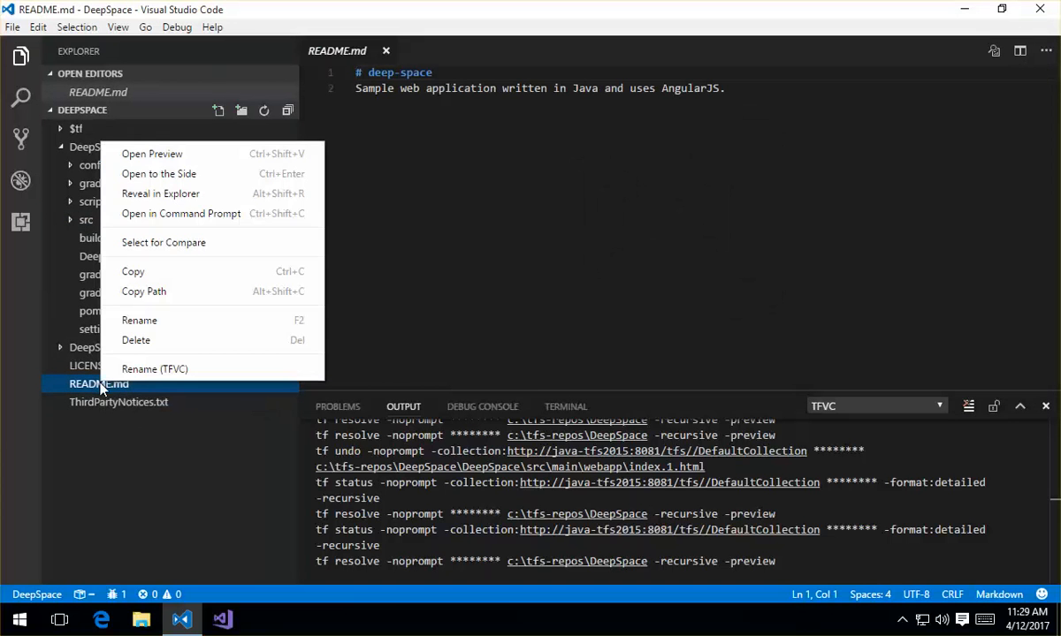
{"action": "mouse_move", "coordinate": [198, 320]}
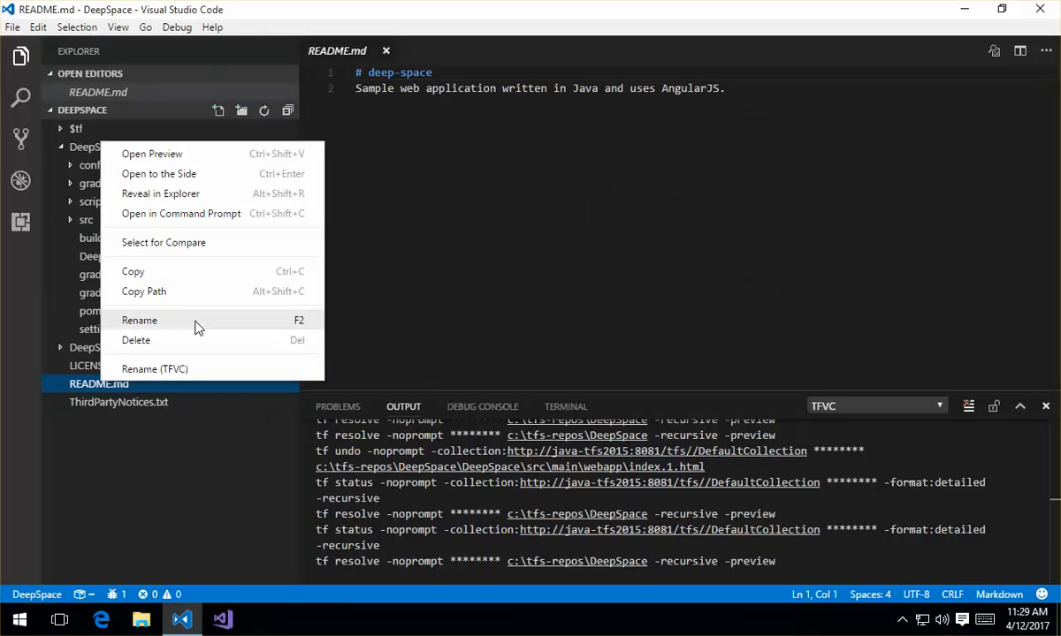
{"action": "mouse_move", "coordinate": [205, 325]}
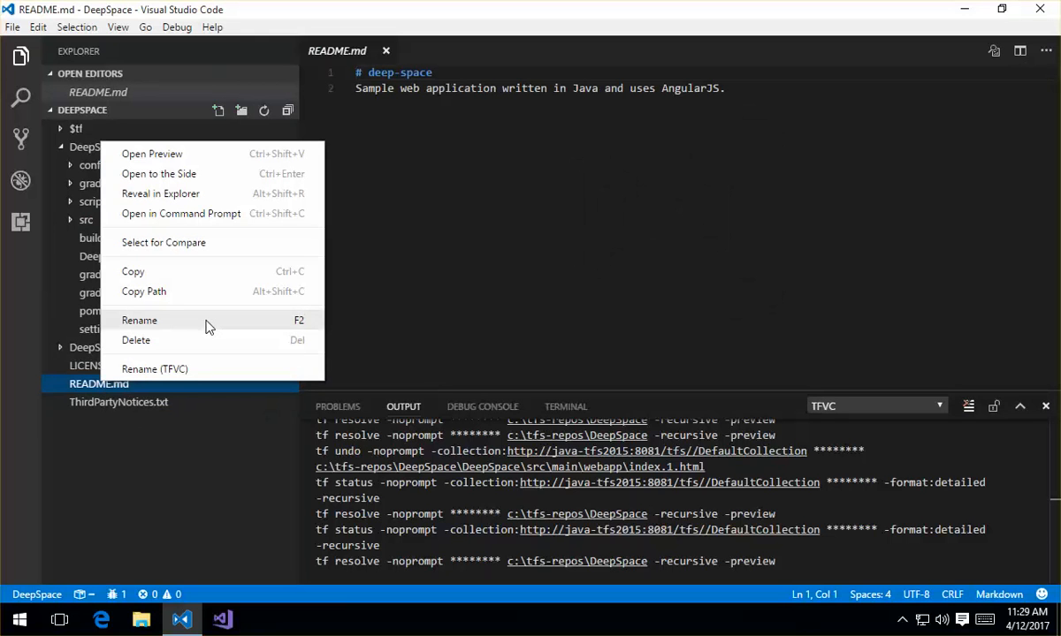
{"action": "mouse_move", "coordinate": [228, 340]}
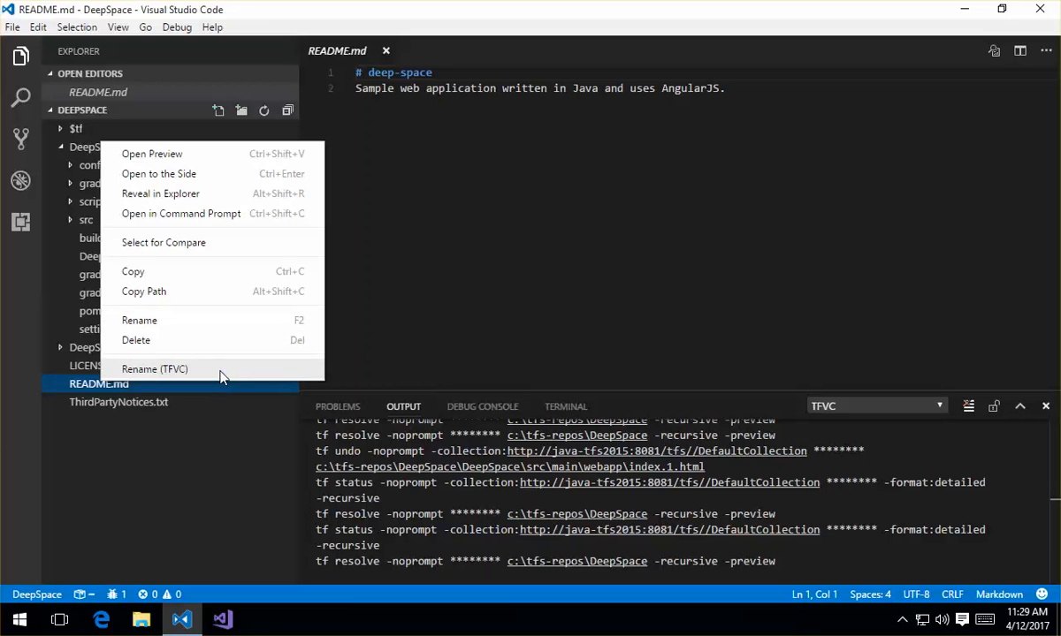
Rename README.md to README2.md via TFVC and view it as the included pending change.
{"action": "left_click", "coordinate": [138, 320]}
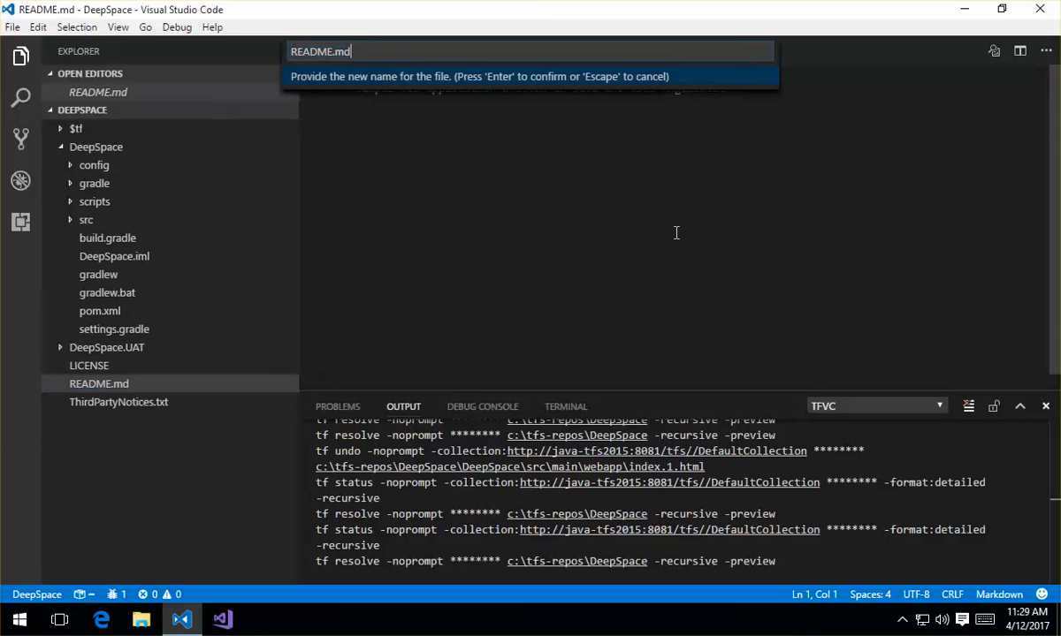
{"action": "type", "text": "2"}
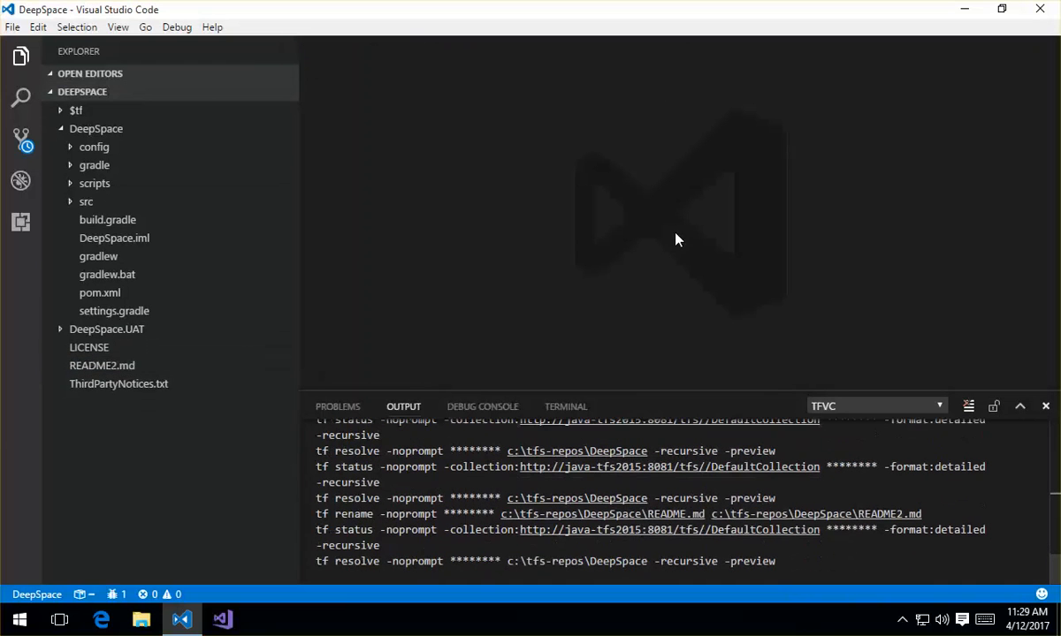
{"action": "mouse_move", "coordinate": [103, 364]}
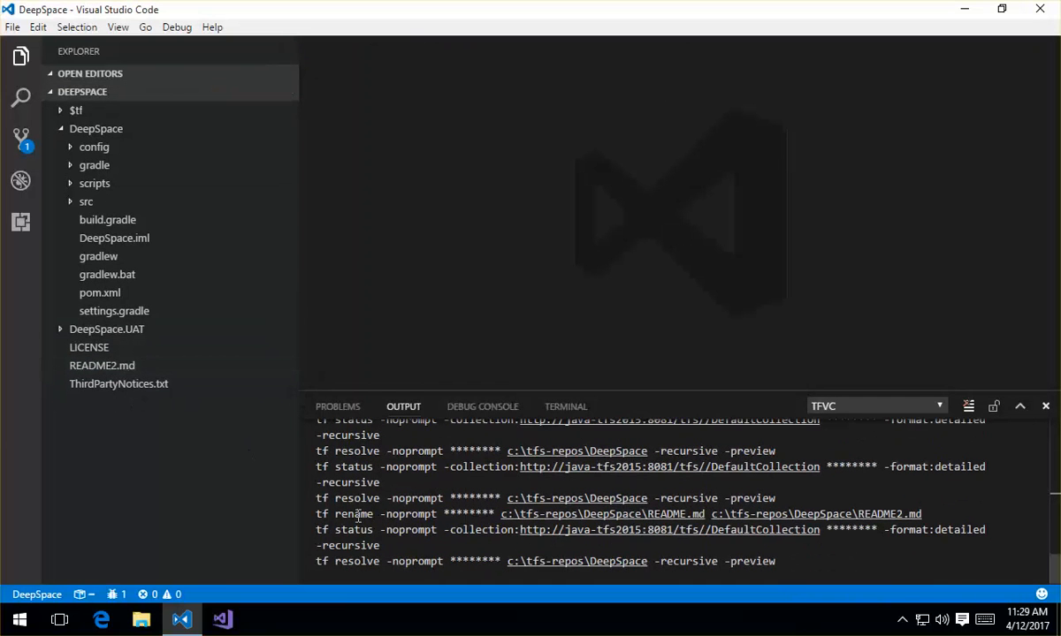
{"action": "left_click", "coordinate": [21, 138]}
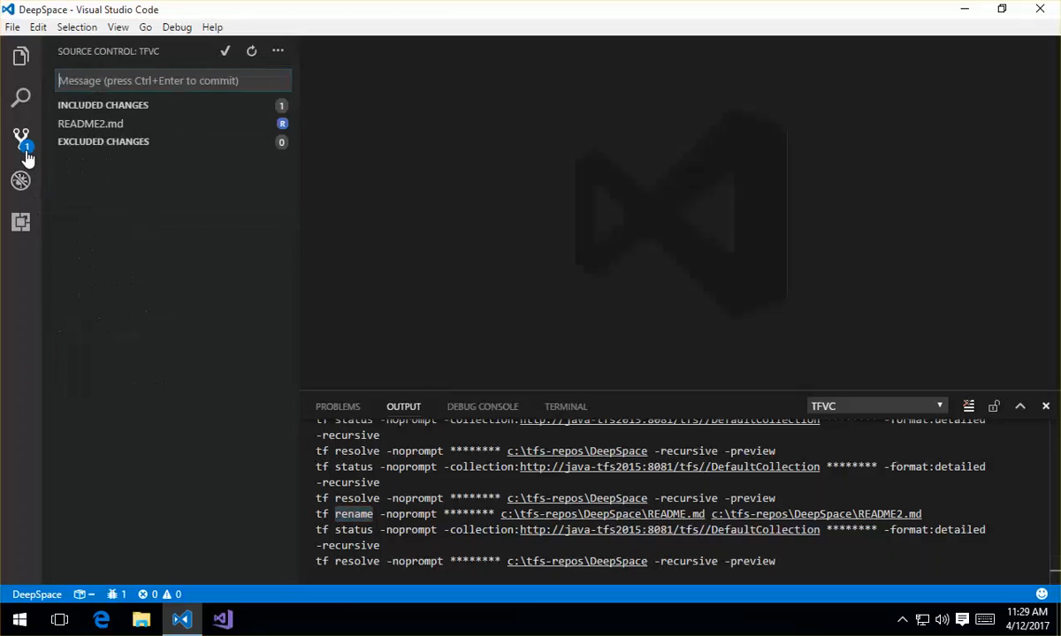
{"action": "mouse_move", "coordinate": [115, 123]}
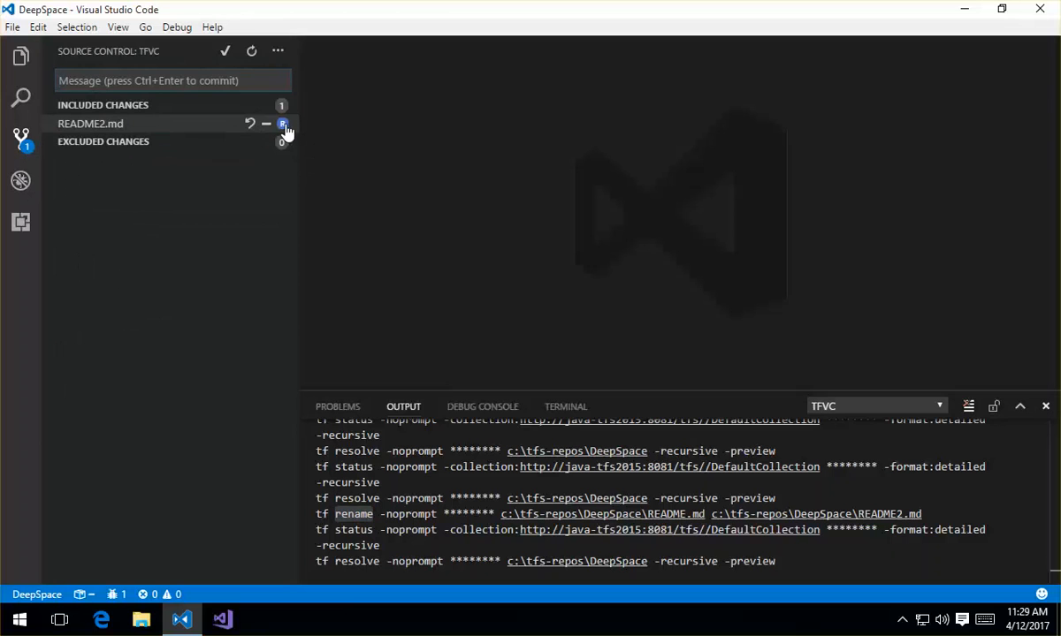
{"action": "mouse_move", "coordinate": [213, 144]}
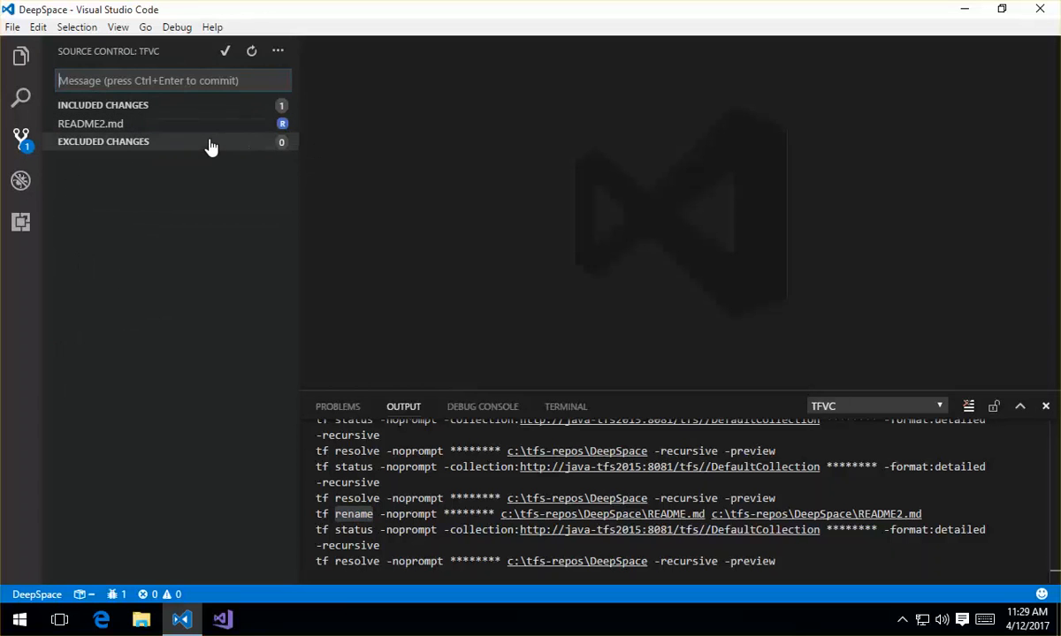
Check in the rename as changeset 413 with the comment 'Renamed this file'.
{"action": "type", "text": "Renamed this"}
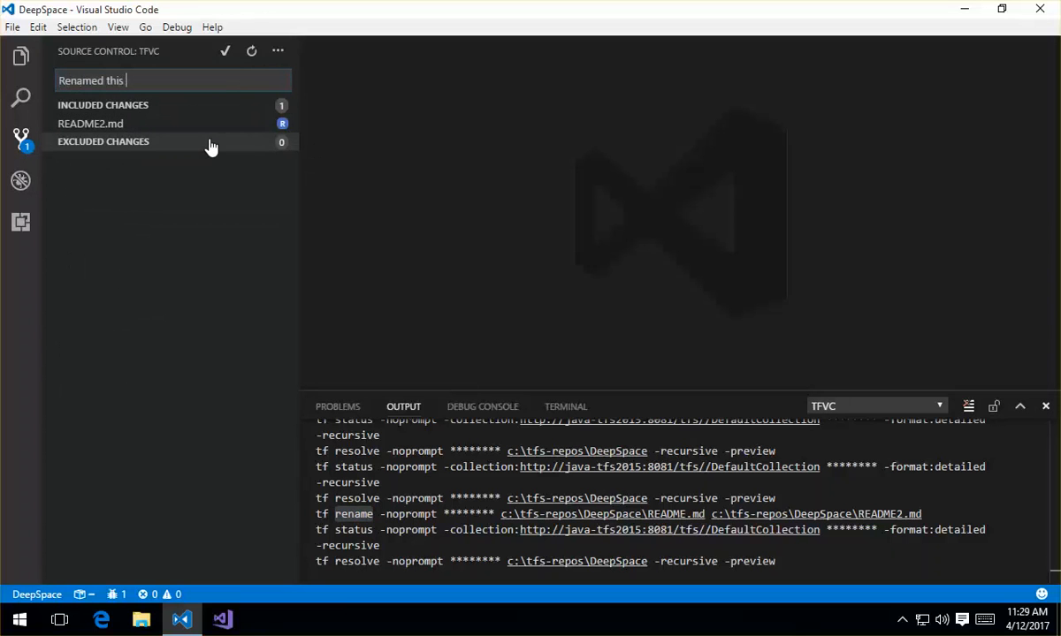
{"action": "type", "text": "file"}
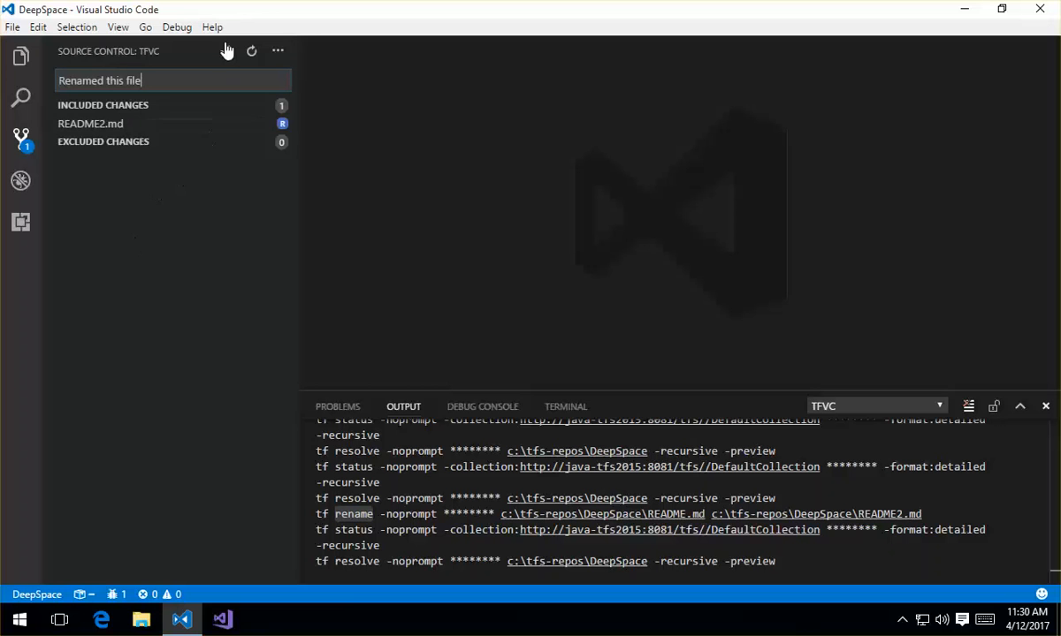
{"action": "left_click", "coordinate": [224, 50]}
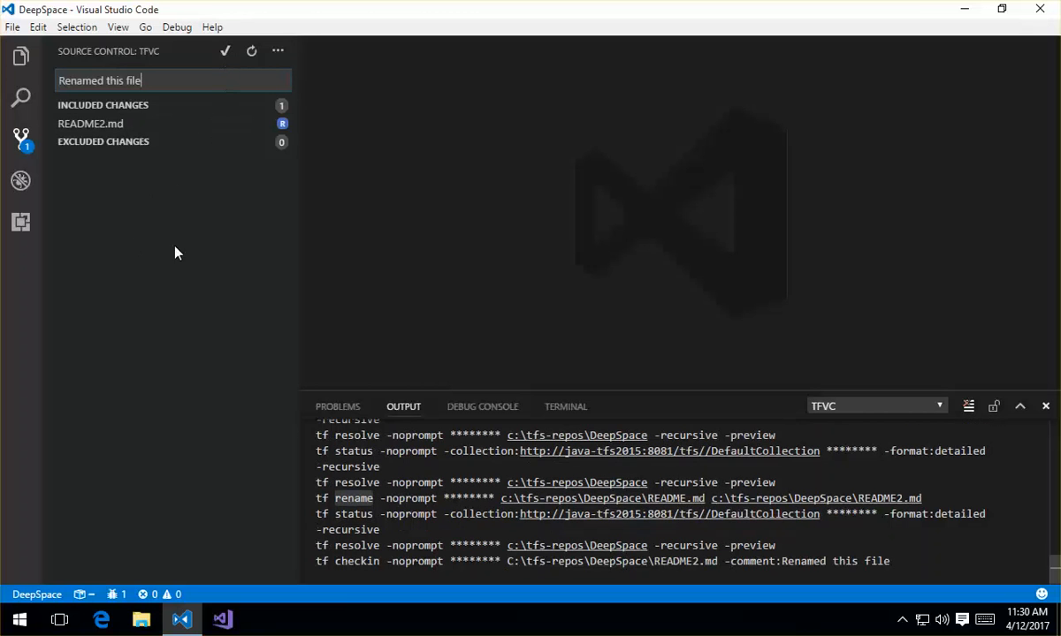
{"action": "scroll", "scroll_direction": "down", "scroll_amount": 3}
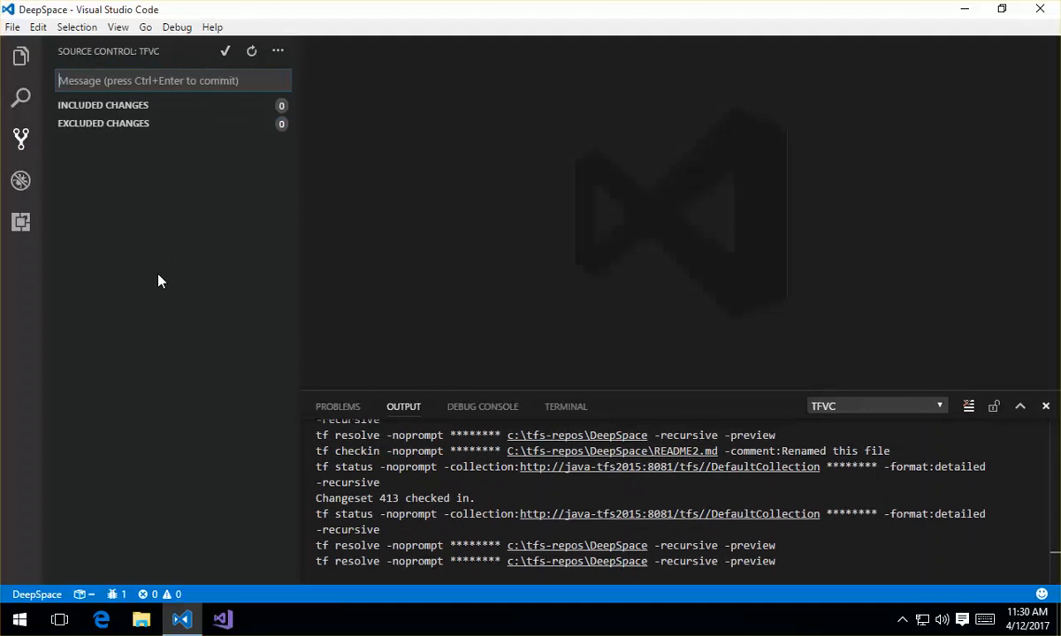
{"action": "mouse_move", "coordinate": [300, 274]}
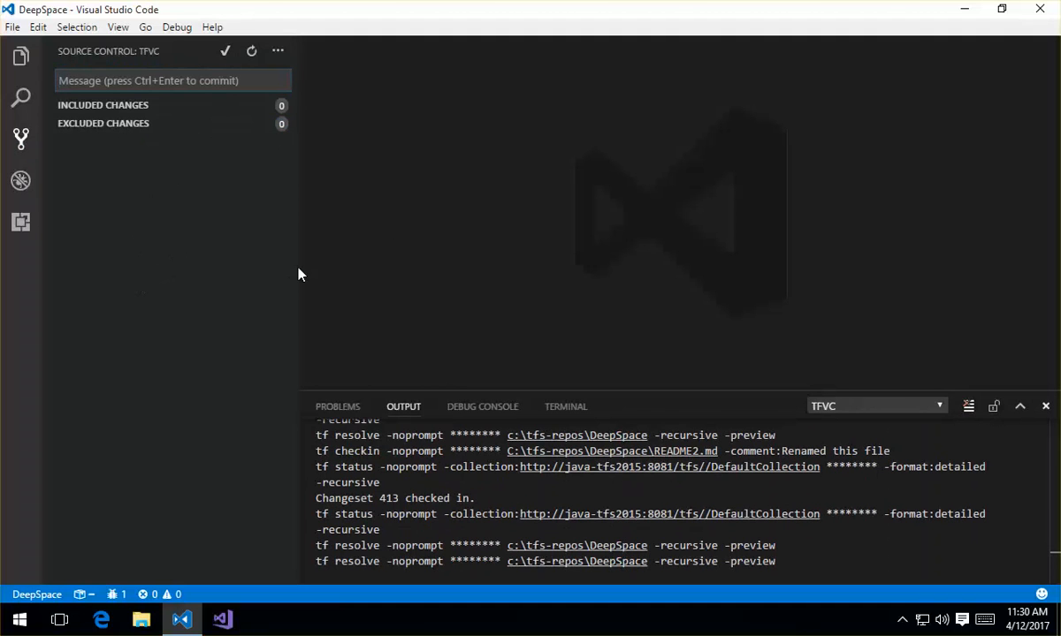
{"action": "mouse_move", "coordinate": [408, 230]}
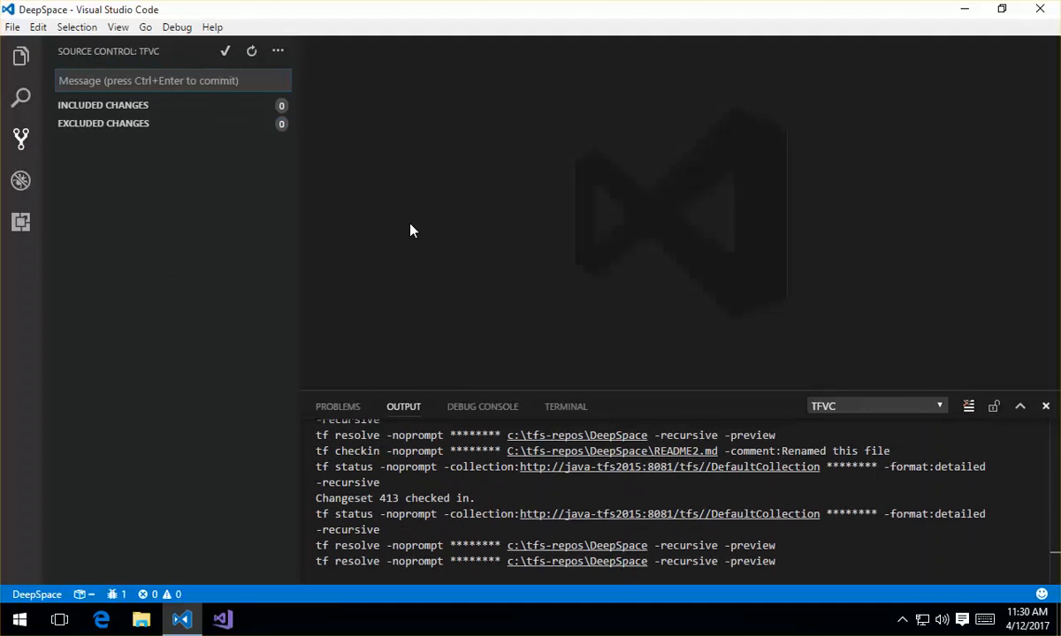
{"action": "mouse_move", "coordinate": [407, 227]}
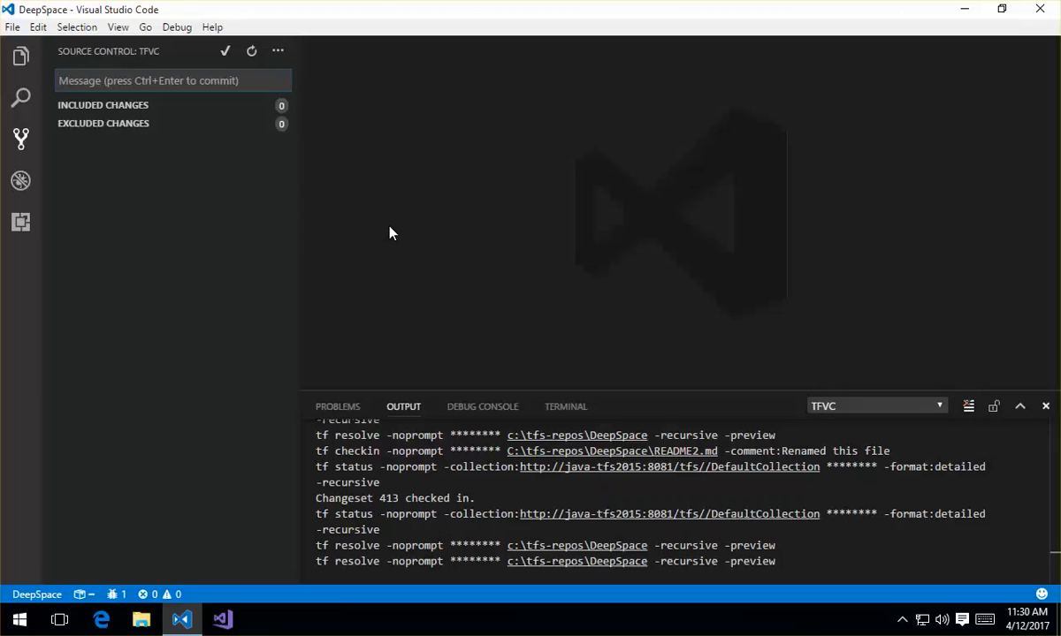
{"action": "mouse_move", "coordinate": [381, 237]}
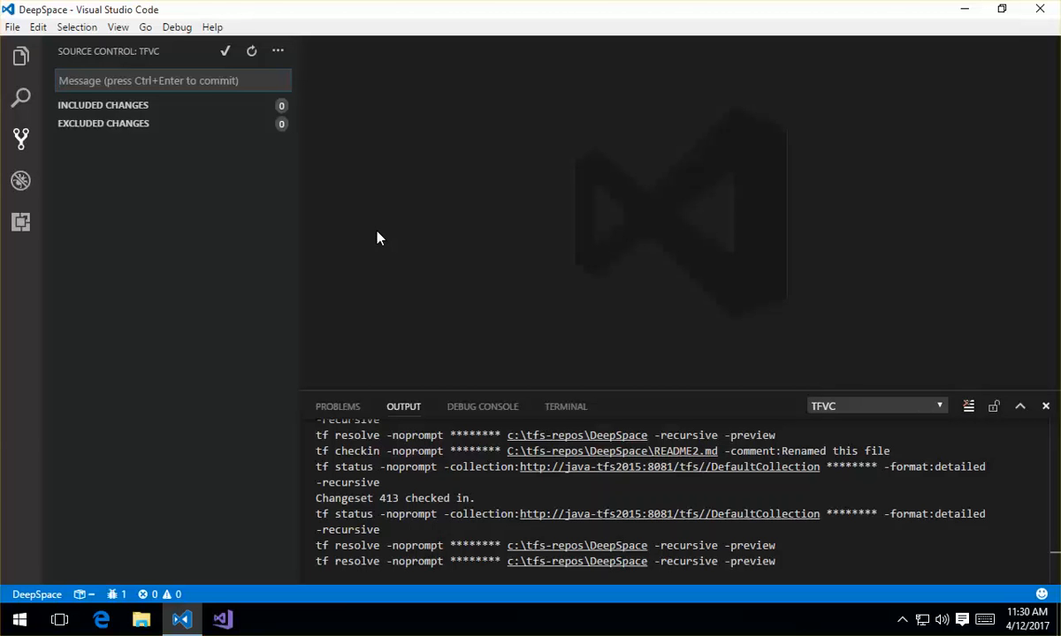
{"action": "mouse_move", "coordinate": [438, 286]}
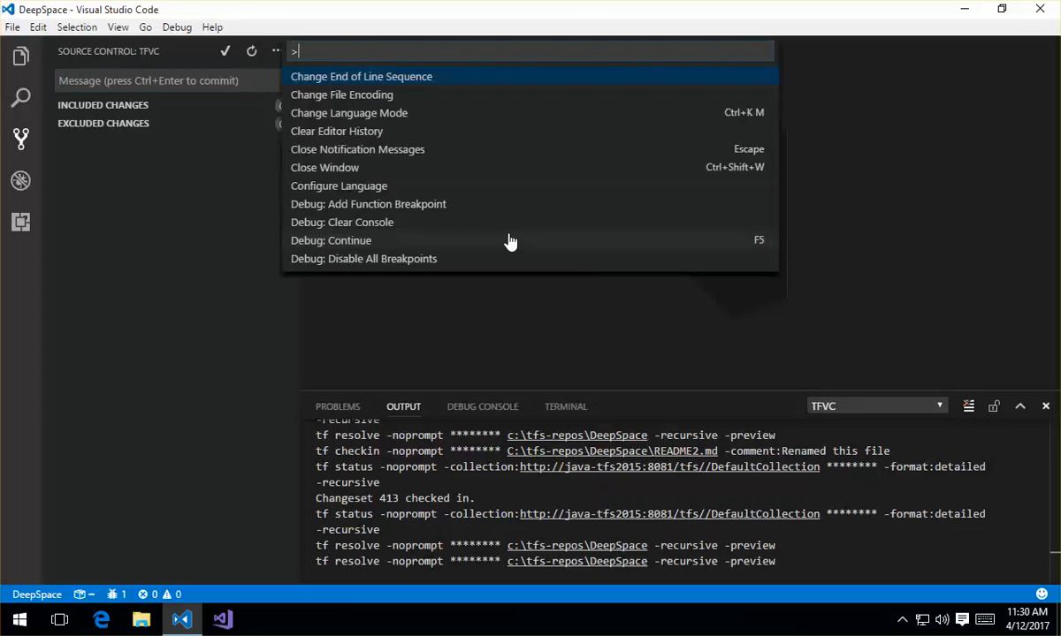
Filter the Command Palette to 'send f', matching Team: Send Feedback.
{"action": "type", "text": "send f"}
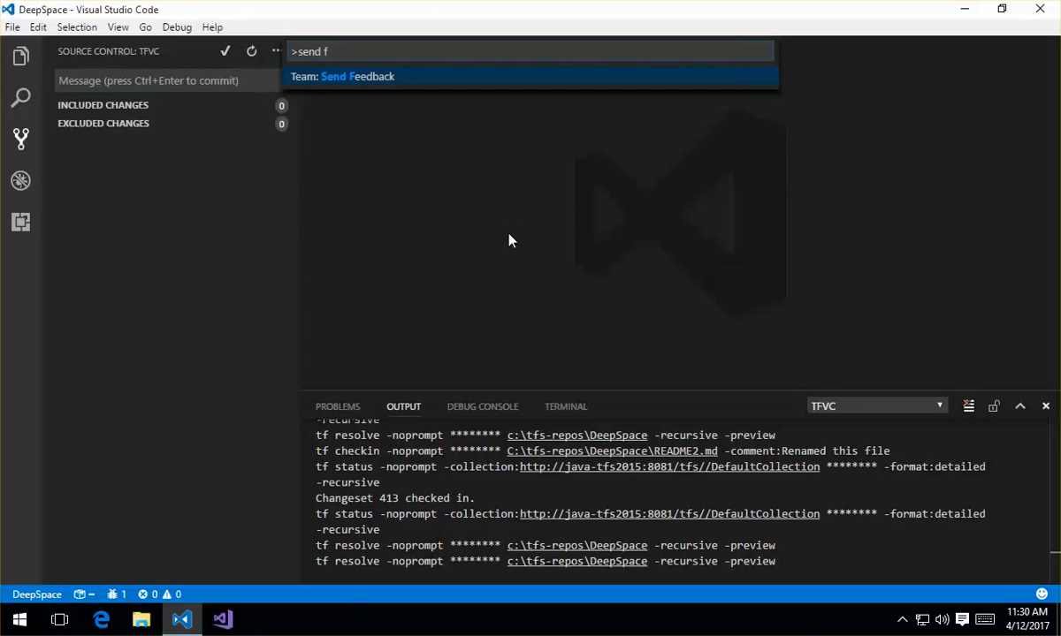